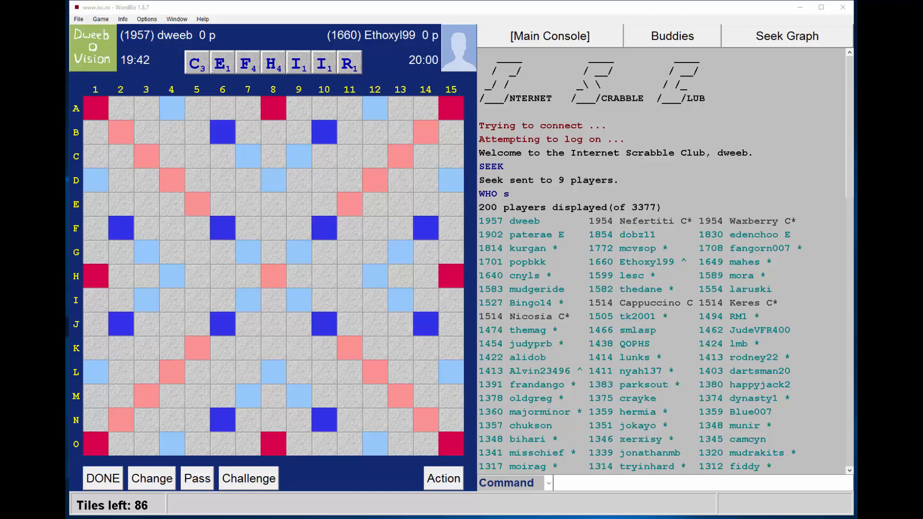
mouse_move(68, 228)
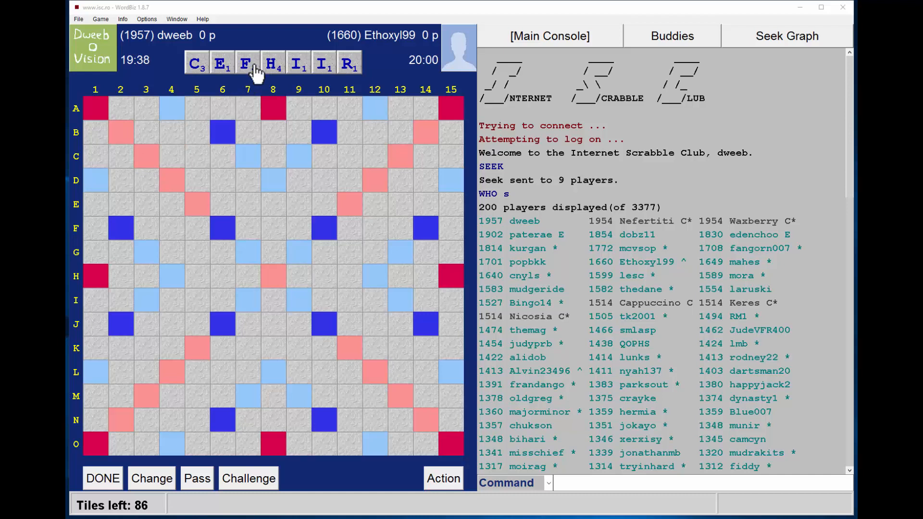
Lay FICHE along row H from H4 and submit it for 34 points
left_click_drag(247, 62, 196, 264)
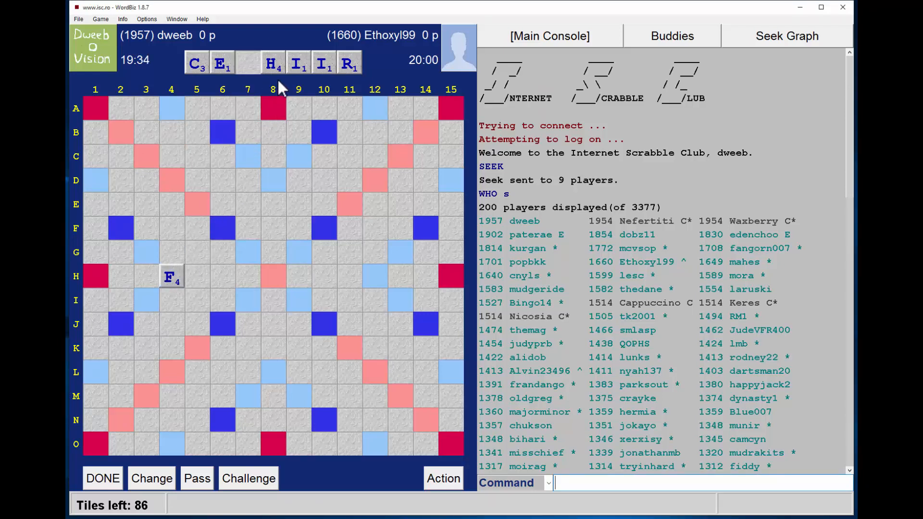
left_click_drag(297, 63, 199, 277)
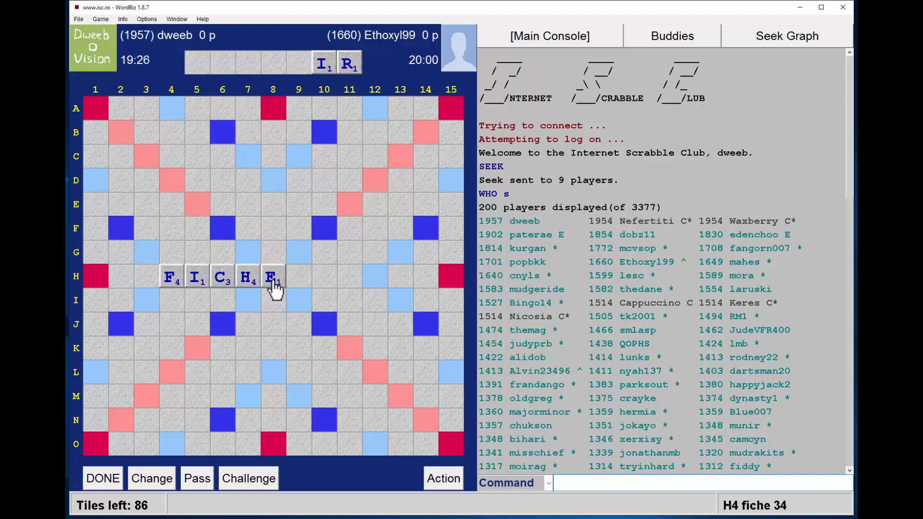
left_click(102, 477)
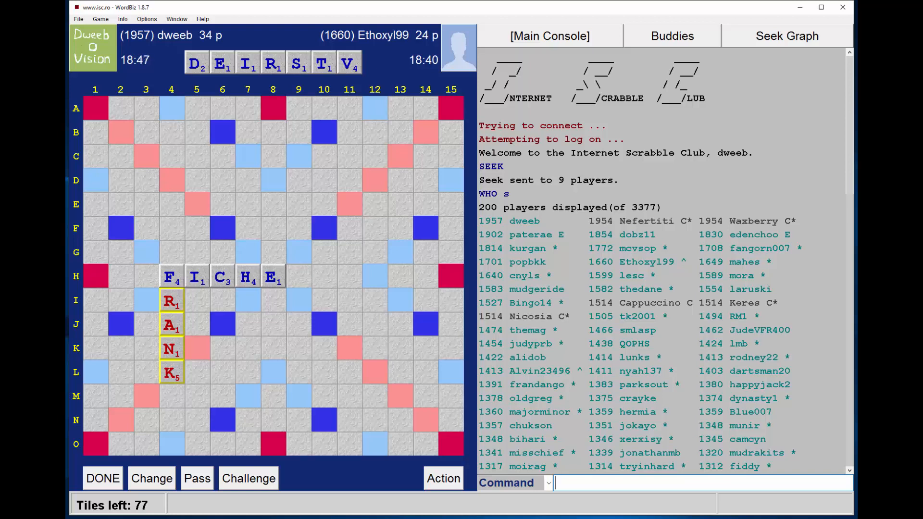
Place VERDITS down column 9 from B9, forming FICHES, and submit for 77
left_click_drag(348, 62, 307, 124)
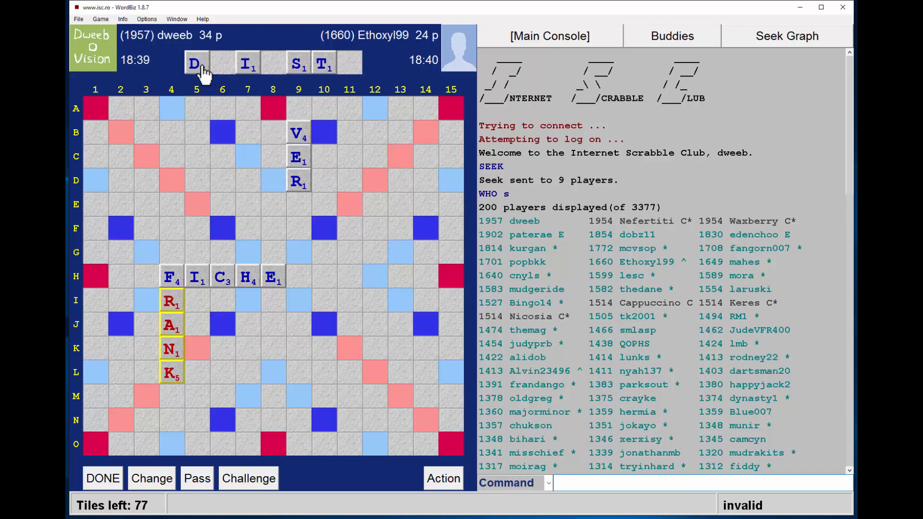
left_click_drag(196, 63, 299, 204)
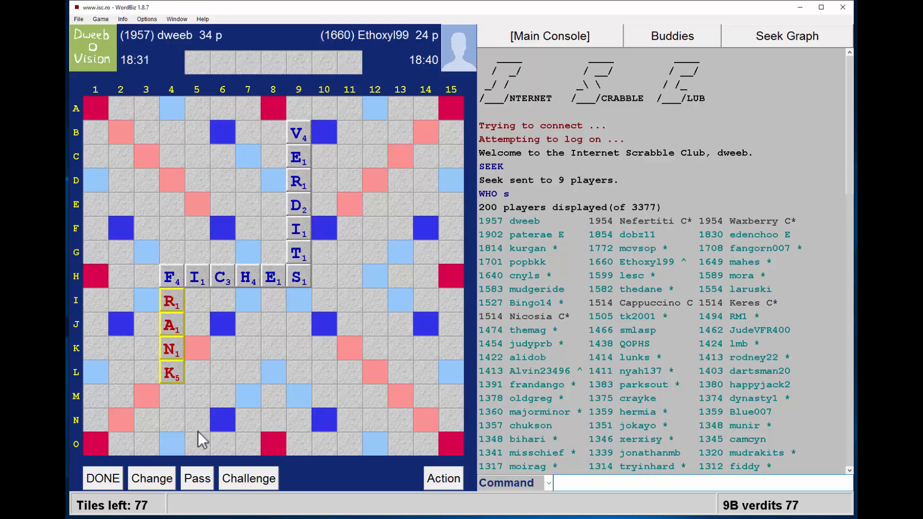
left_click(103, 477)
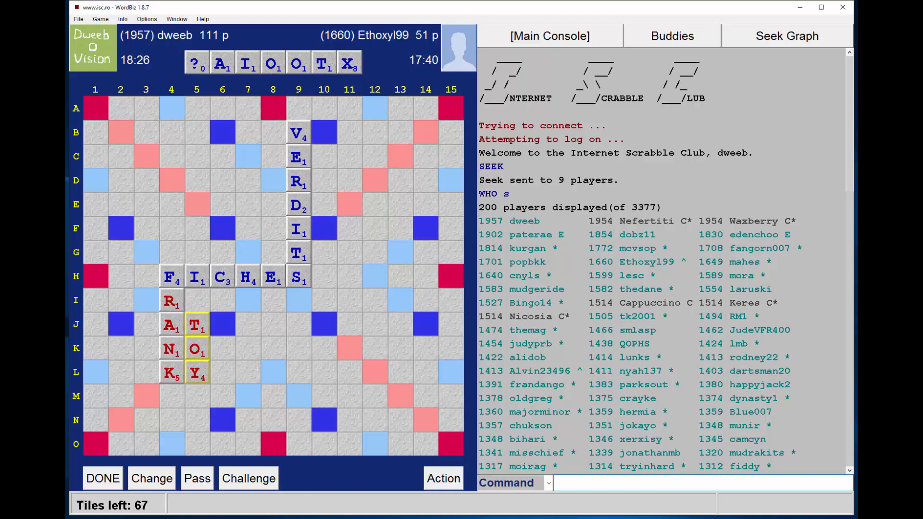
Scroll the Main Console down to read the game start message and move list
scroll("down", 3)
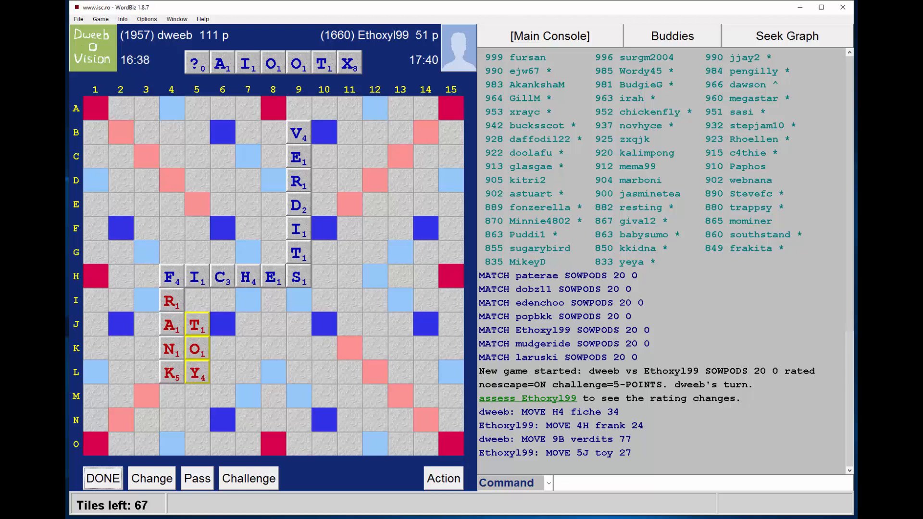
mouse_move(234, 382)
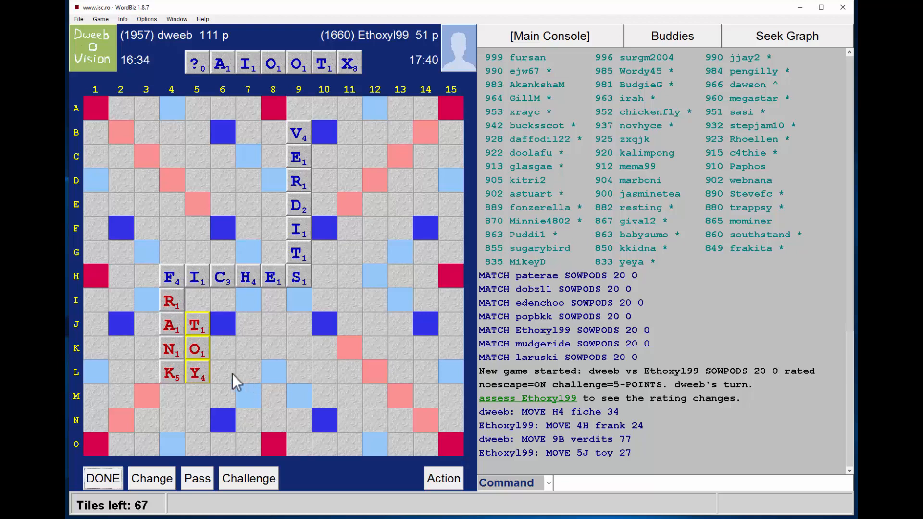
mouse_move(218, 405)
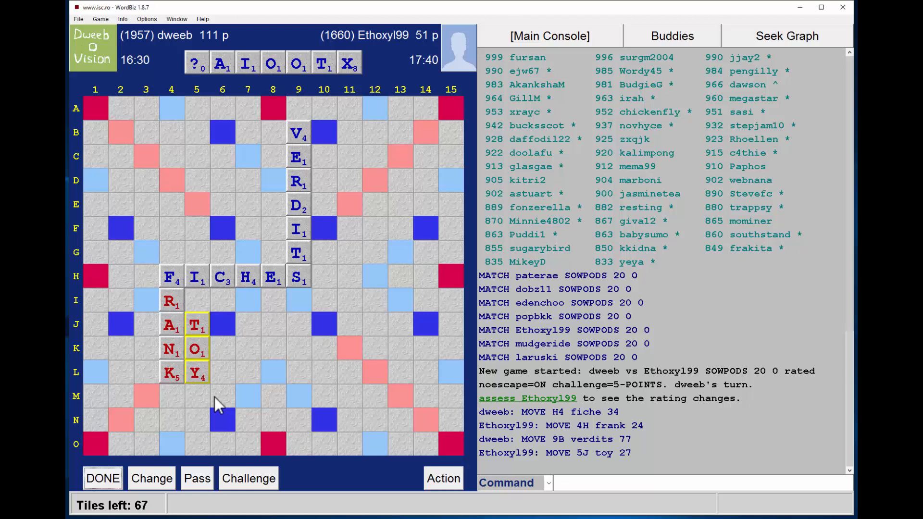
mouse_move(226, 206)
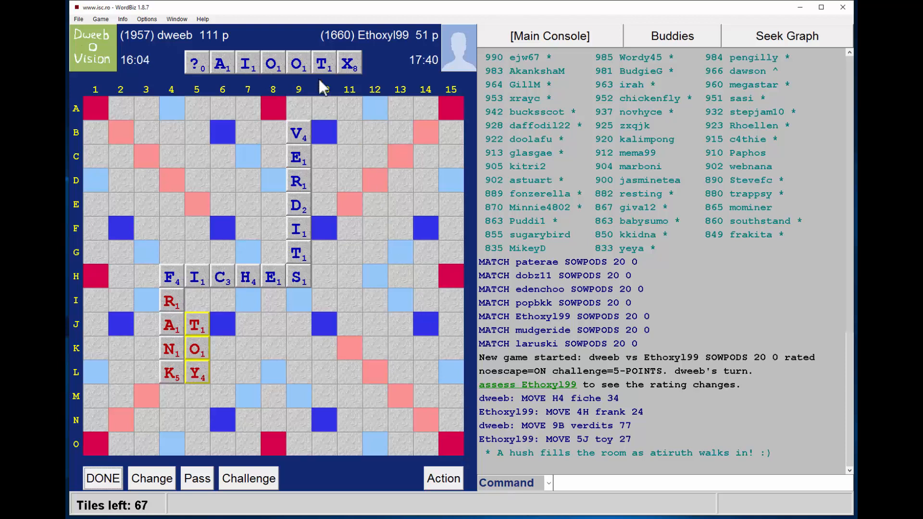
Lay T, O, X, O, I on E4–E8 to spell TOXOID and submit for 28
left_click_drag(324, 62, 170, 206)
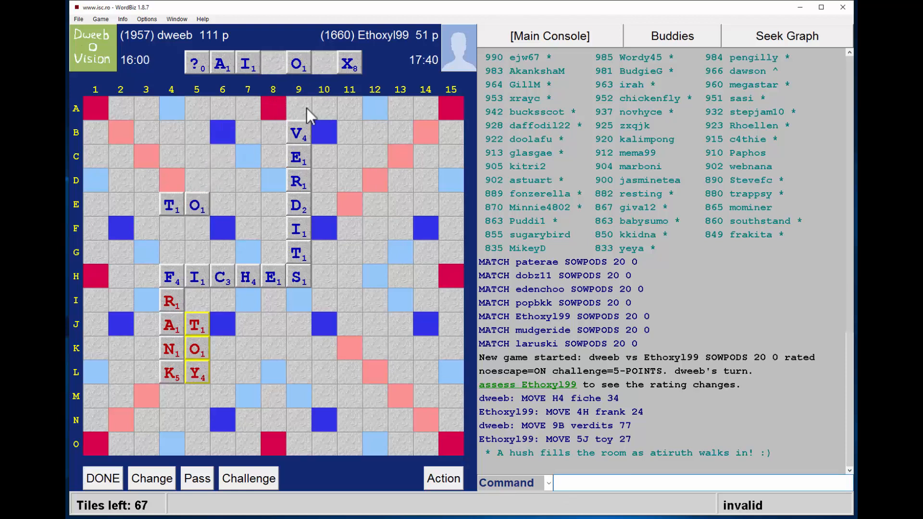
left_click_drag(348, 63, 222, 204)
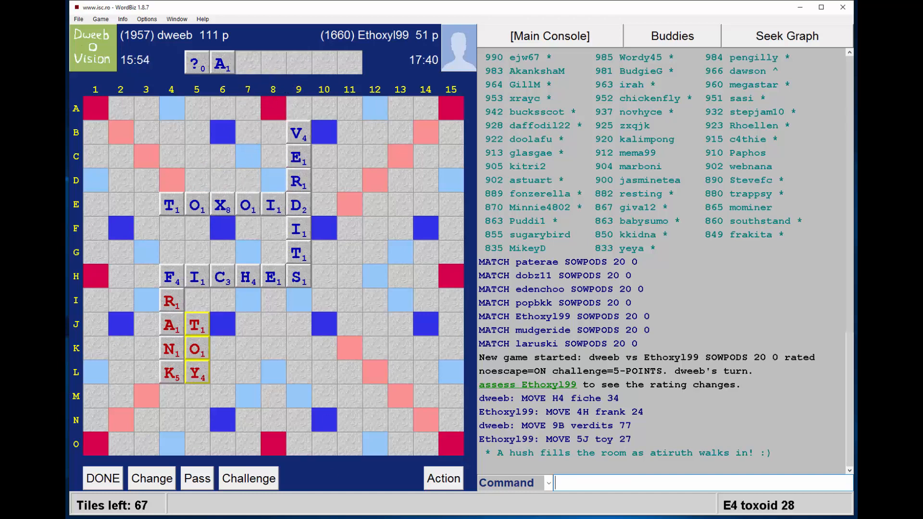
left_click(101, 477)
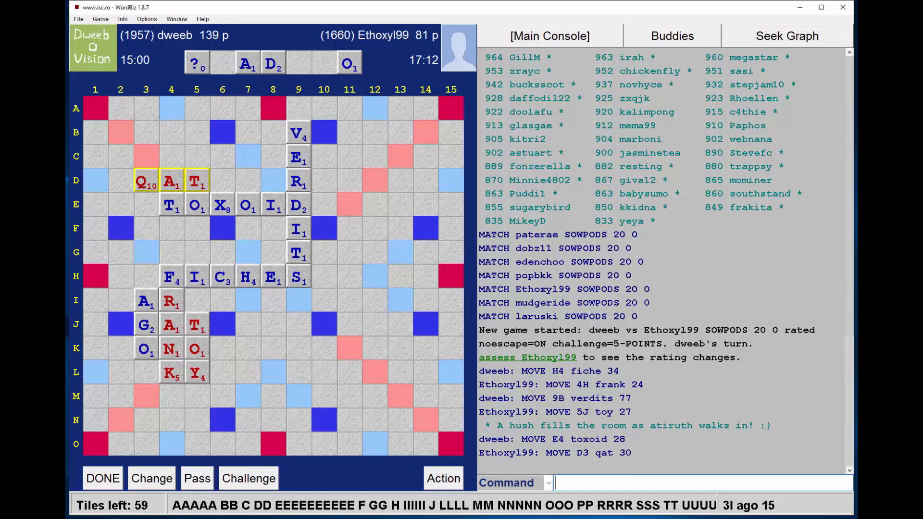
mouse_move(294, 224)
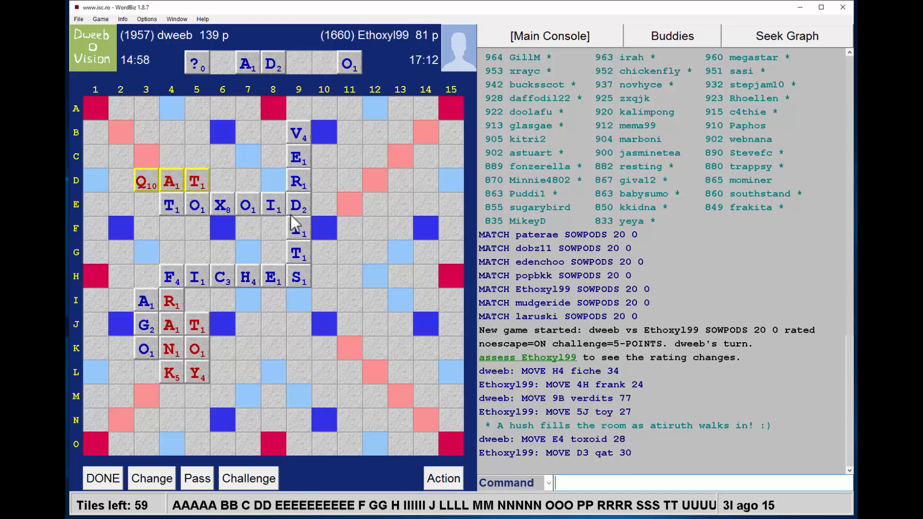
mouse_move(279, 189)
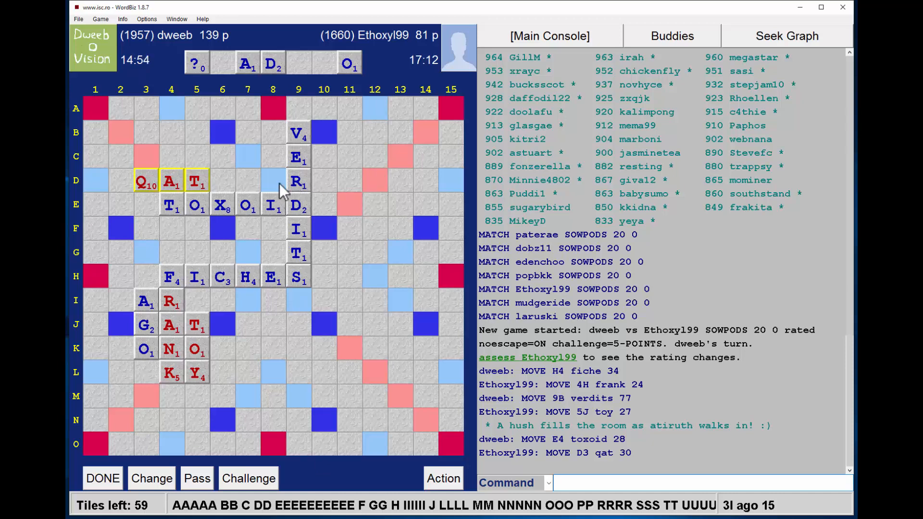
mouse_move(228, 76)
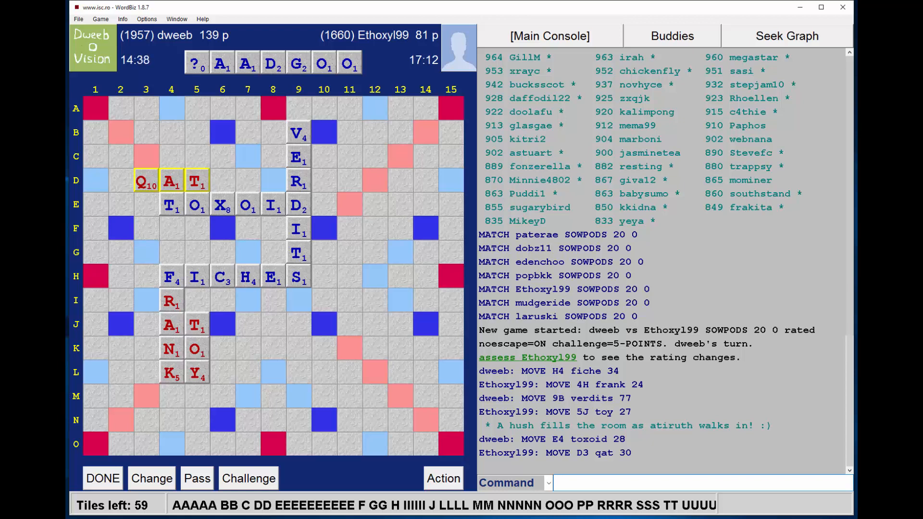
mouse_move(271, 71)
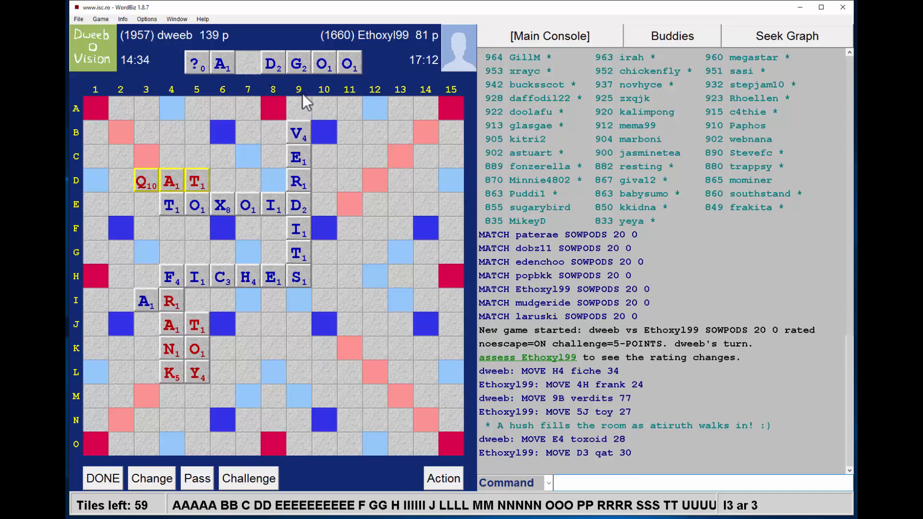
Add G and O under the A at I3 to form AGO and submit for 15
left_click_drag(299, 63, 145, 323)
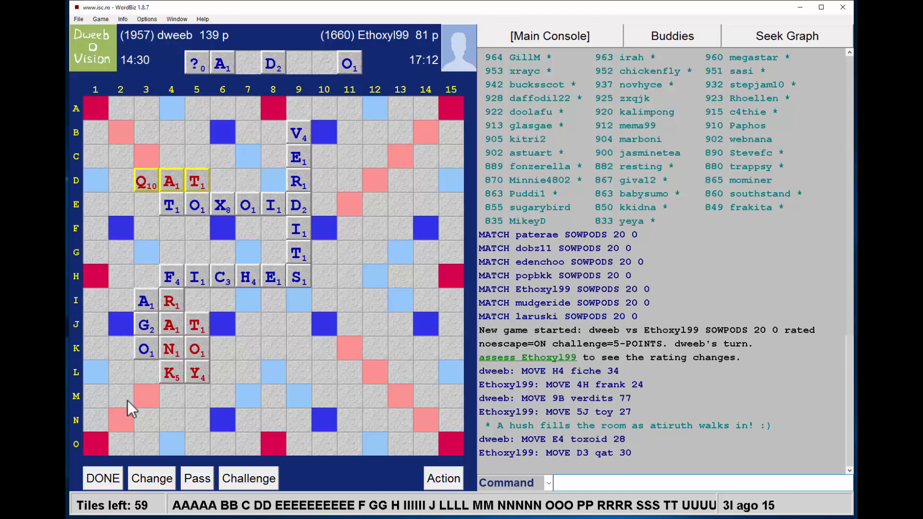
left_click(102, 477)
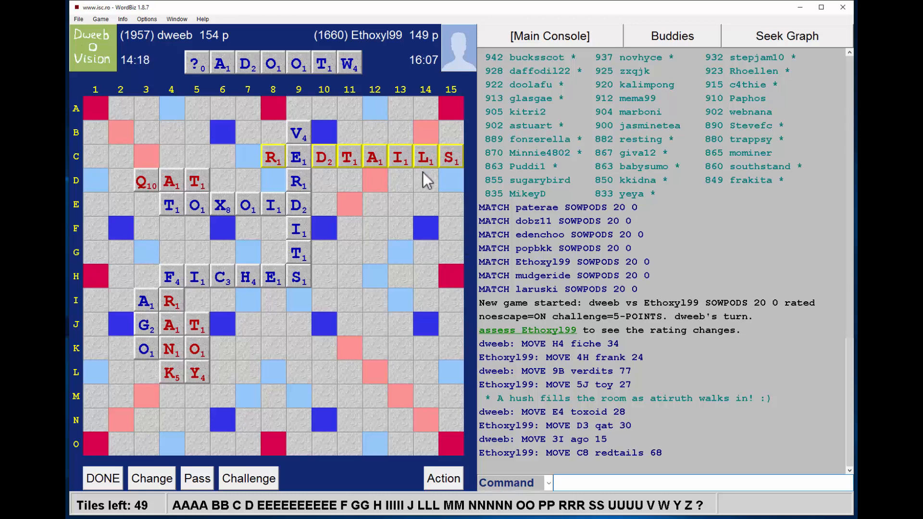
mouse_move(456, 183)
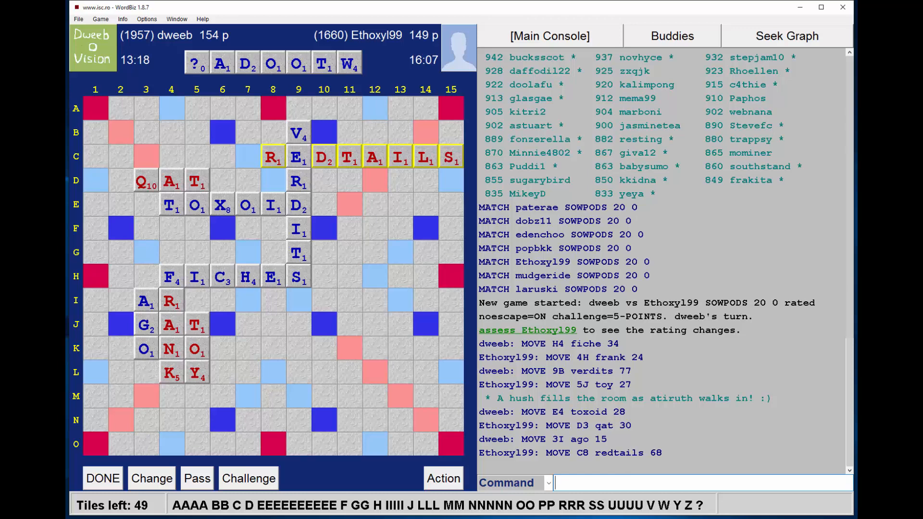
mouse_move(494, 203)
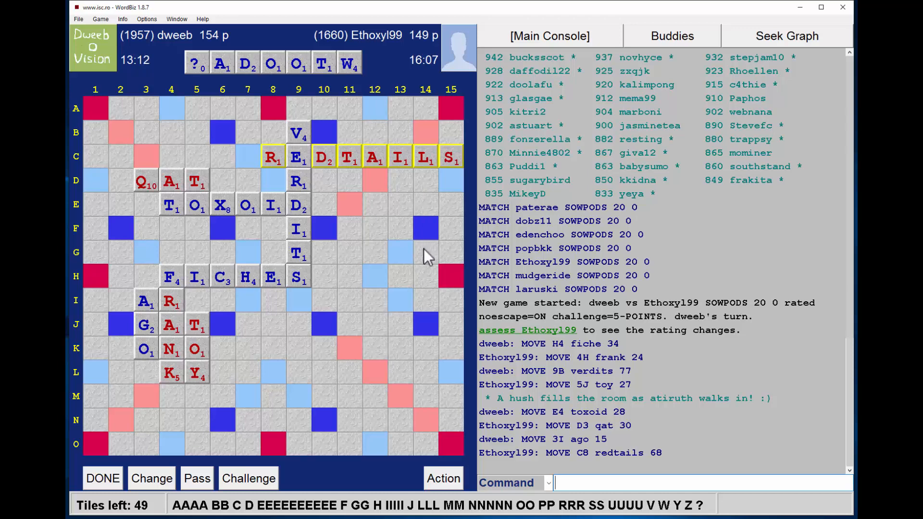
mouse_move(465, 279)
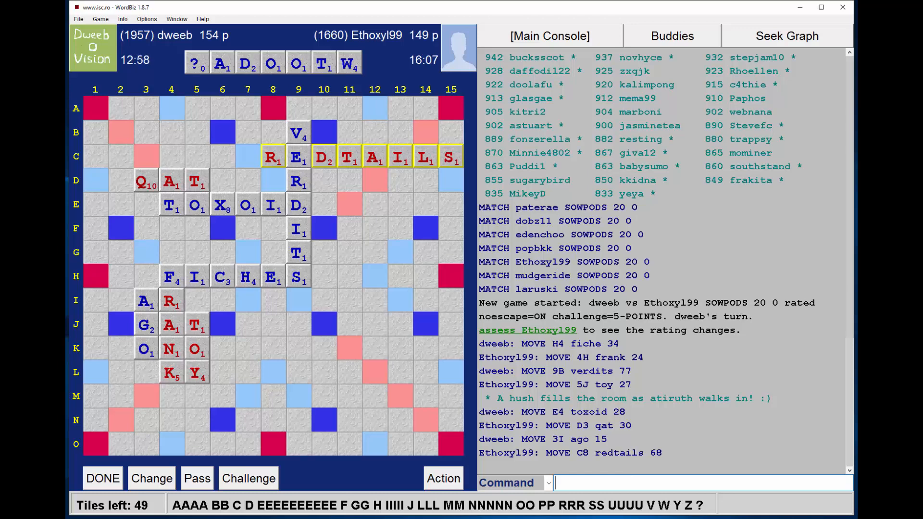
mouse_move(424, 477)
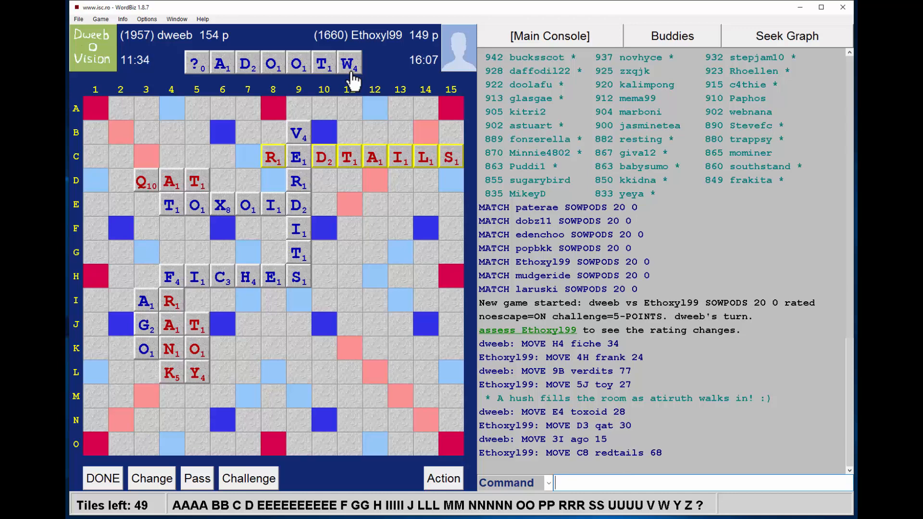
mouse_move(349, 103)
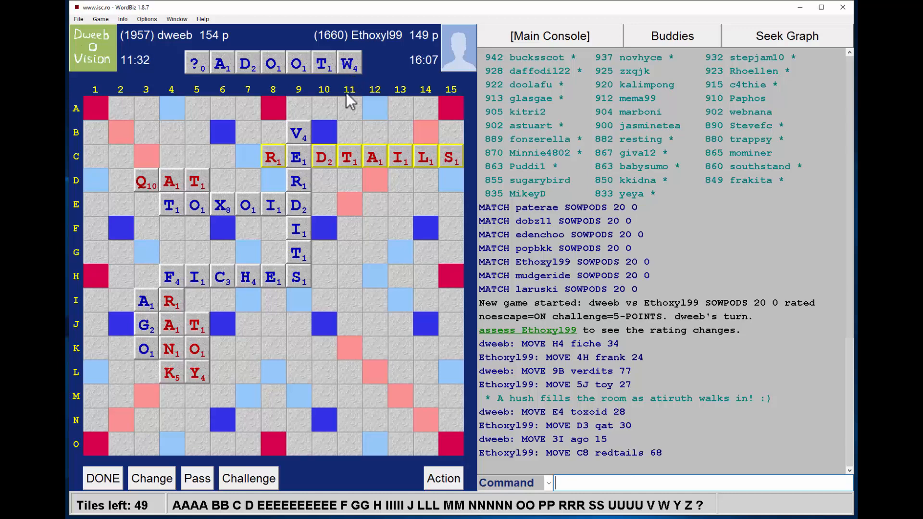
mouse_move(258, 123)
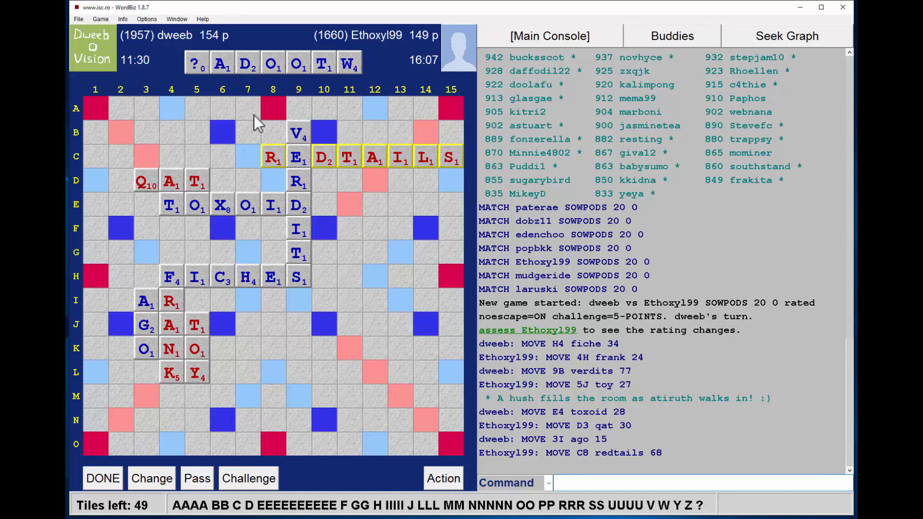
mouse_move(421, 356)
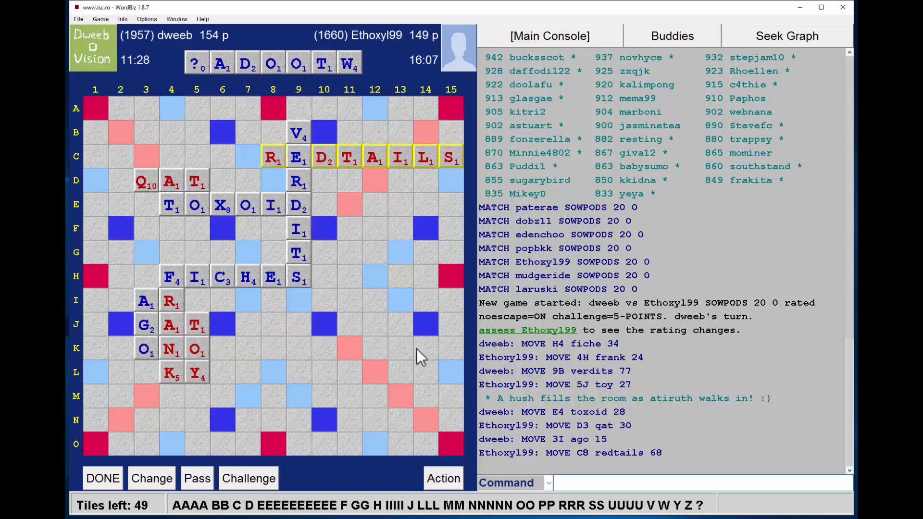
mouse_move(441, 270)
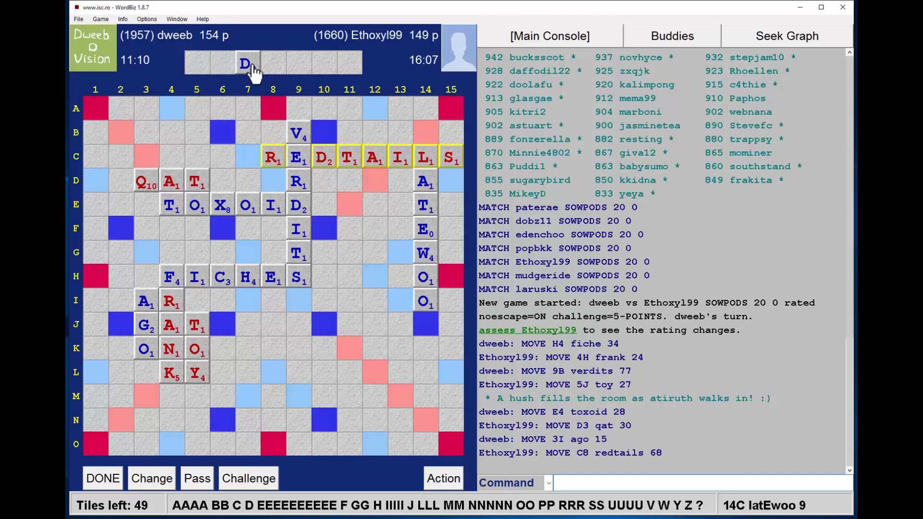
Place the D at J14 to complete LATEWOOD and submit it for 65 points
left_click_drag(247, 63, 424, 324)
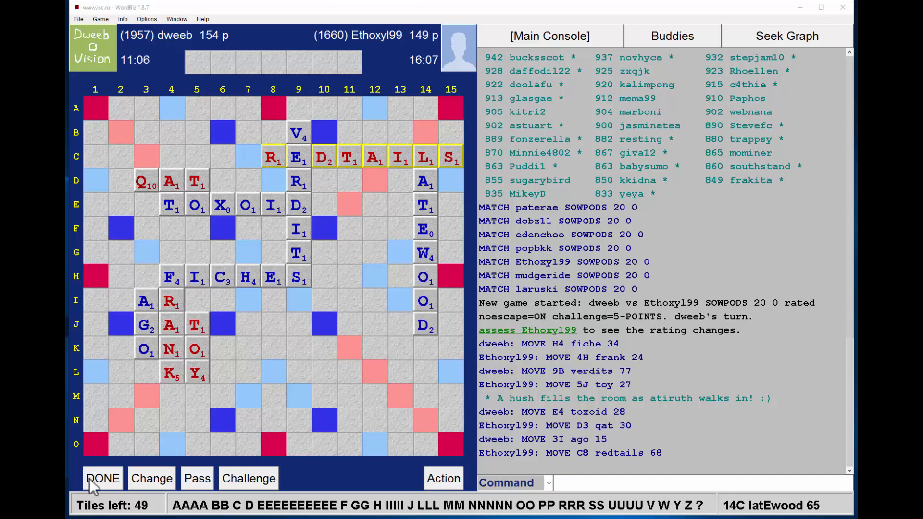
left_click(102, 477)
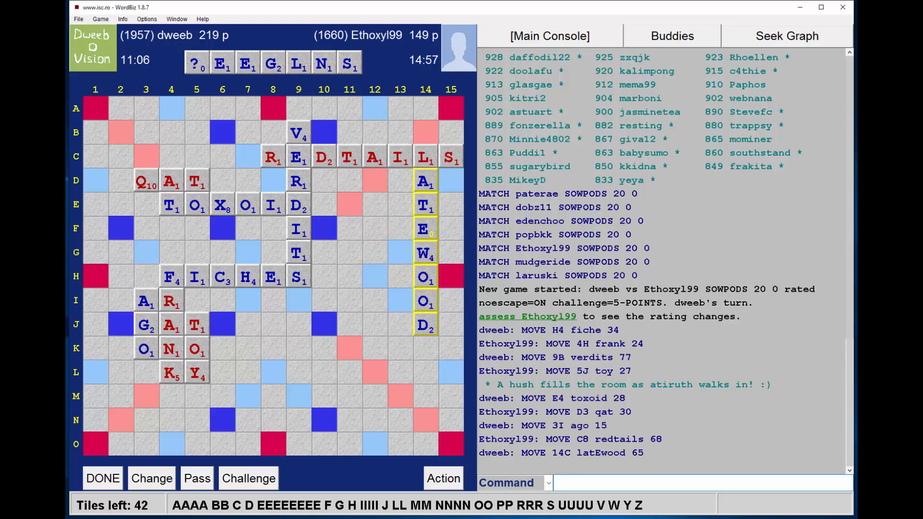
mouse_move(428, 353)
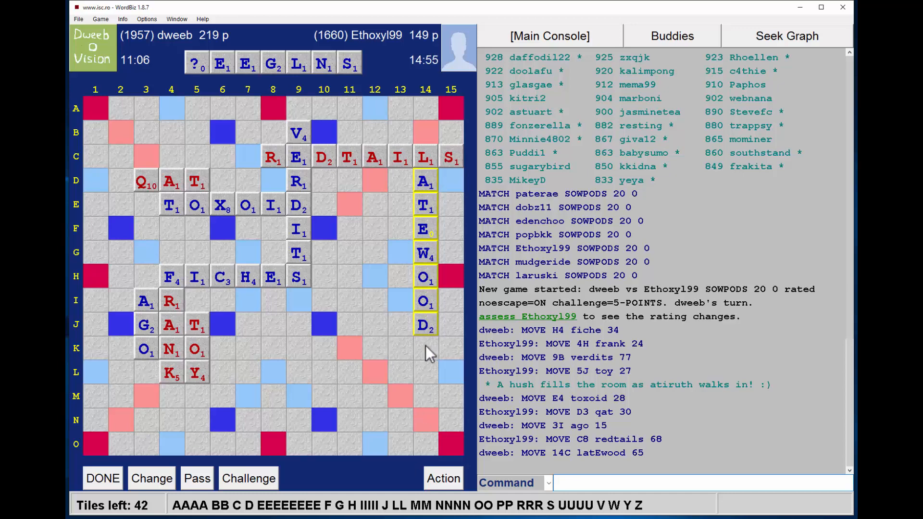
mouse_move(421, 358)
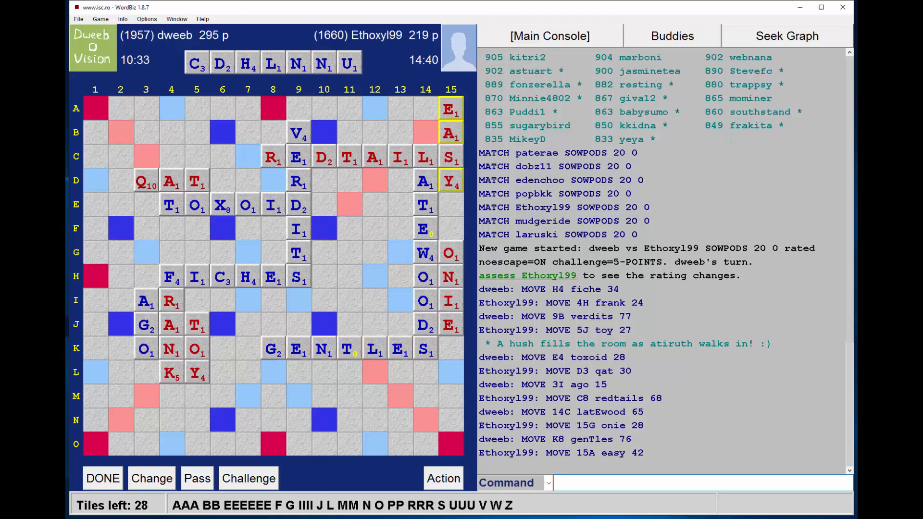
mouse_move(388, 186)
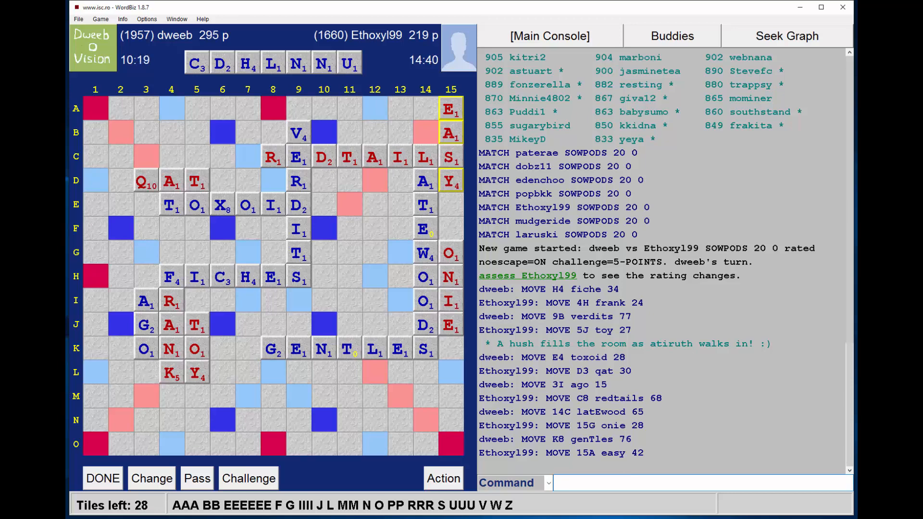
mouse_move(226, 231)
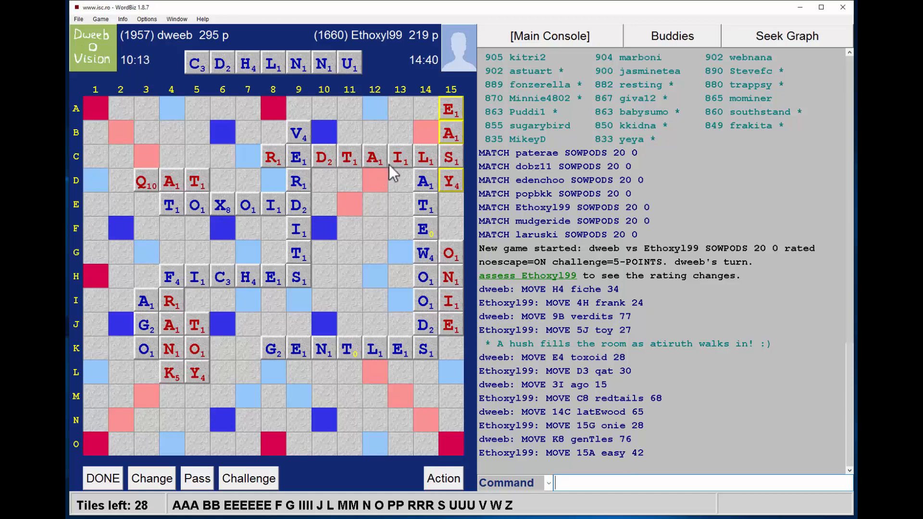
mouse_move(382, 162)
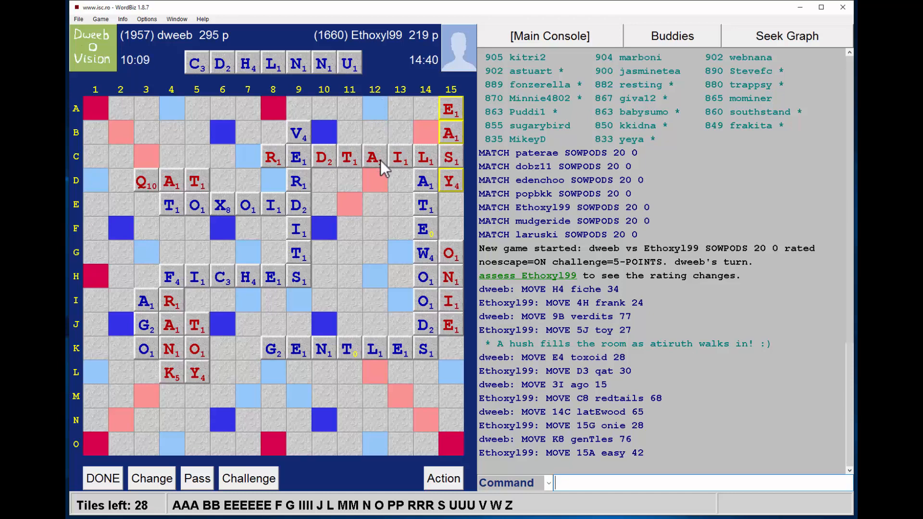
mouse_move(385, 184)
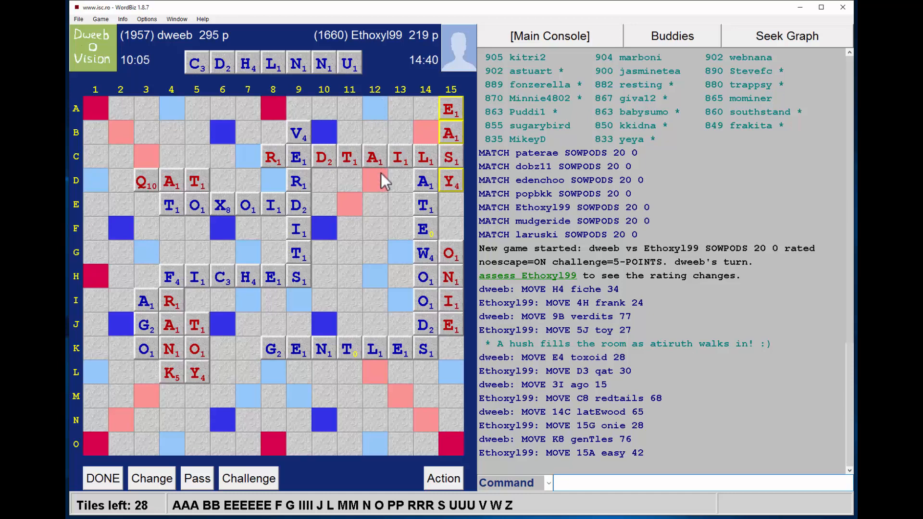
mouse_move(383, 116)
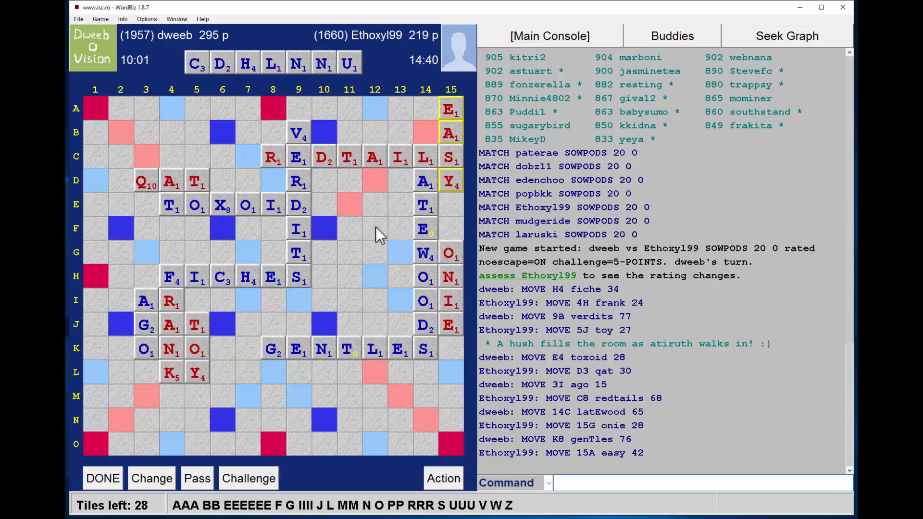
mouse_move(384, 265)
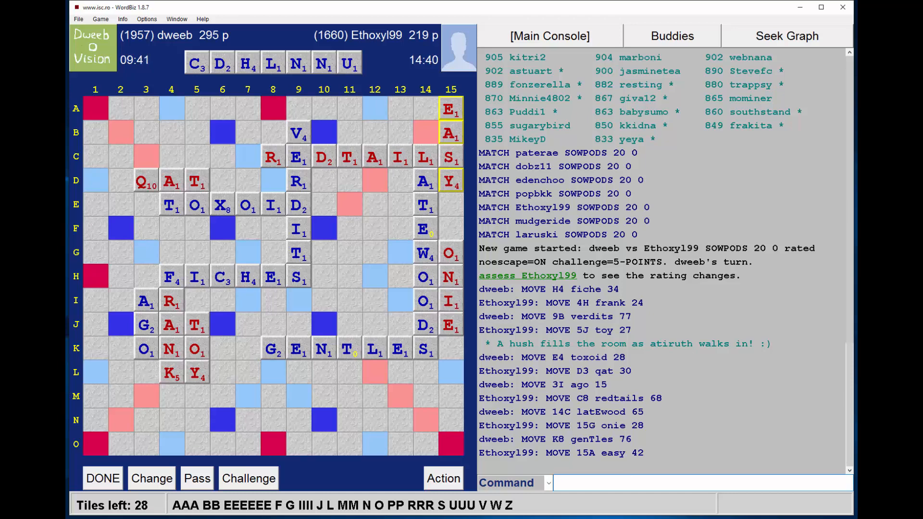
mouse_move(377, 131)
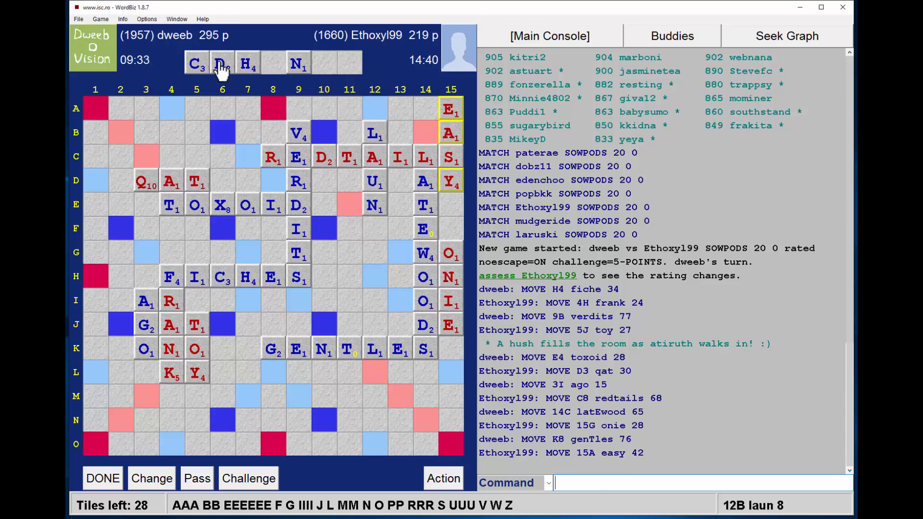
Place C and H to finish LAUNCH in column 12 and submit for 22
left_click_drag(196, 63, 374, 229)
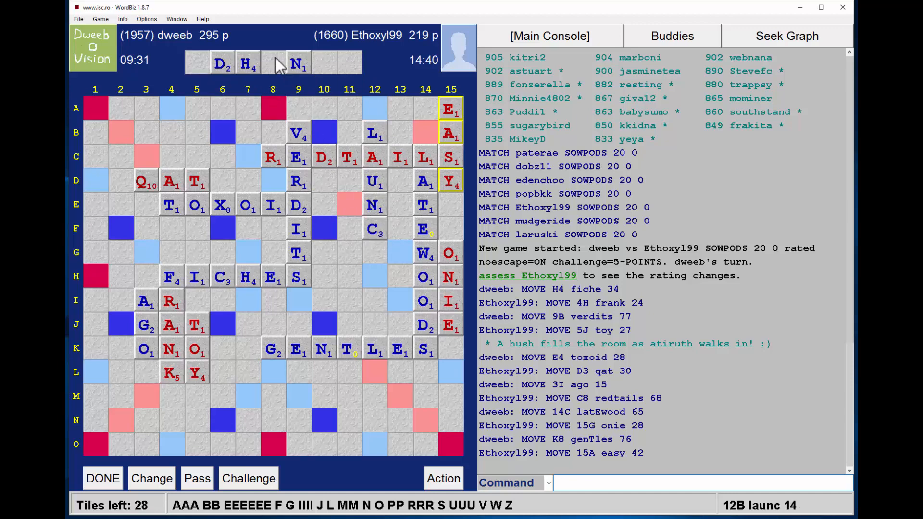
left_click_drag(247, 63, 381, 254)
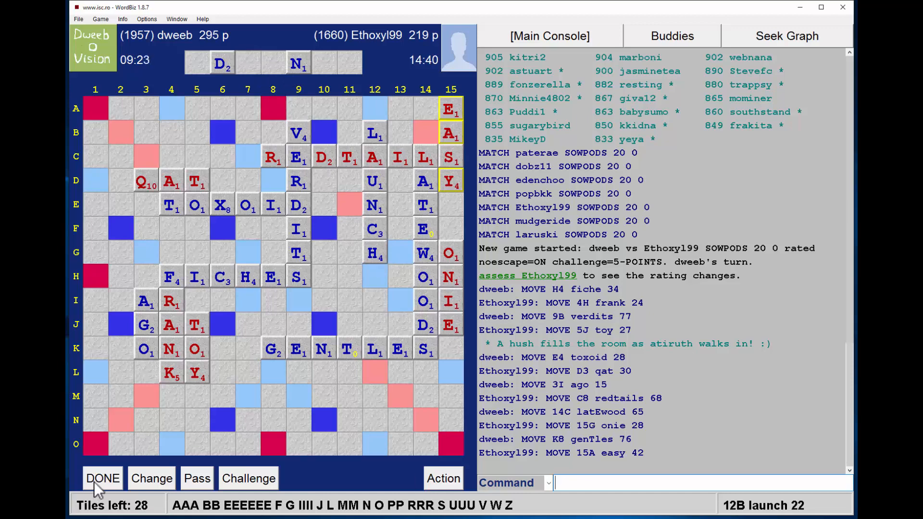
left_click(101, 477)
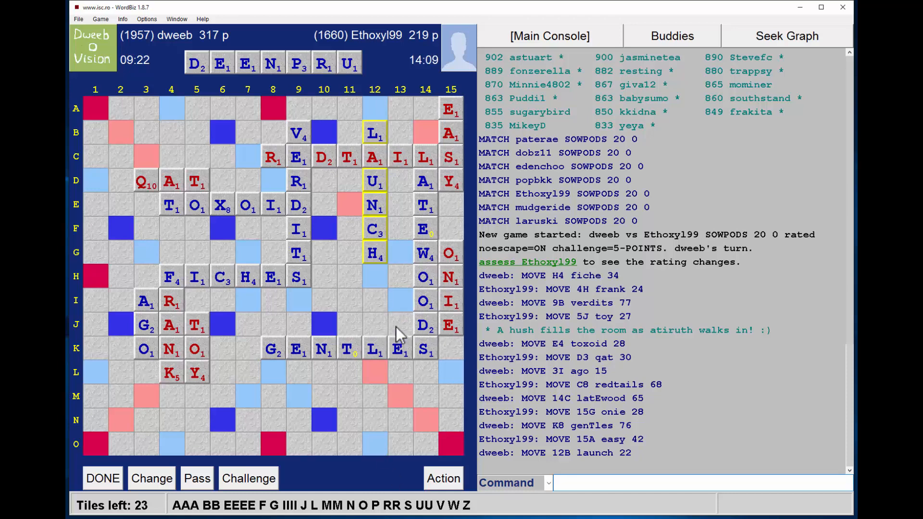
mouse_move(247, 99)
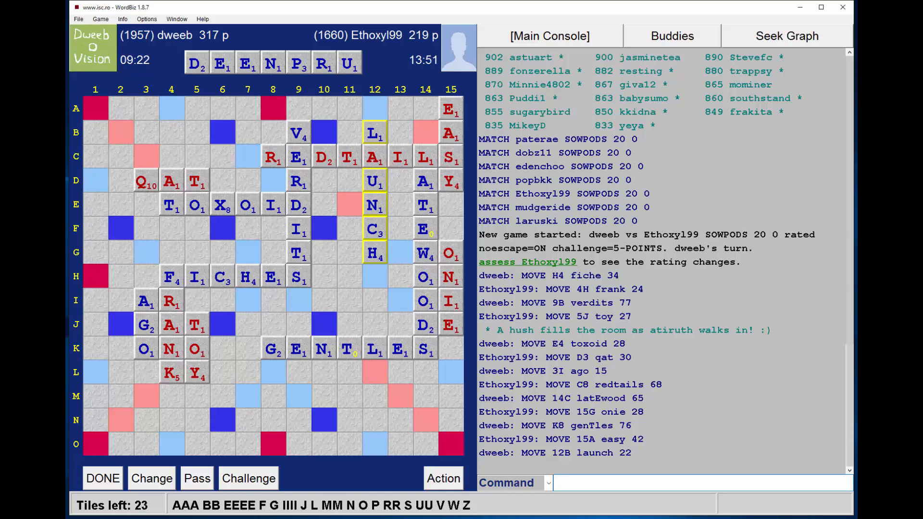
mouse_move(262, 231)
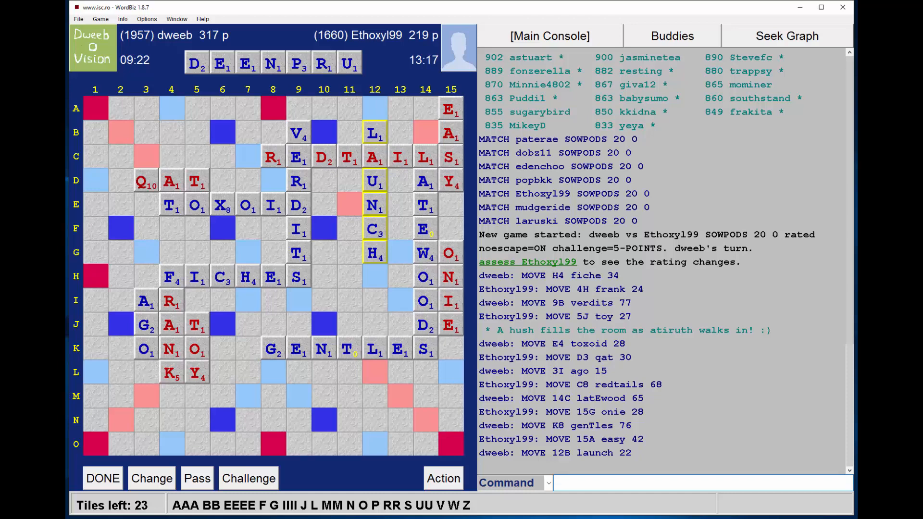
mouse_move(351, 471)
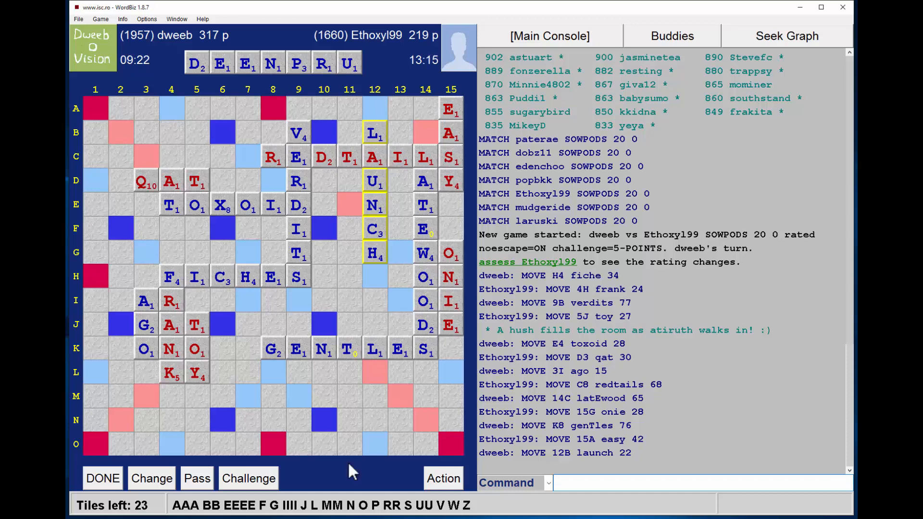
mouse_move(223, 233)
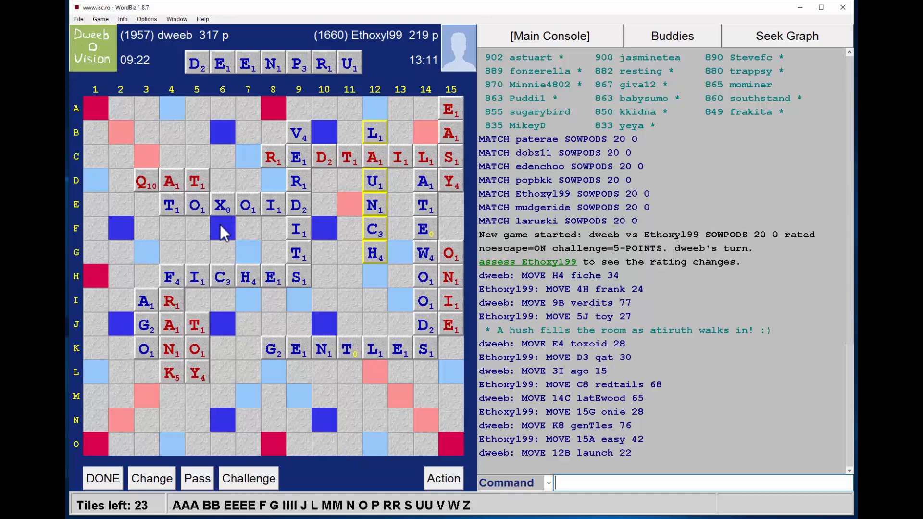
mouse_move(244, 232)
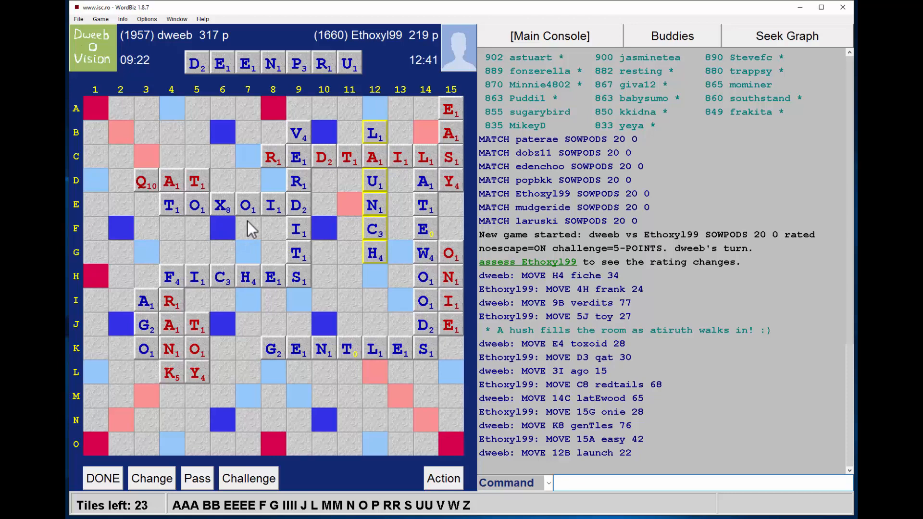
mouse_move(197, 228)
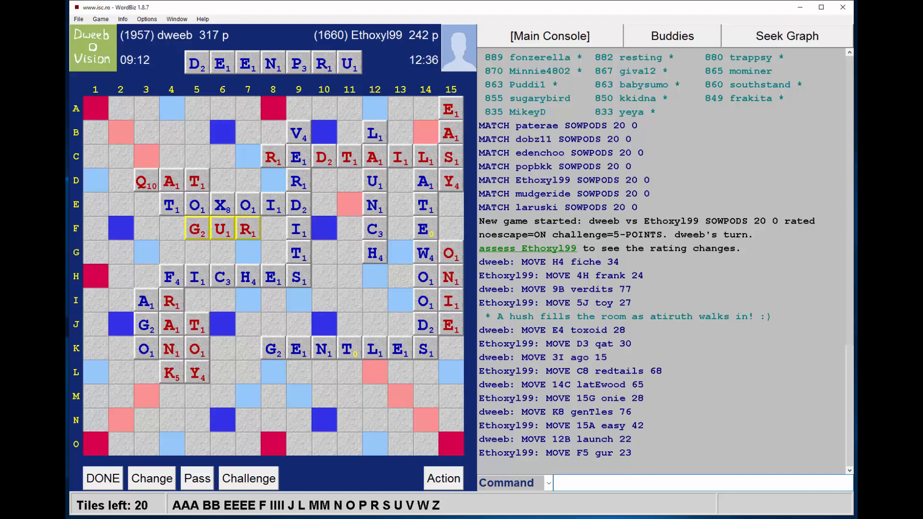
mouse_move(412, 305)
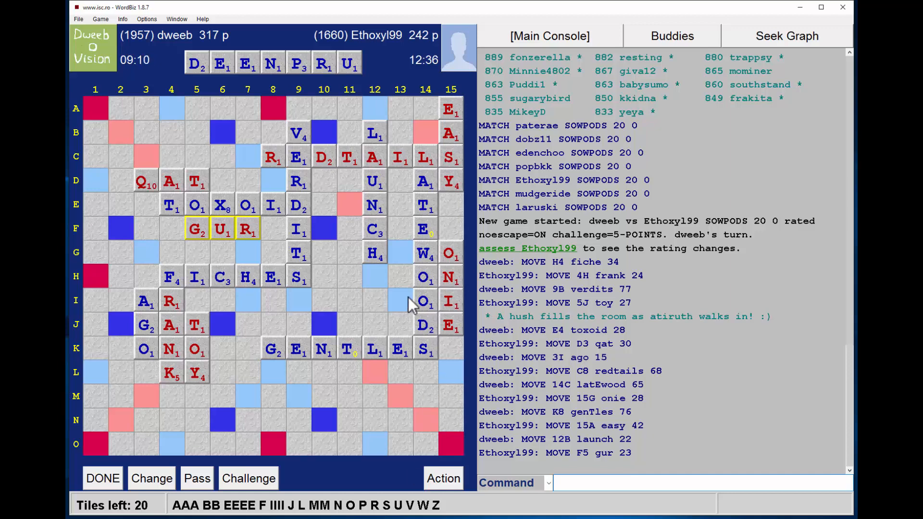
mouse_move(409, 328)
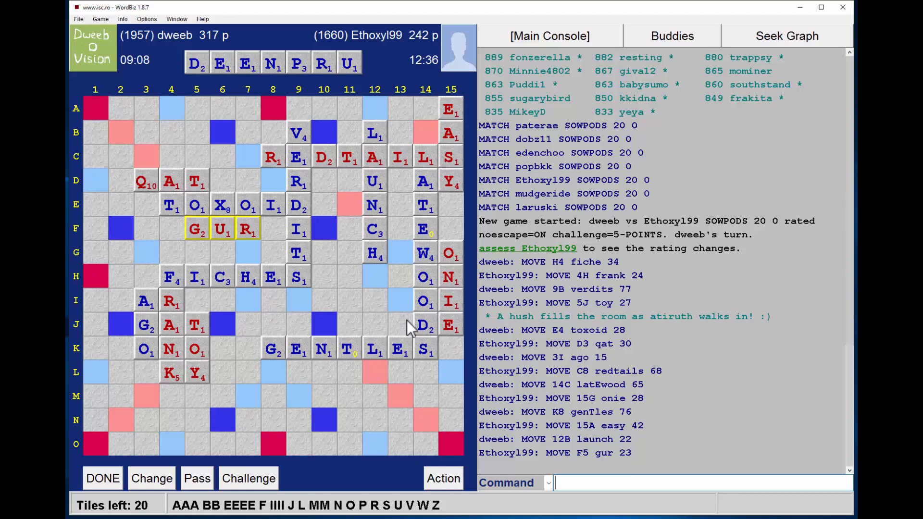
mouse_move(328, 354)
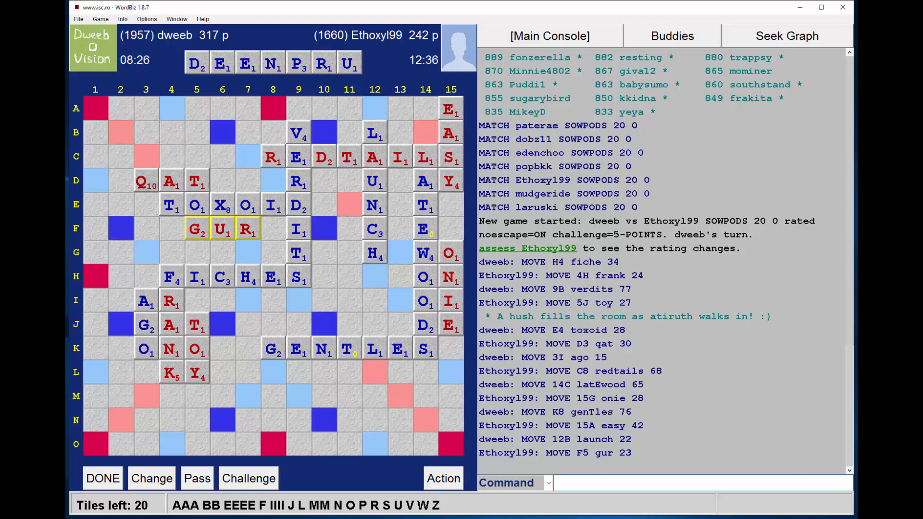
mouse_move(338, 386)
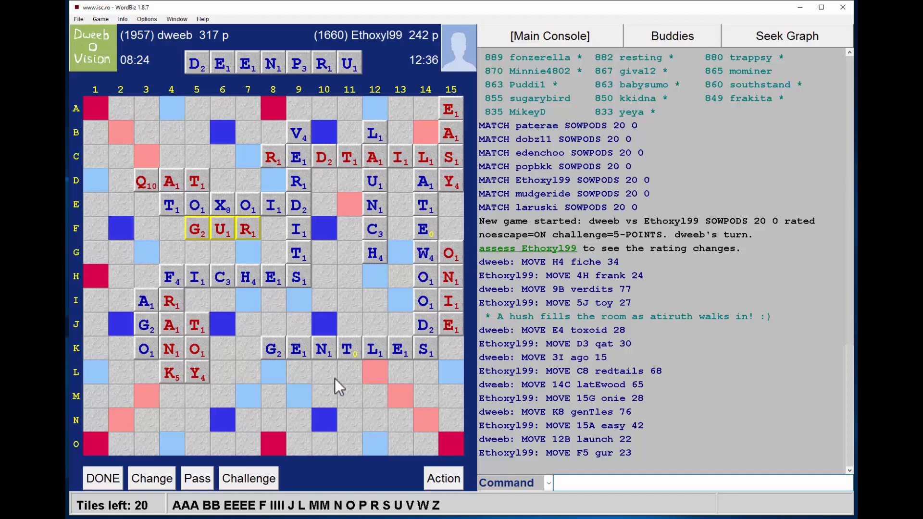
mouse_move(285, 333)
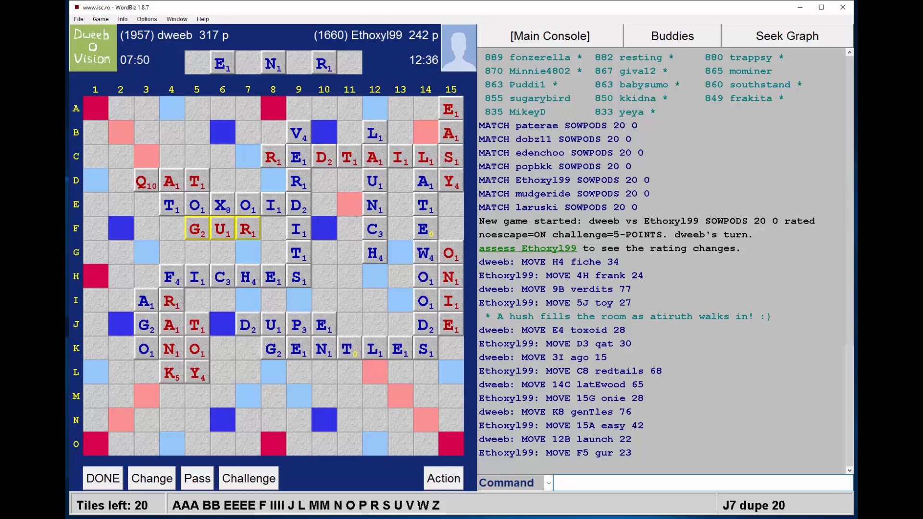
Submit DUPE at J7 for 20 points
left_click(102, 477)
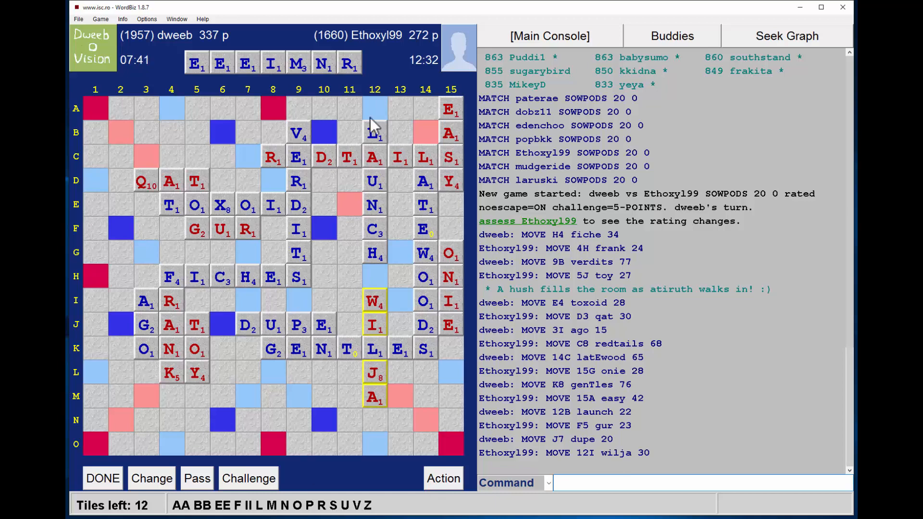
mouse_move(415, 62)
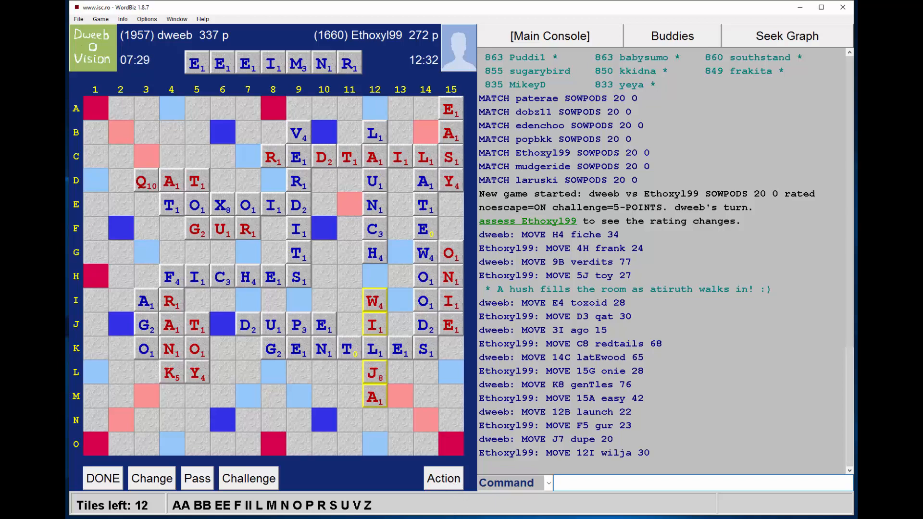
mouse_move(297, 161)
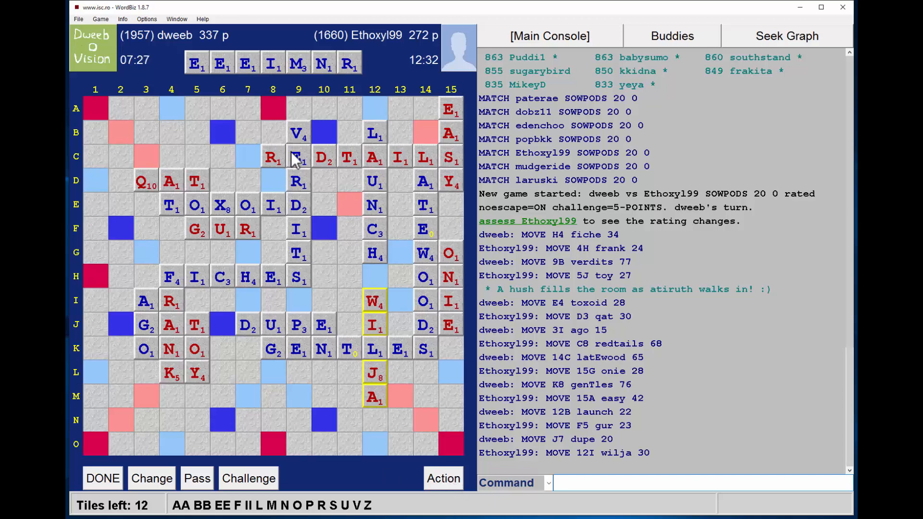
mouse_move(430, 506)
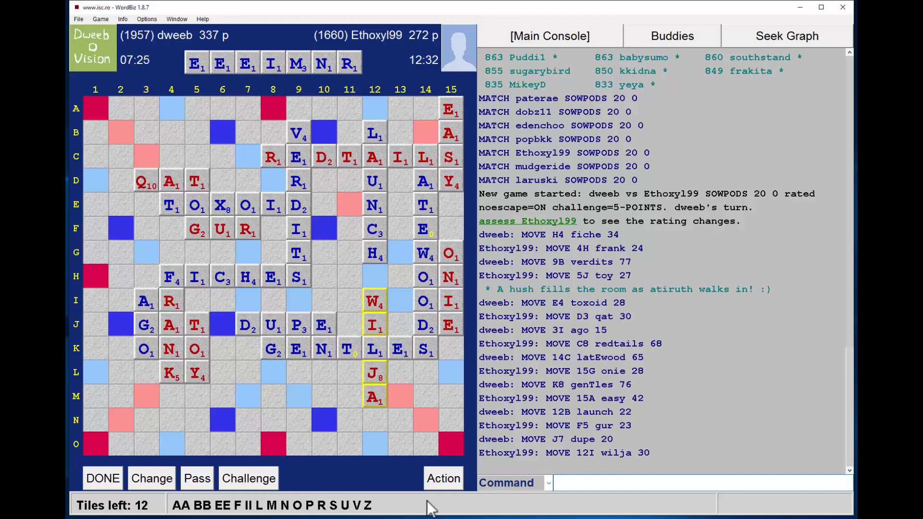
mouse_move(386, 407)
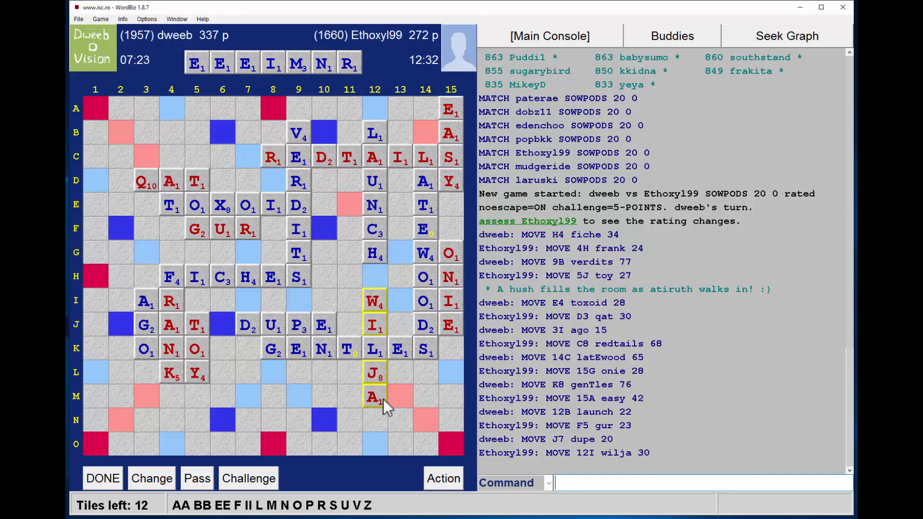
mouse_move(385, 407)
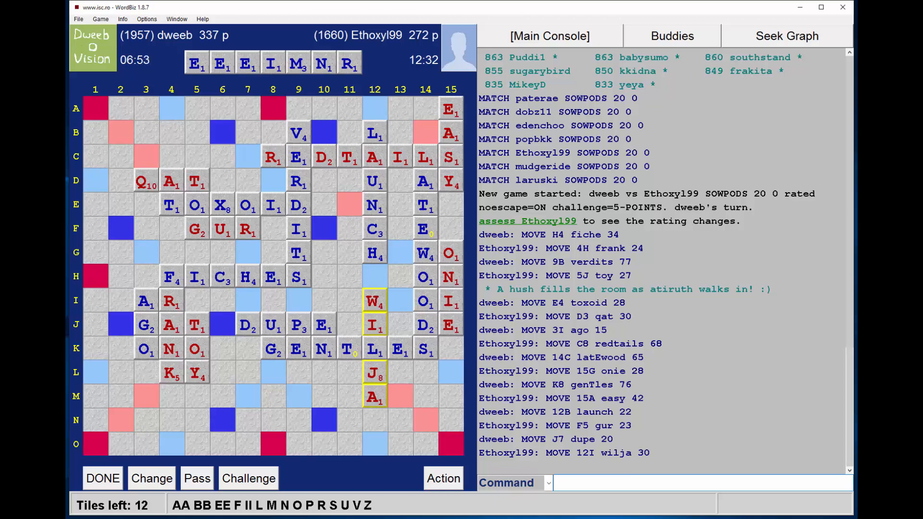
mouse_move(302, 405)
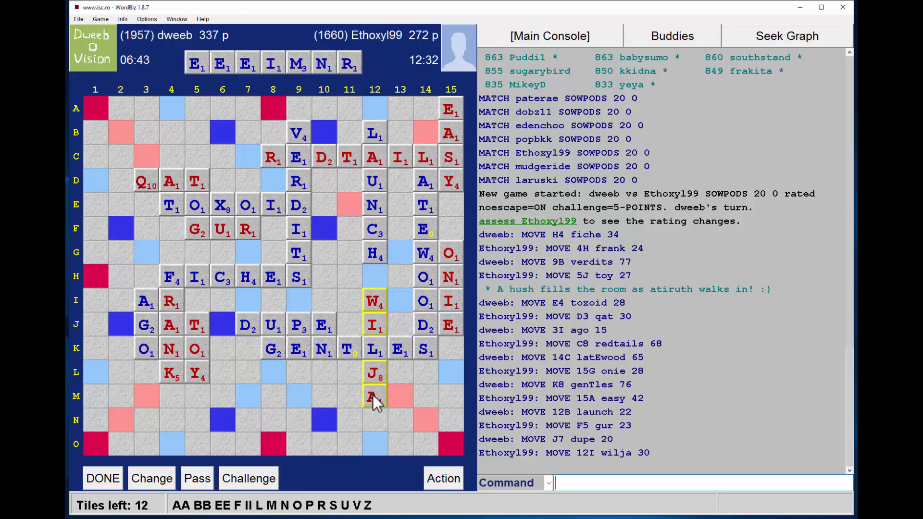
mouse_move(306, 406)
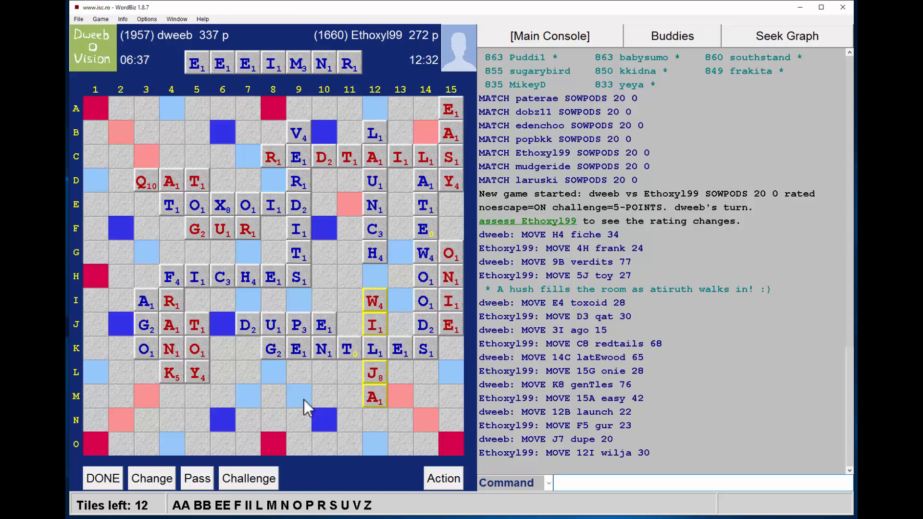
mouse_move(300, 397)
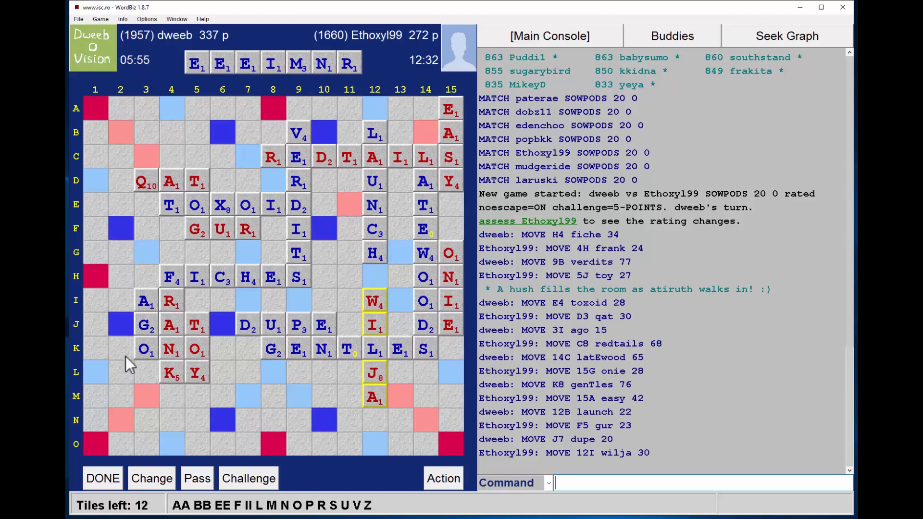
mouse_move(297, 193)
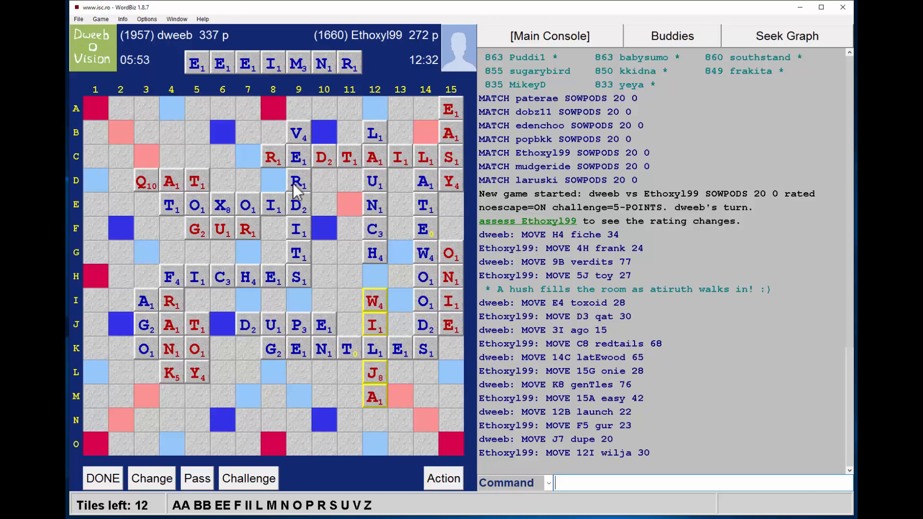
mouse_move(310, 415)
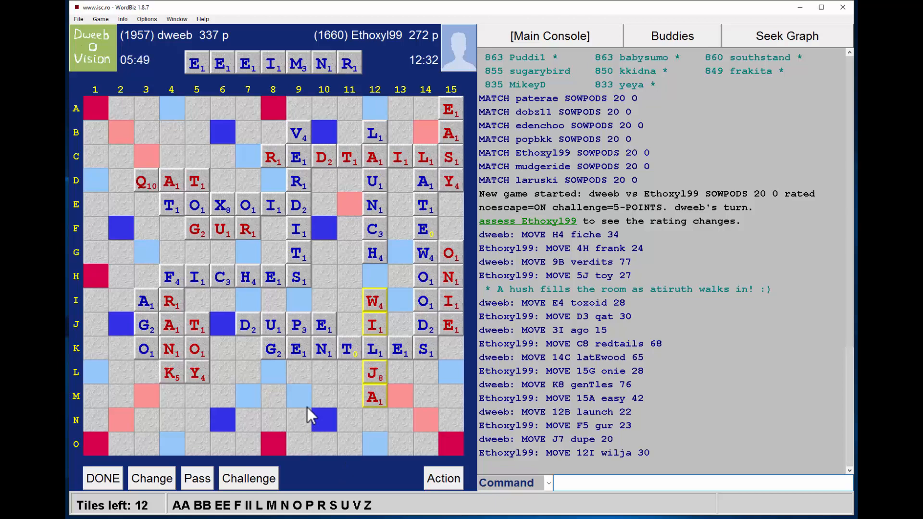
mouse_move(361, 399)
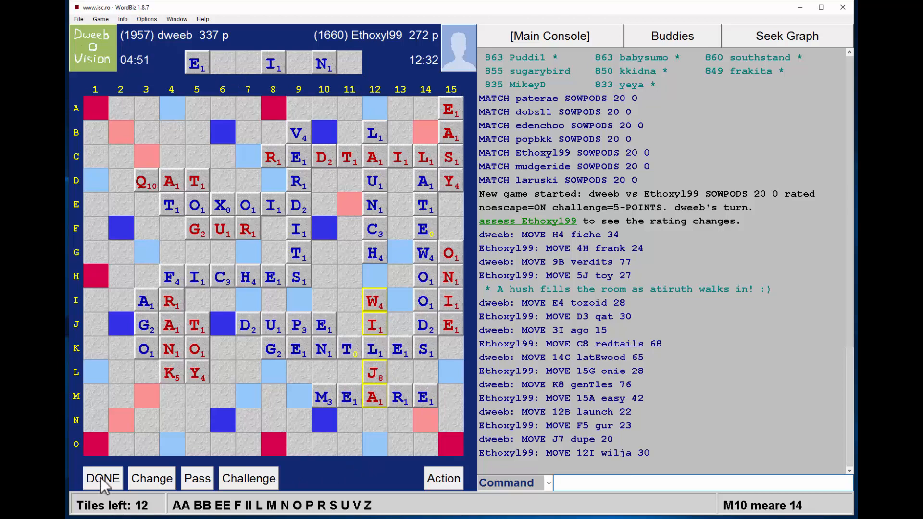
Submit MEARE along row M from M10 for 14 points
left_click(101, 478)
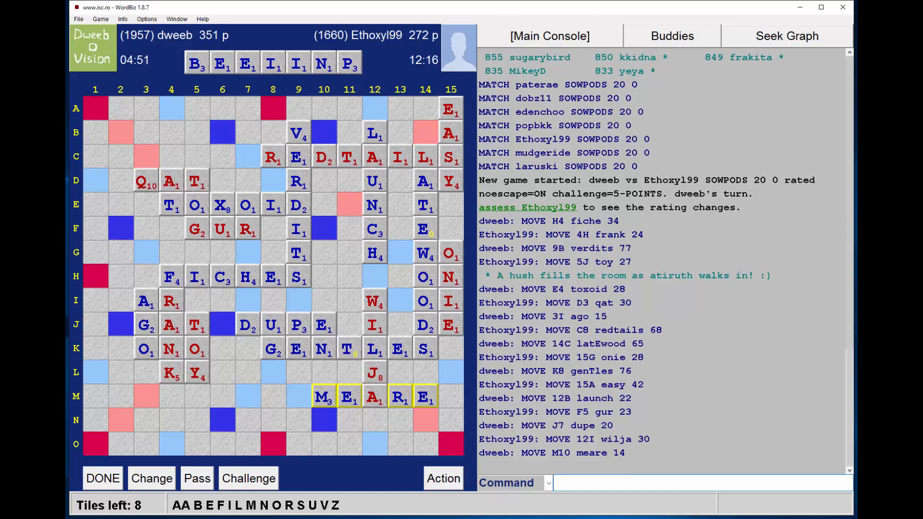
mouse_move(212, 427)
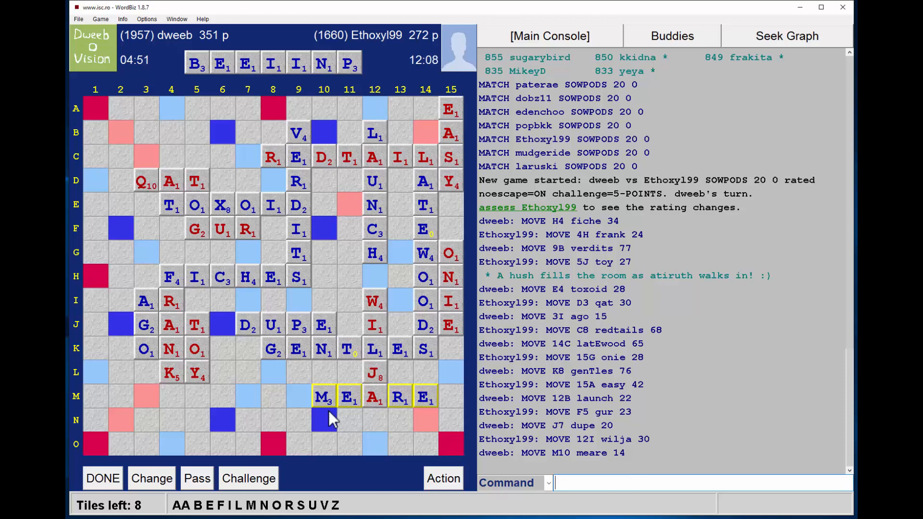
mouse_move(379, 424)
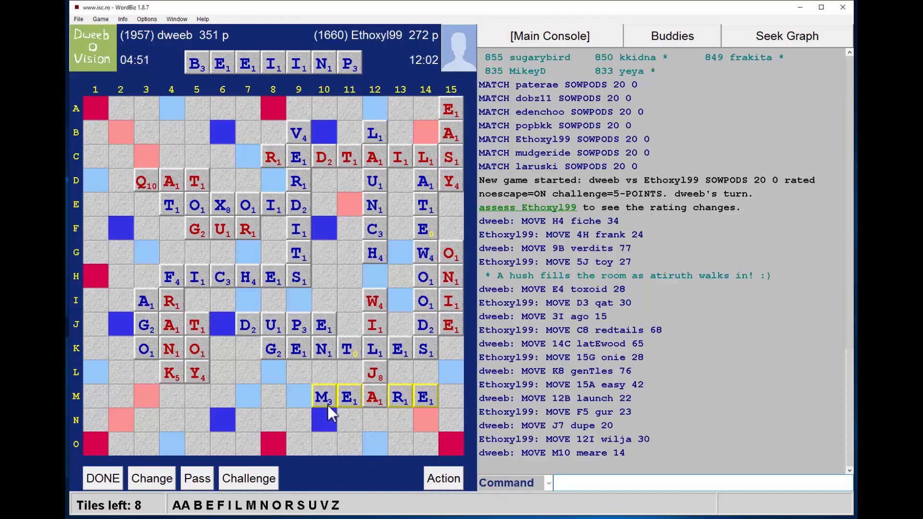
mouse_move(188, 474)
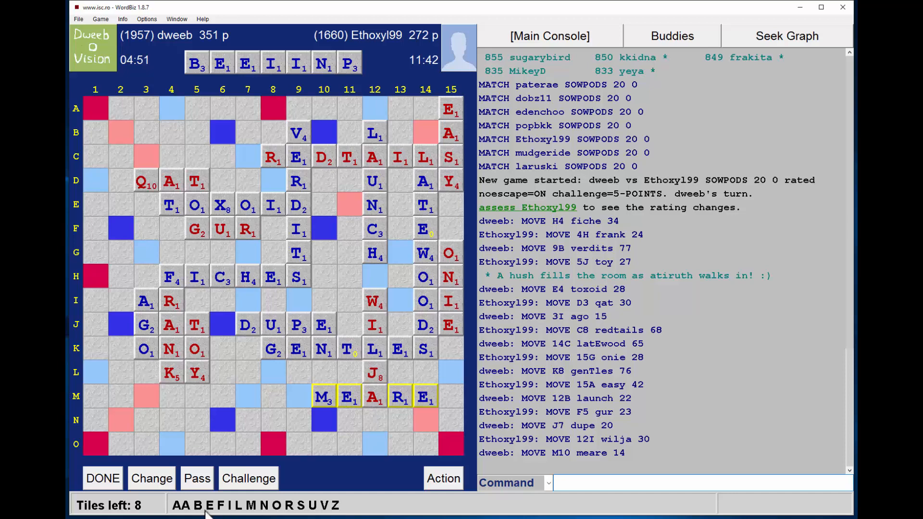
mouse_move(320, 511)
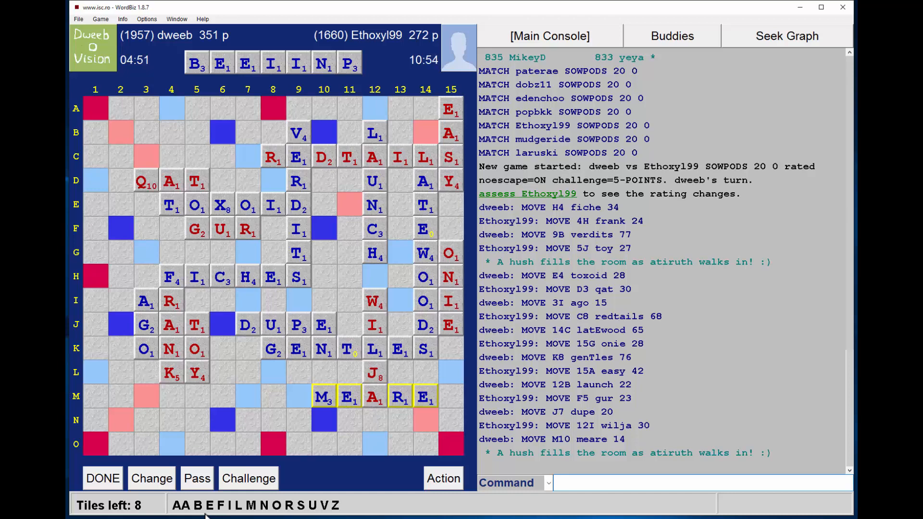
mouse_move(214, 153)
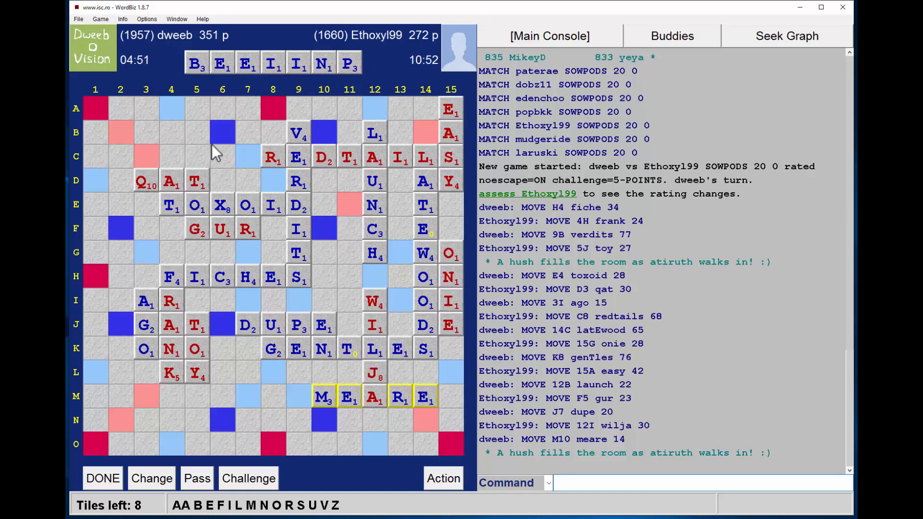
mouse_move(287, 249)
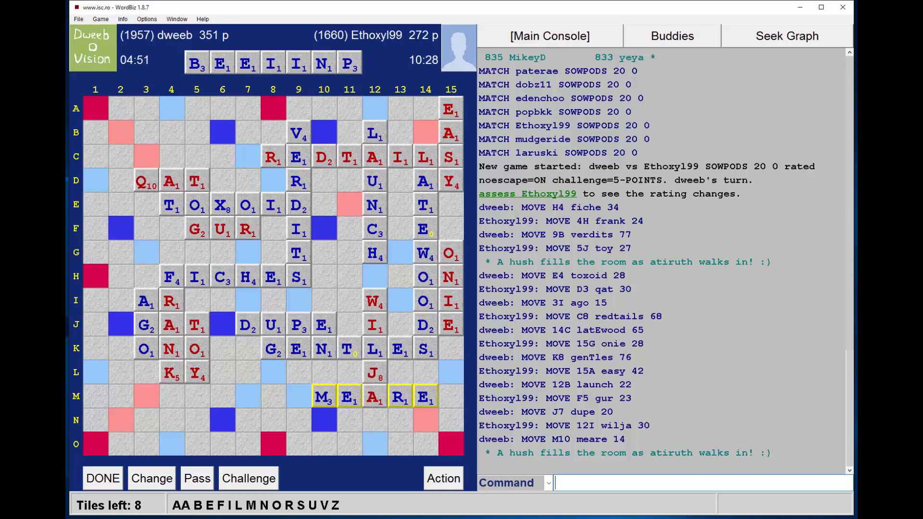
mouse_move(283, 183)
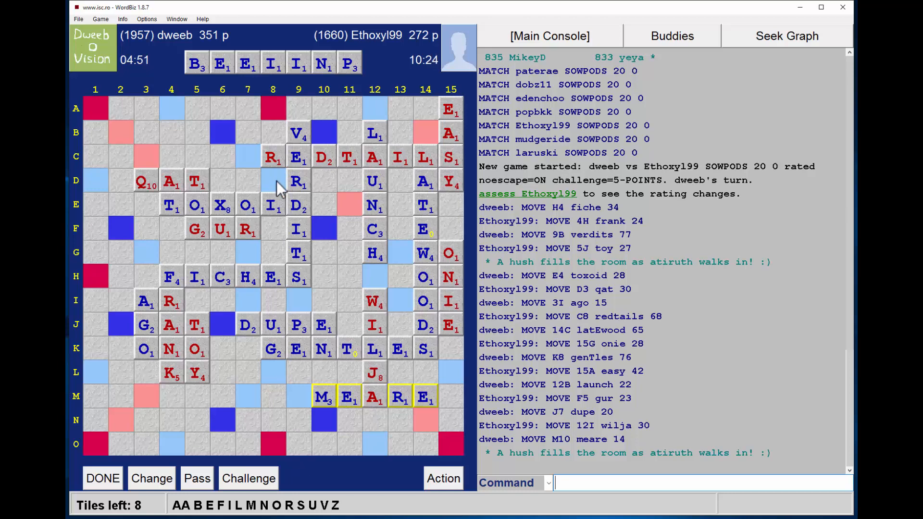
mouse_move(260, 191)
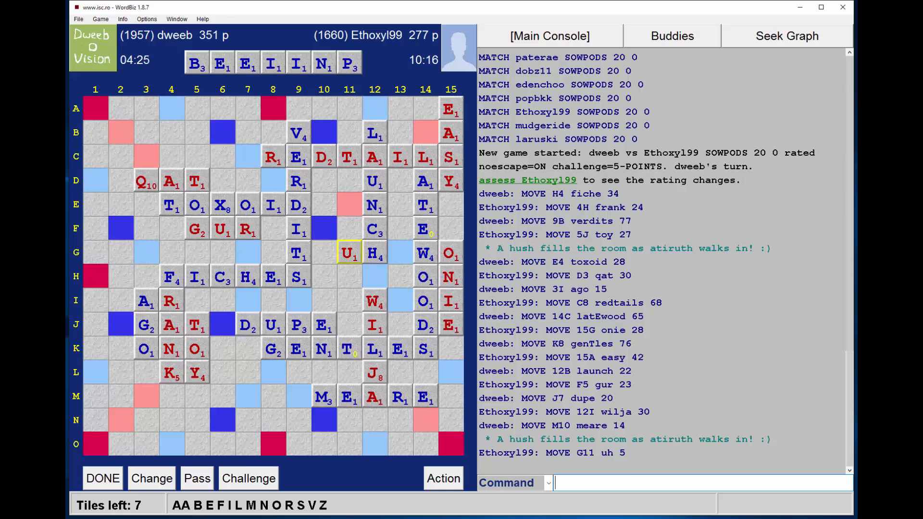
mouse_move(280, 139)
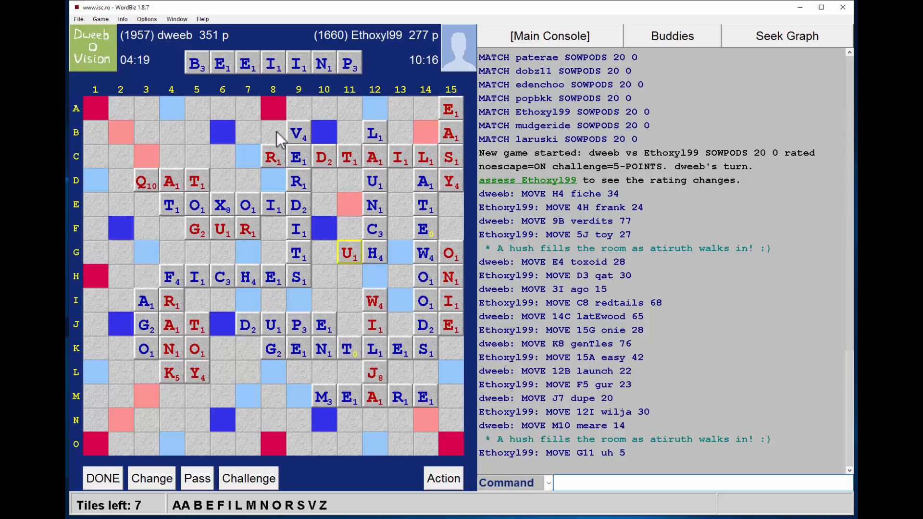
mouse_move(286, 139)
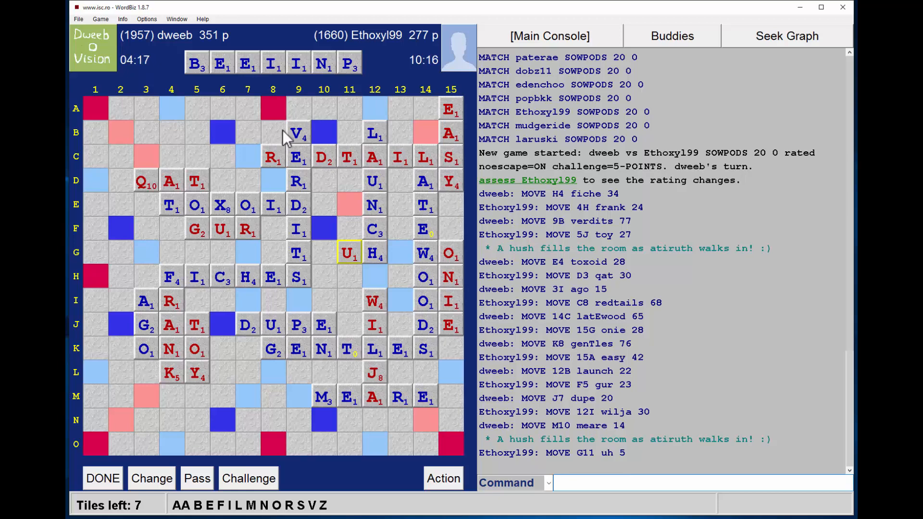
mouse_move(277, 128)
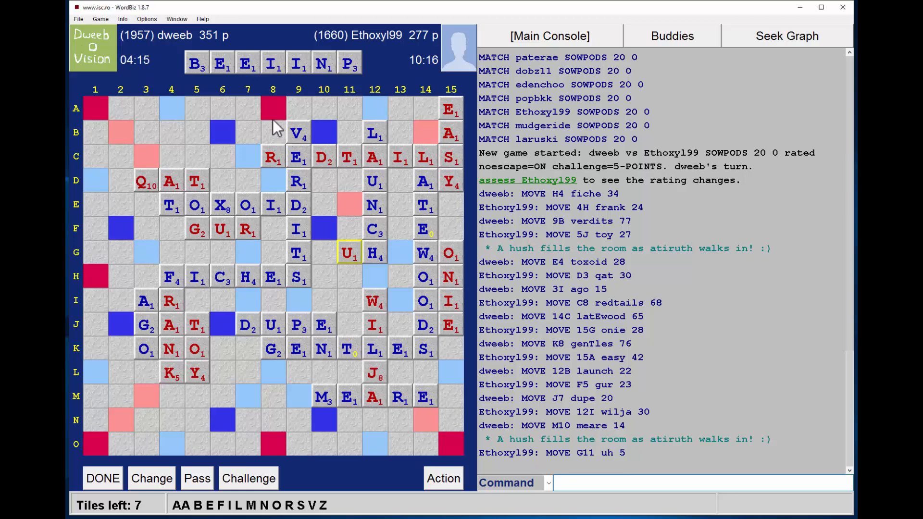
mouse_move(288, 106)
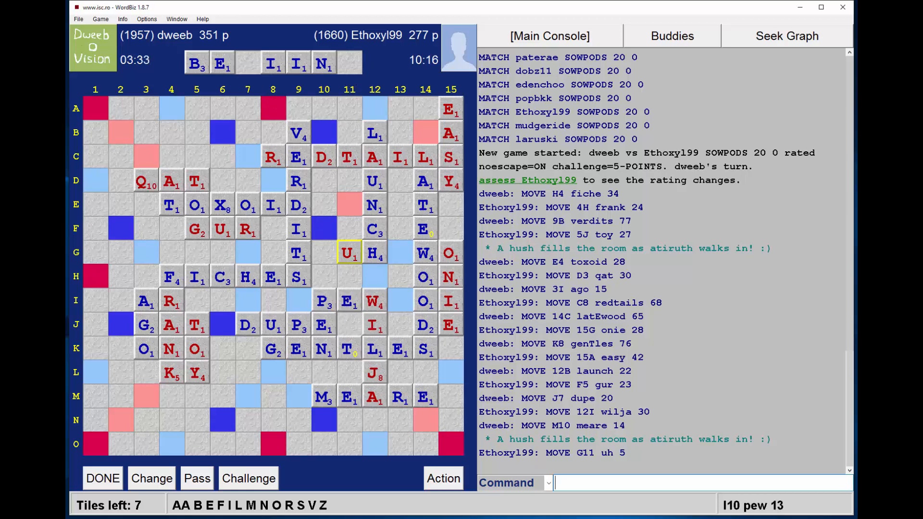
Submit PEW along row I from I10 for 13 points
left_click(102, 478)
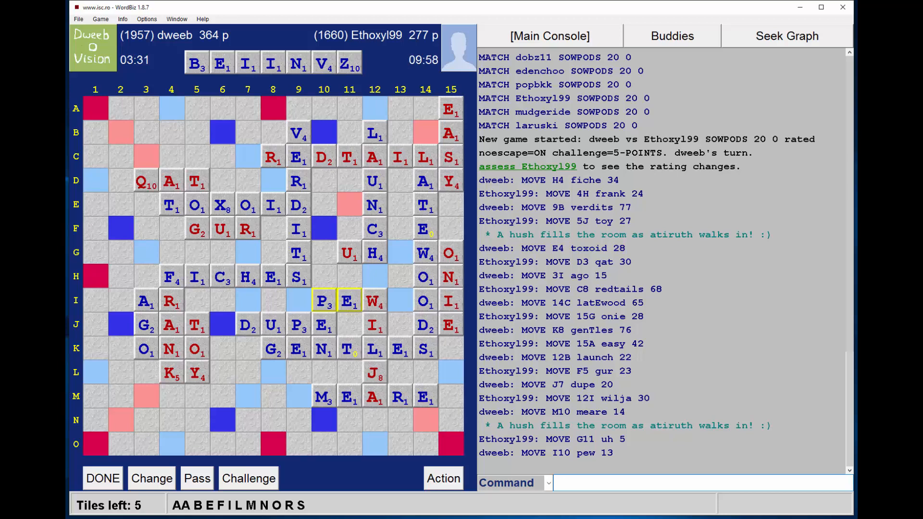
mouse_move(256, 438)
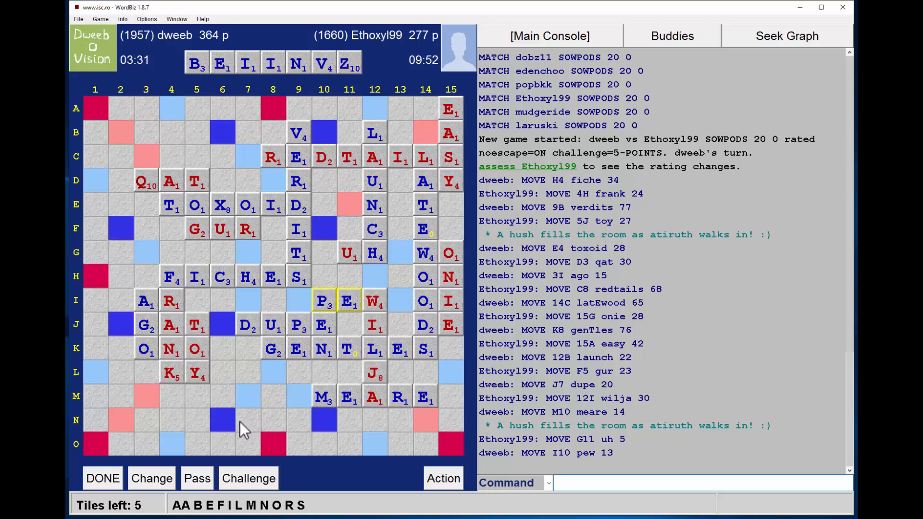
mouse_move(294, 431)
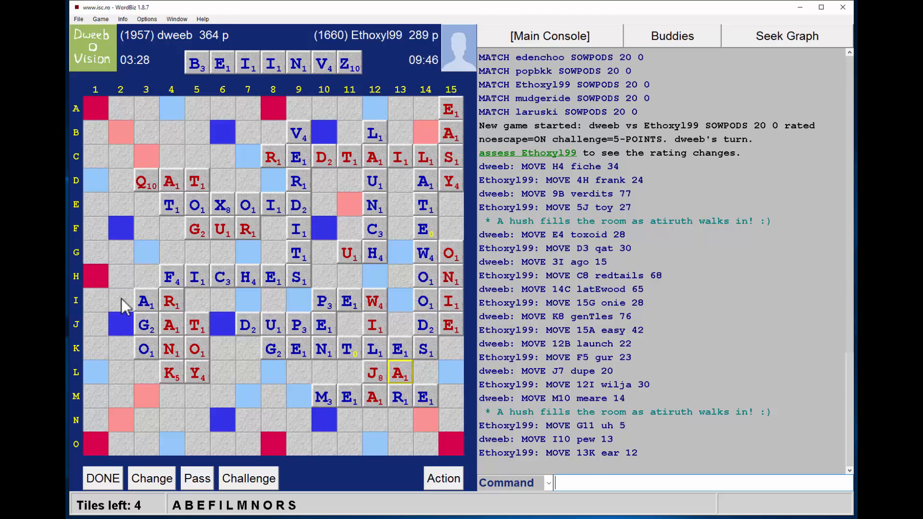
mouse_move(115, 218)
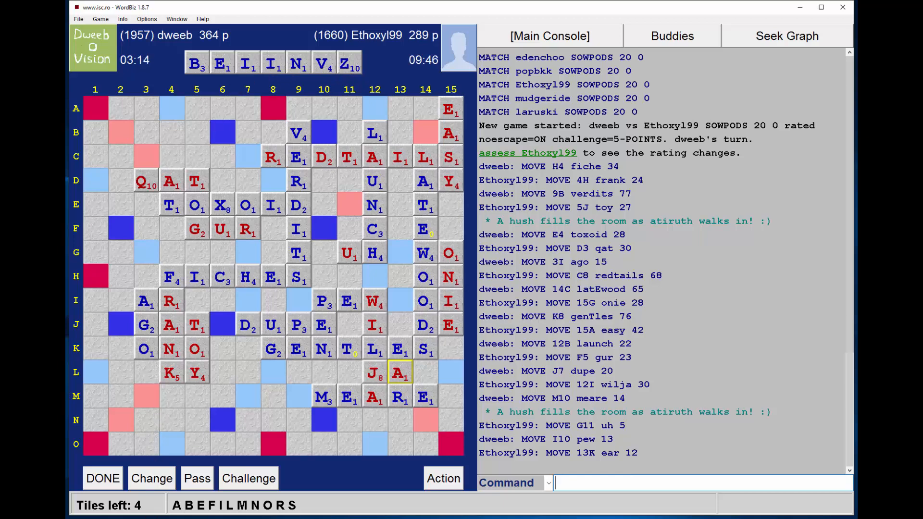
mouse_move(183, 429)
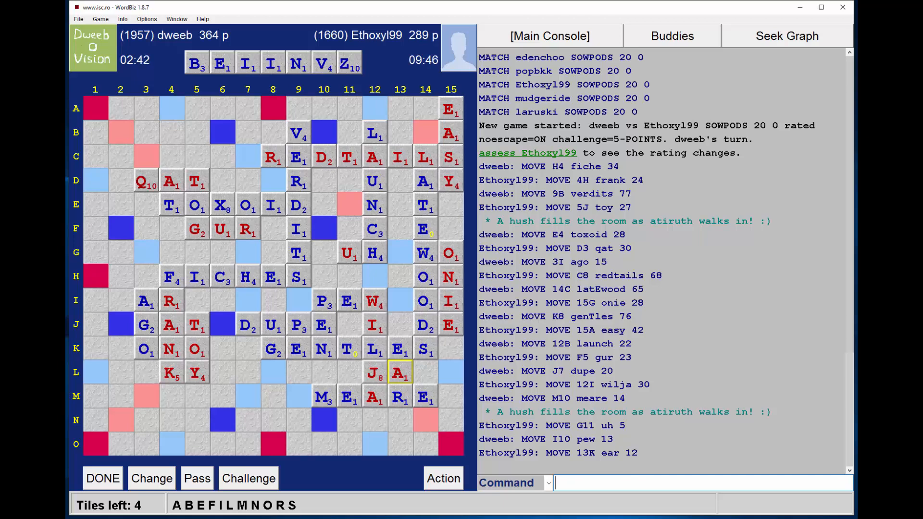
mouse_move(291, 420)
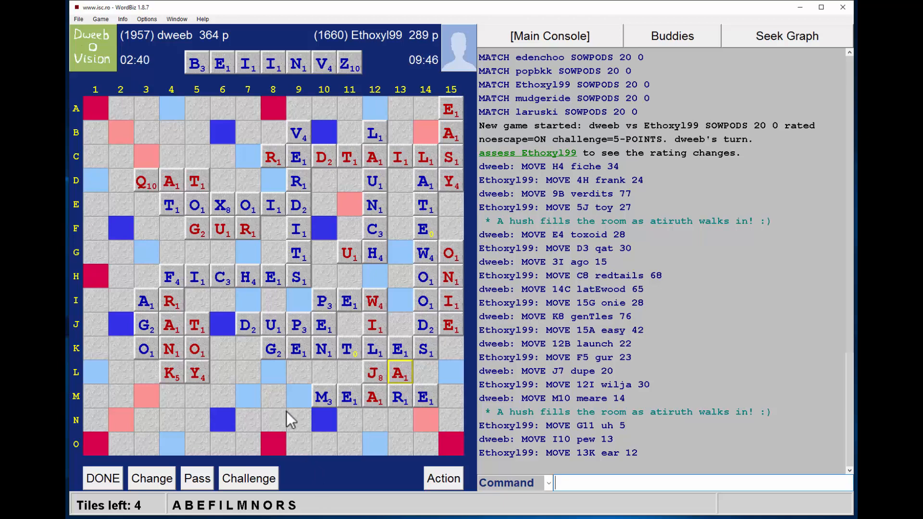
mouse_move(349, 419)
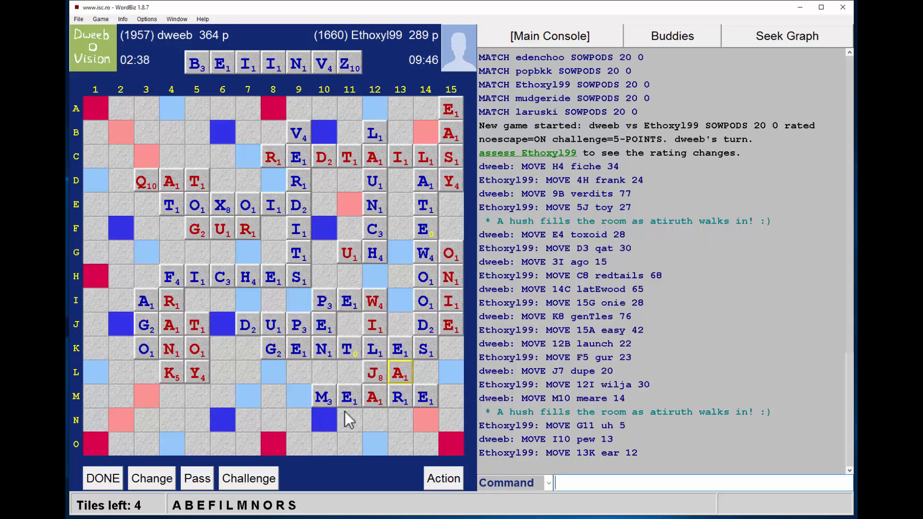
mouse_move(312, 437)
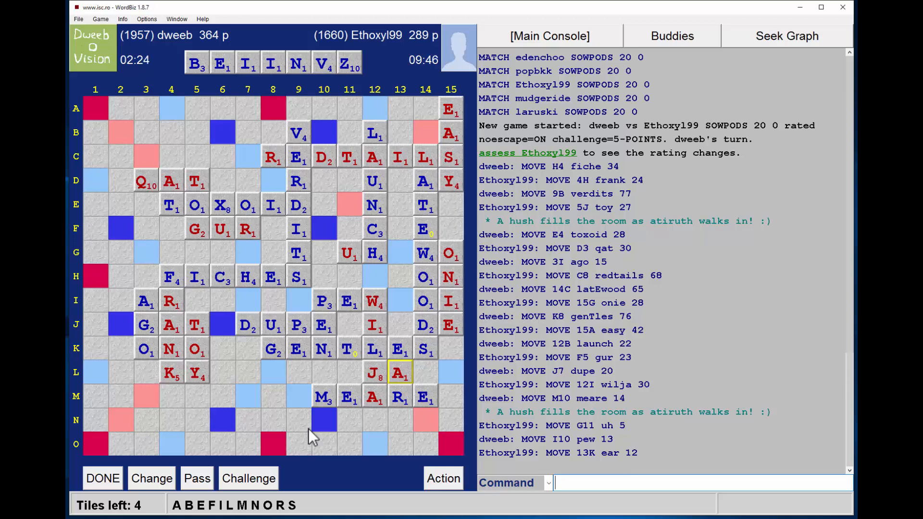
mouse_move(228, 53)
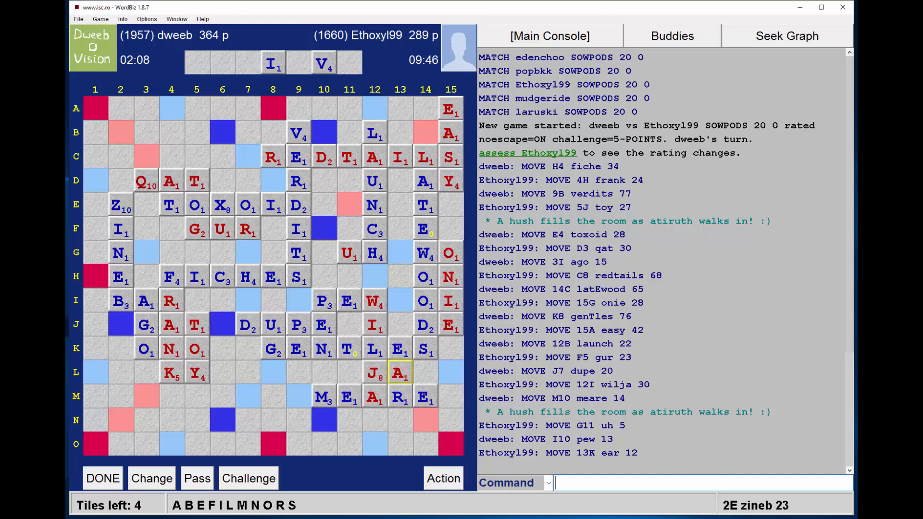
mouse_move(346, 60)
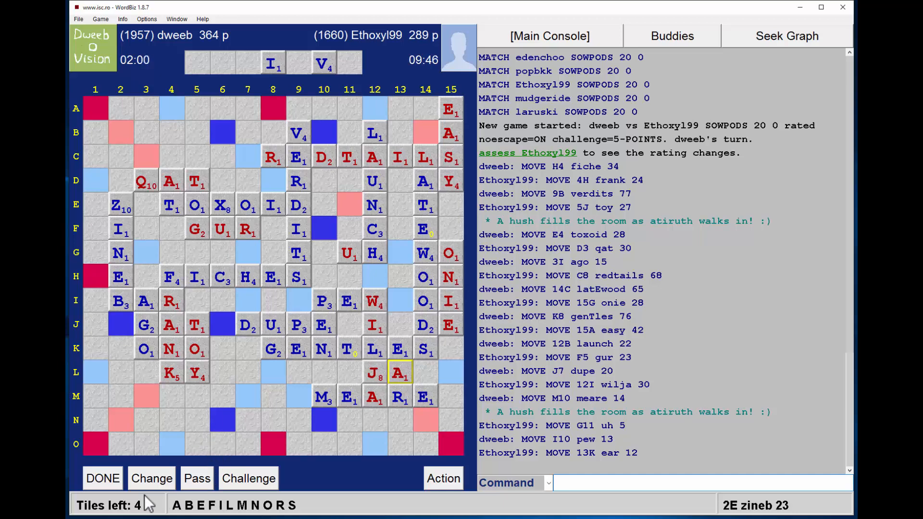
Submit ZINEB down column 2 from 2E for 23, putting dweeb ahead 387–289
left_click(102, 477)
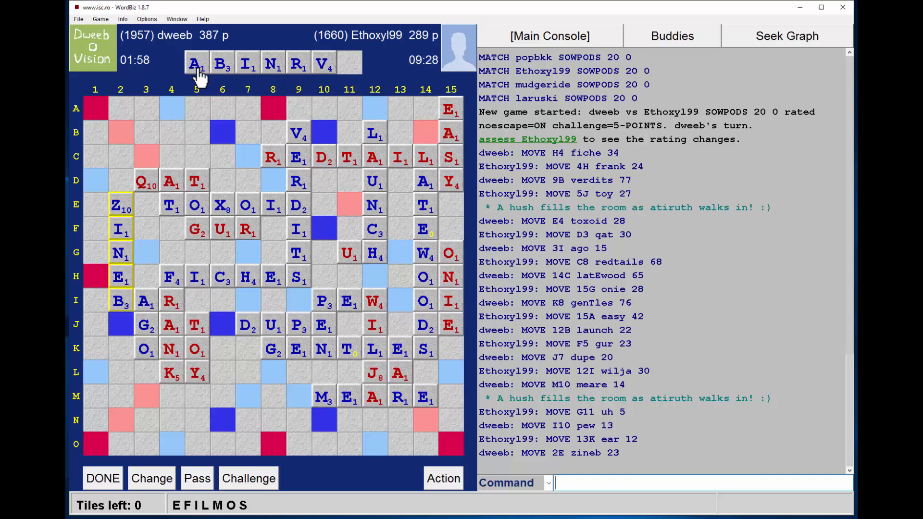
mouse_move(207, 52)
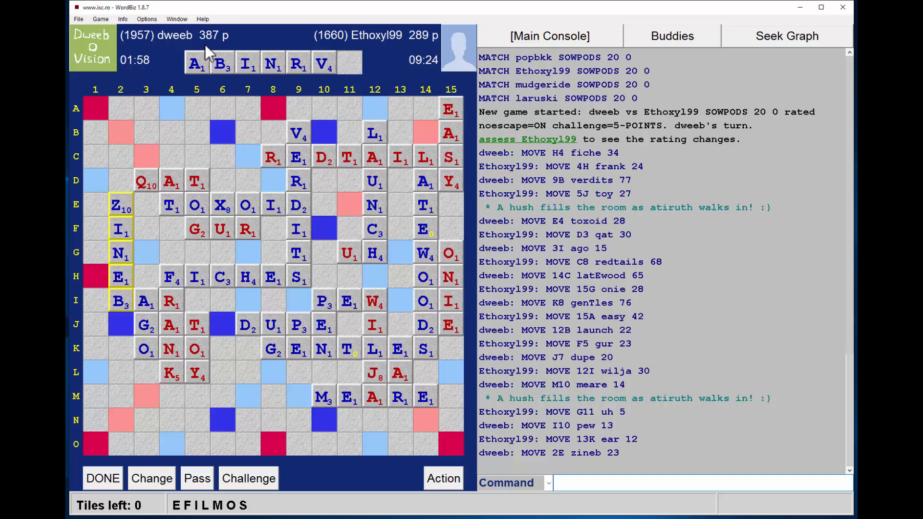
mouse_move(209, 55)
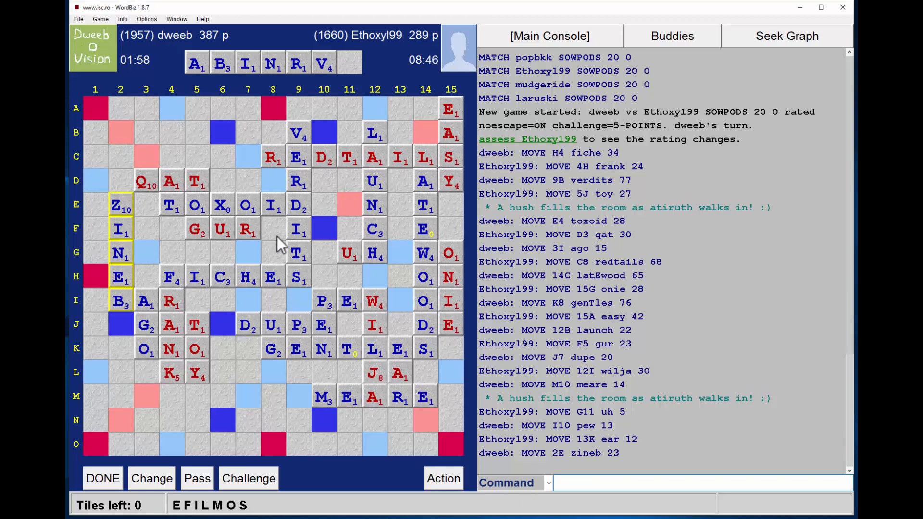
mouse_move(324, 132)
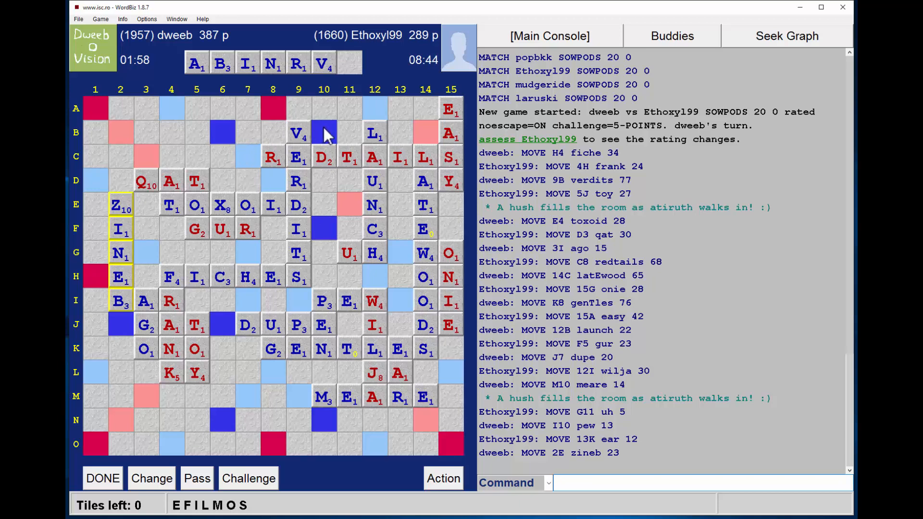
mouse_move(223, 430)
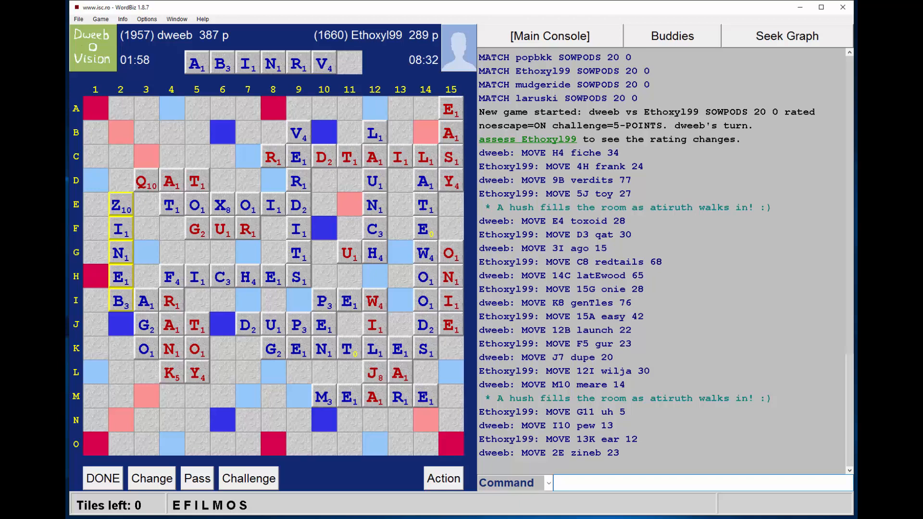
mouse_move(94, 241)
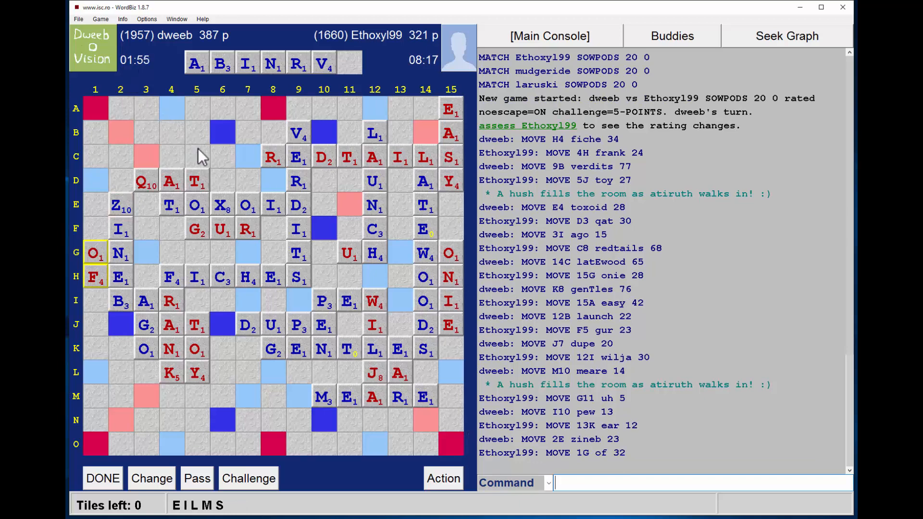
mouse_move(220, 144)
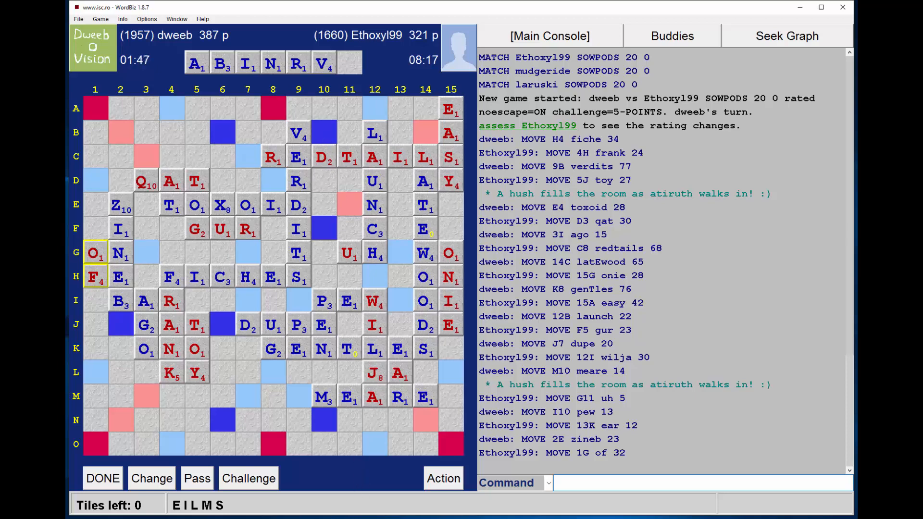
mouse_move(235, 65)
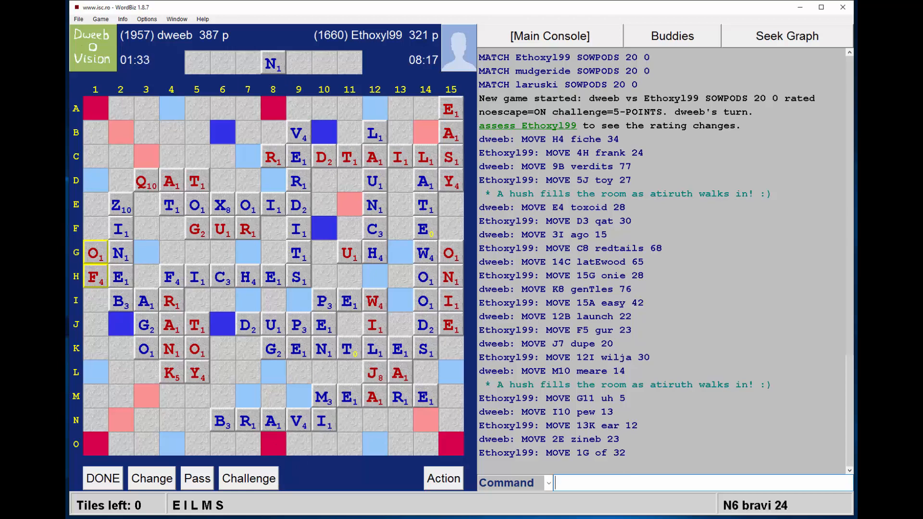
mouse_move(271, 446)
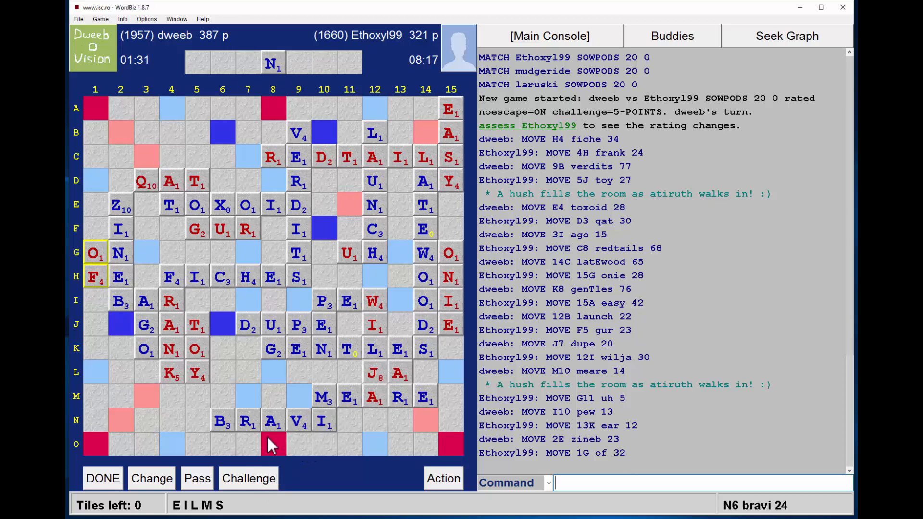
mouse_move(327, 406)
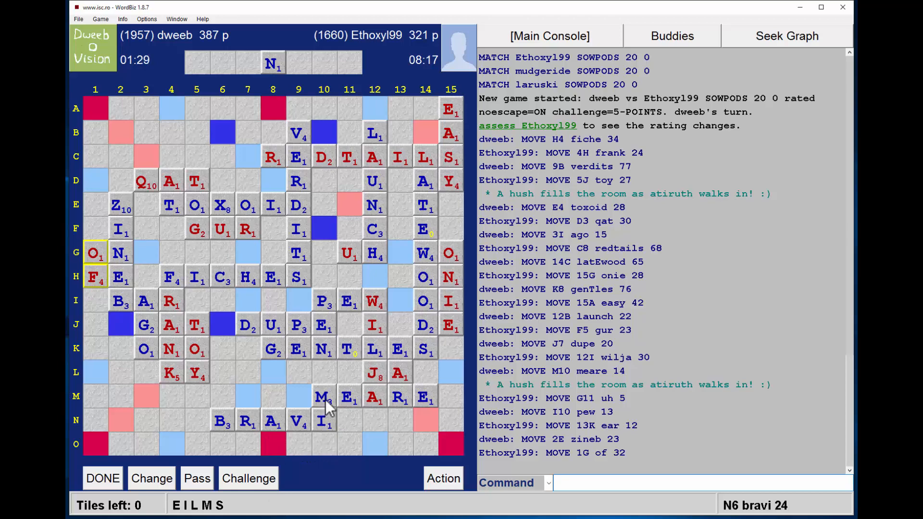
mouse_move(450, 459)
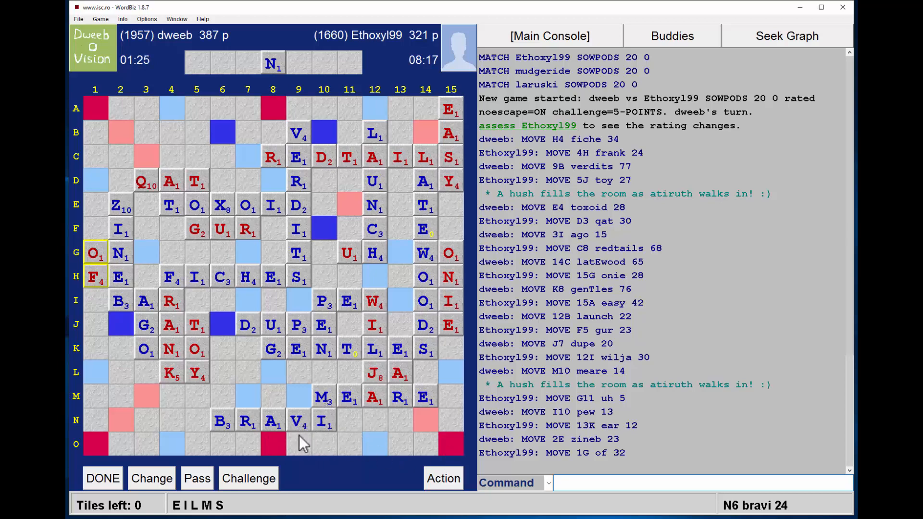
mouse_move(283, 447)
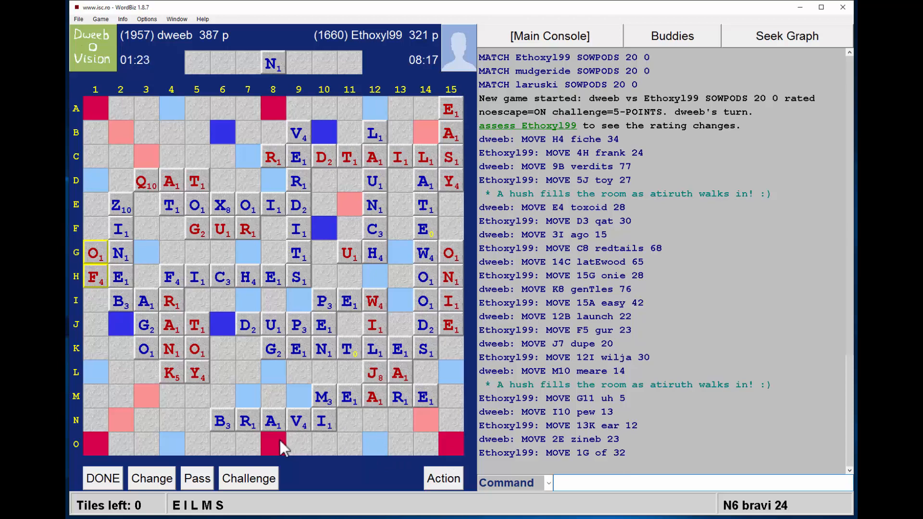
mouse_move(189, 453)
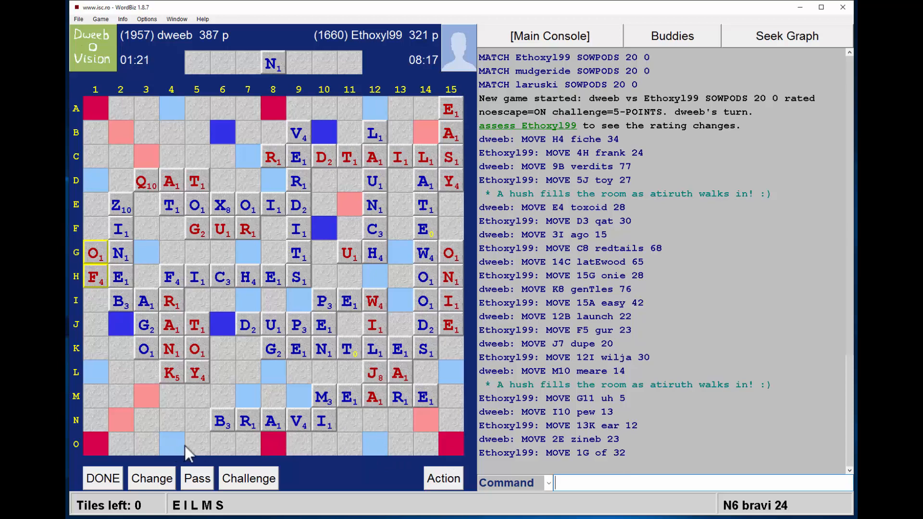
mouse_move(273, 451)
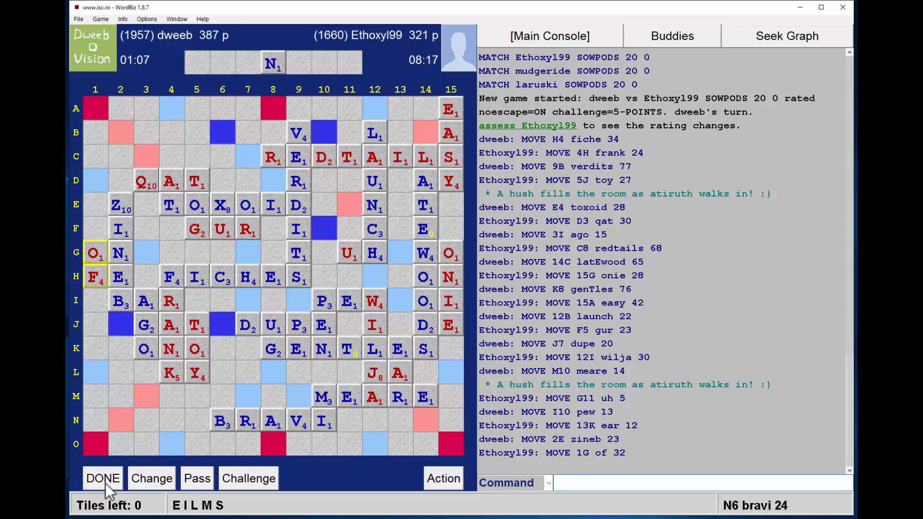
mouse_move(233, 464)
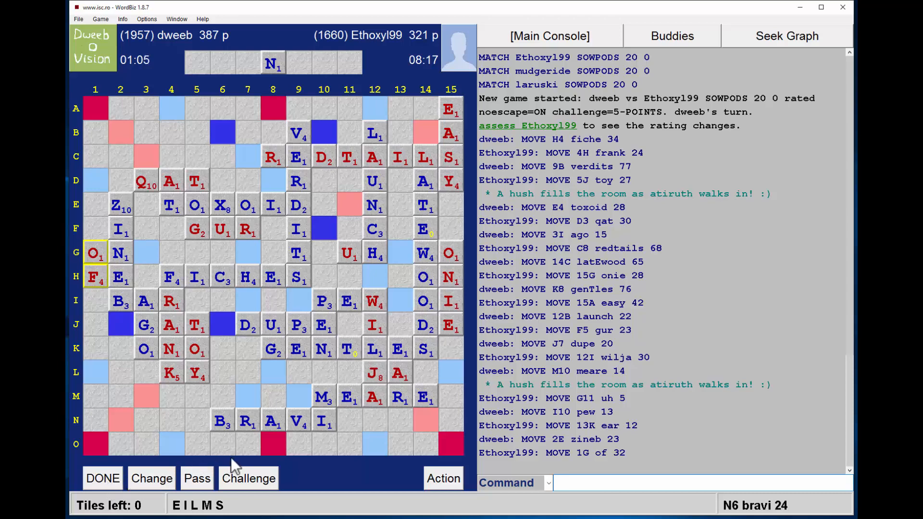
mouse_move(270, 456)
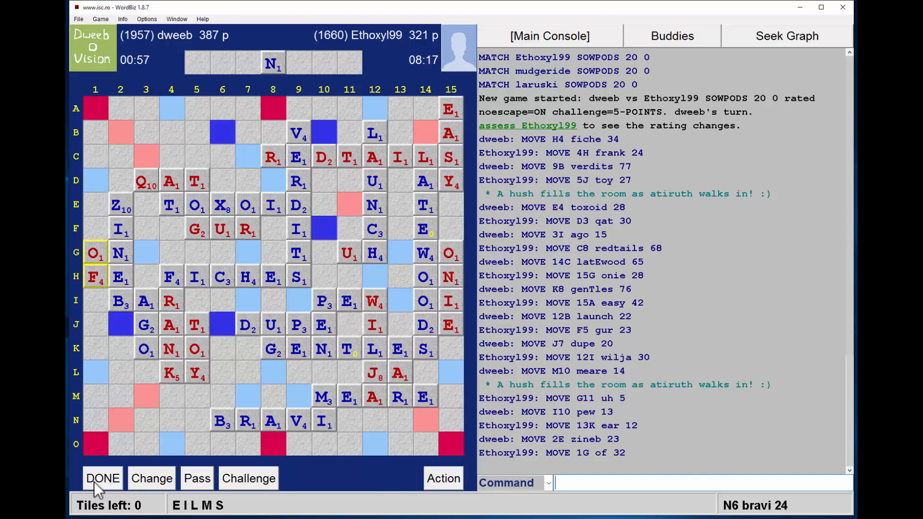
Submit BRAVI along row N from N6 for 24, making the score 411–321
left_click(102, 478)
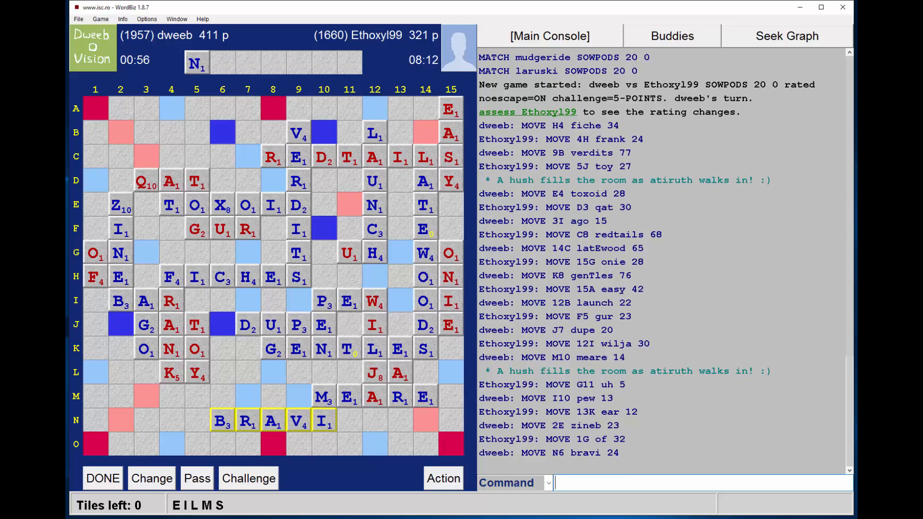
mouse_move(336, 444)
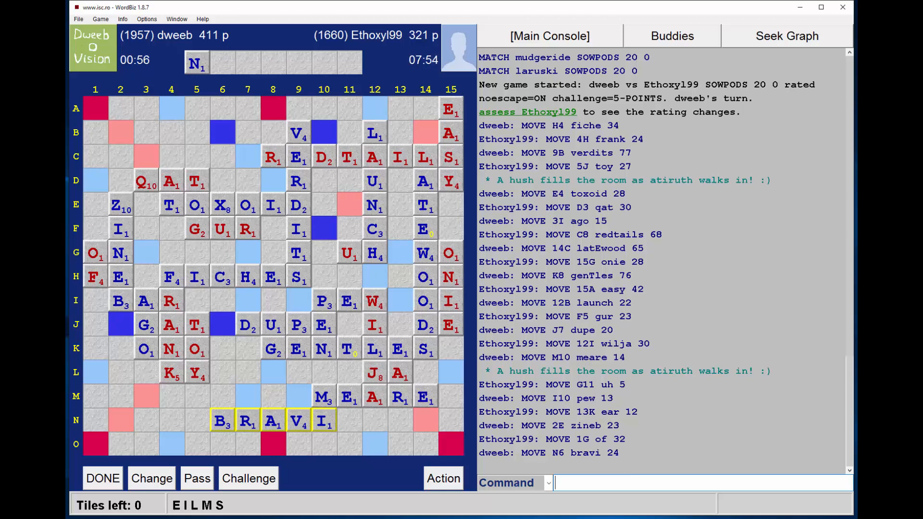
mouse_move(131, 446)
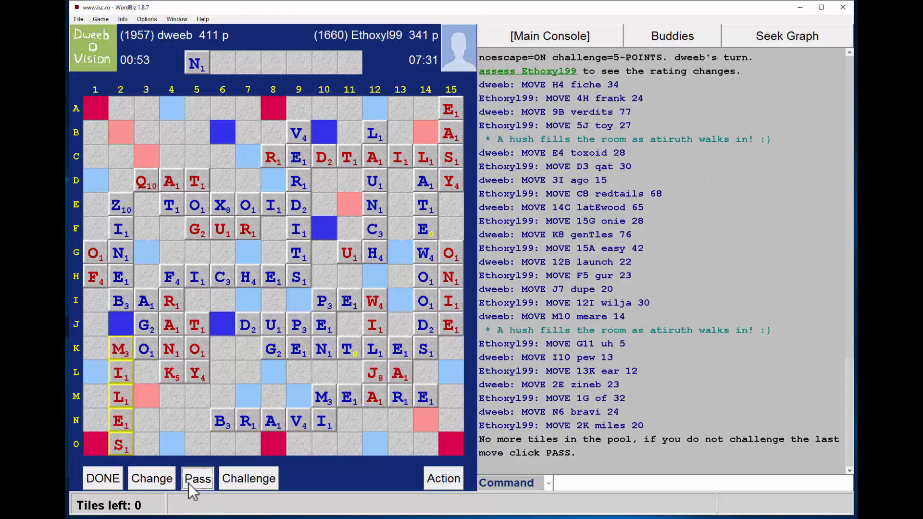
Pass after the opponent's 2K MILES, ending the game in a 411–343 win
left_click(197, 477)
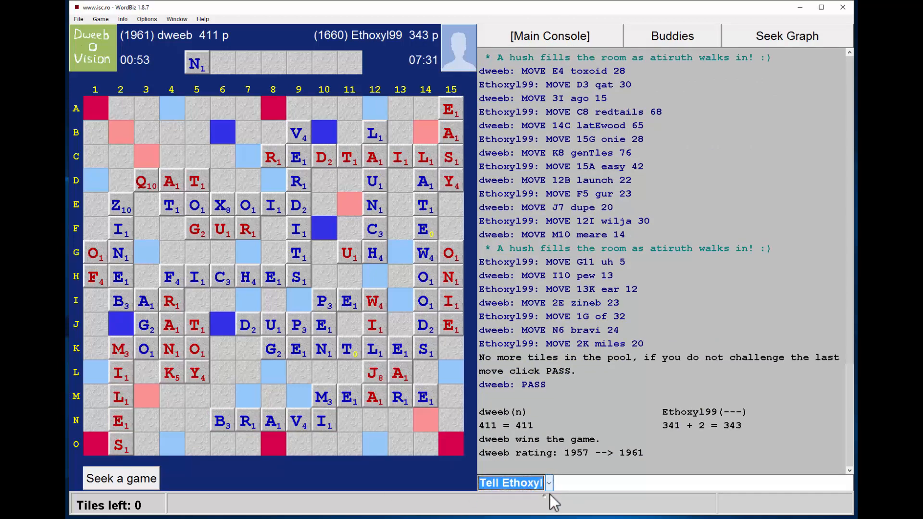
Examine the finished game and list opening plays led by CHIEF and FICHE for 34
type("ty")
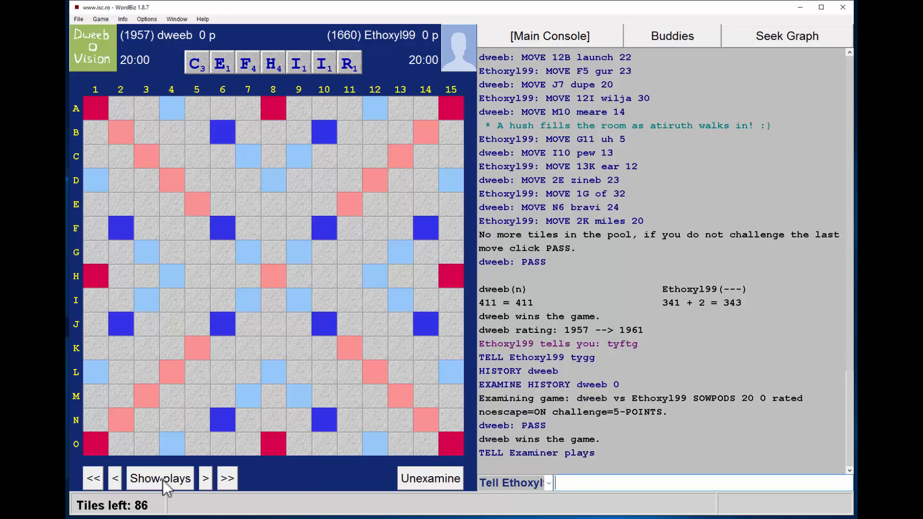
left_click(160, 478)
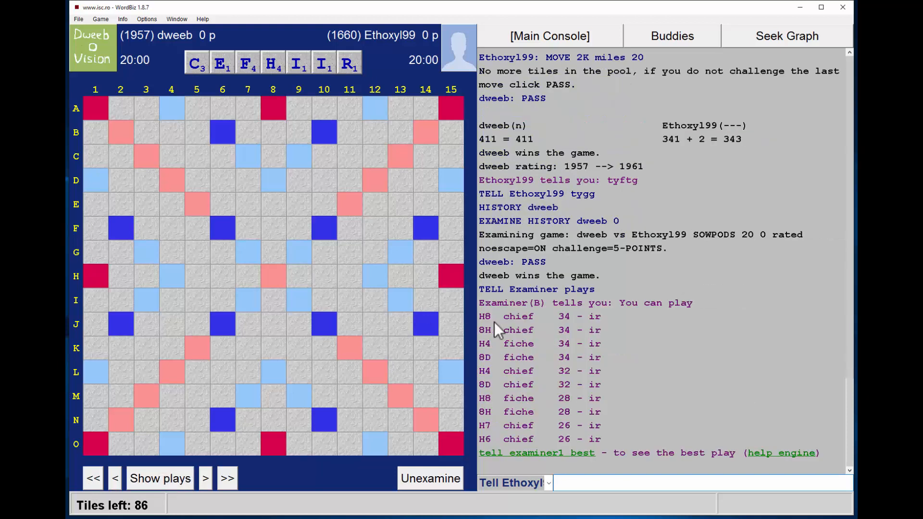
mouse_move(546, 331)
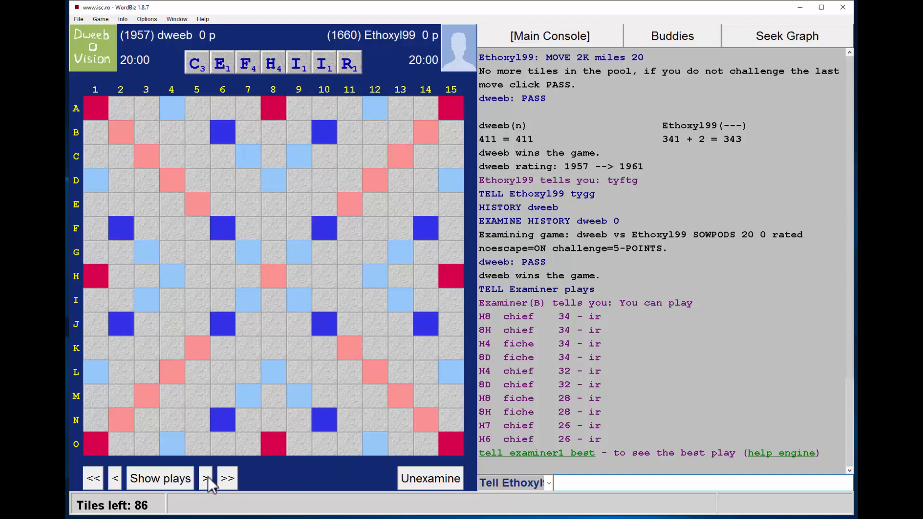
Step the review through FICHE, FRANK, VERDITS, TOY, TOXOID and QAT to REDTAILS at 154–149
left_click(205, 477)
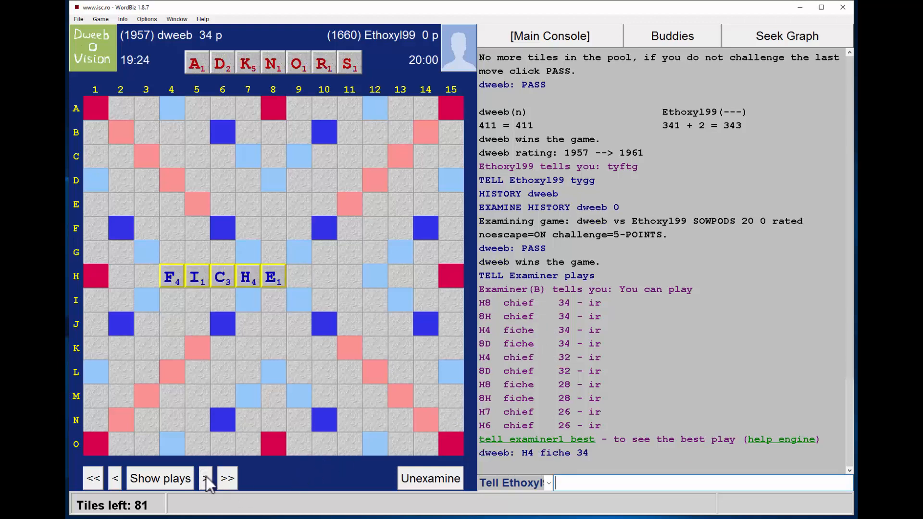
left_click(205, 477)
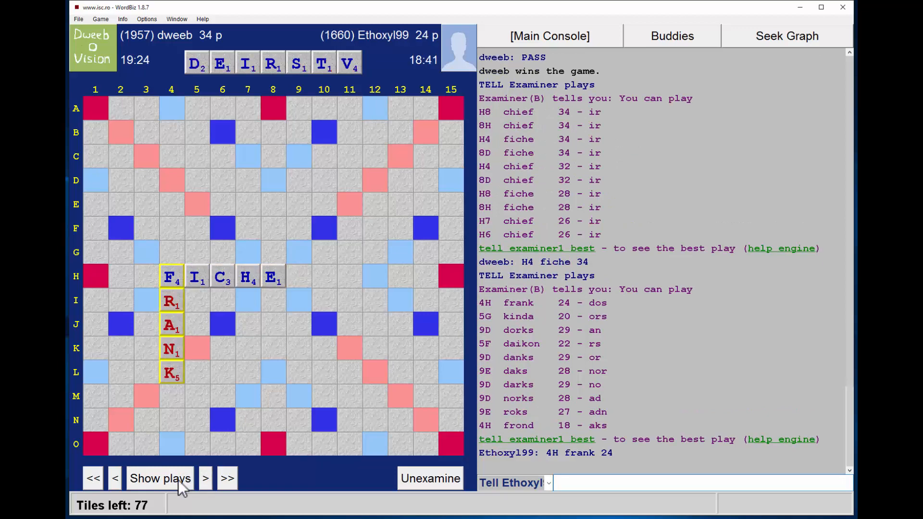
left_click(160, 477)
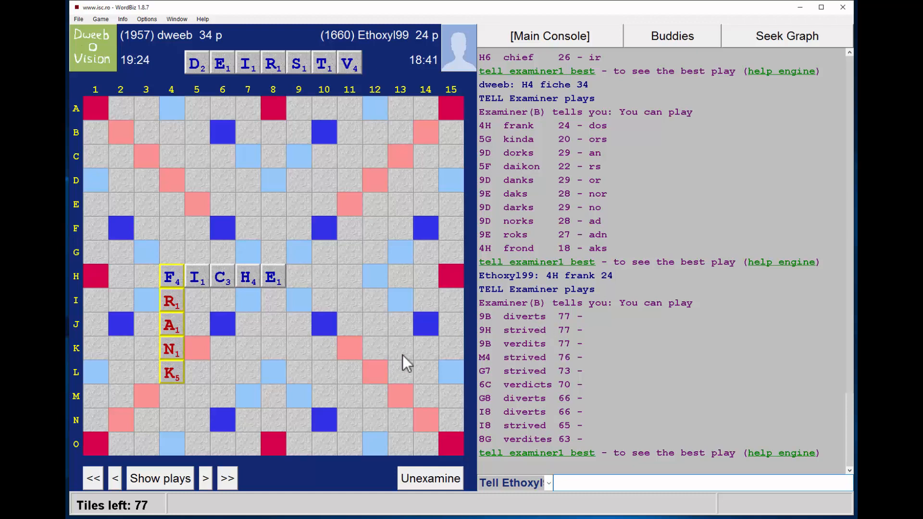
left_click(204, 477)
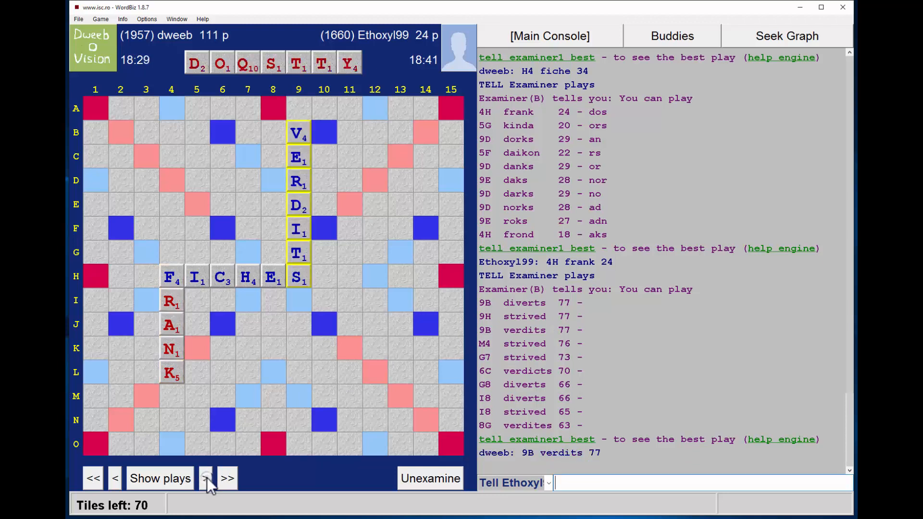
left_click(205, 477)
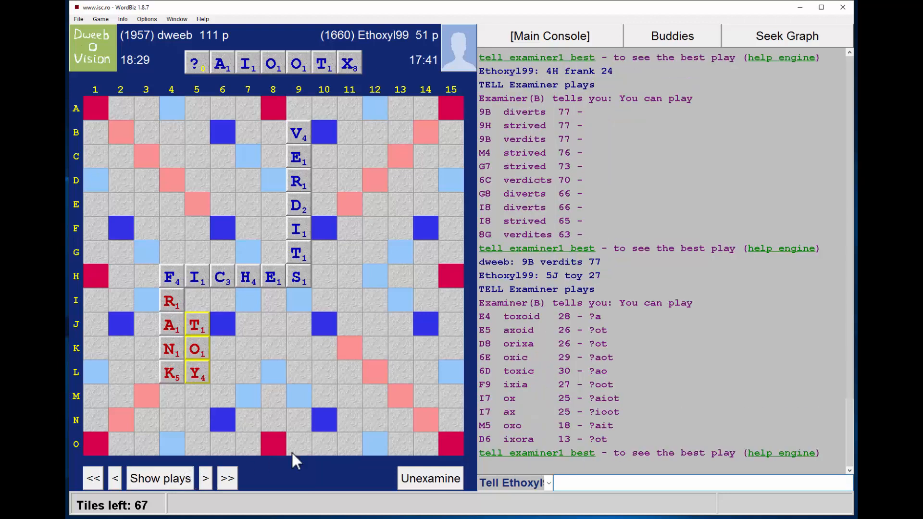
mouse_move(525, 342)
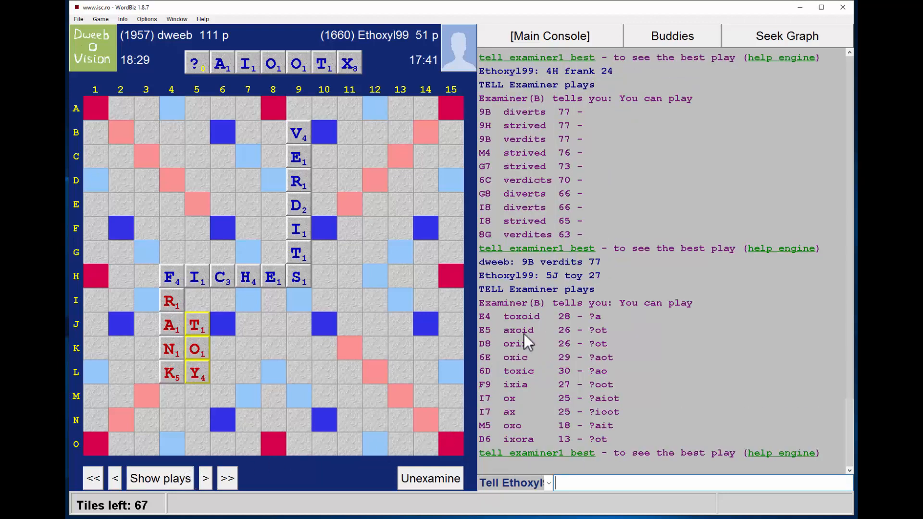
mouse_move(527, 335)
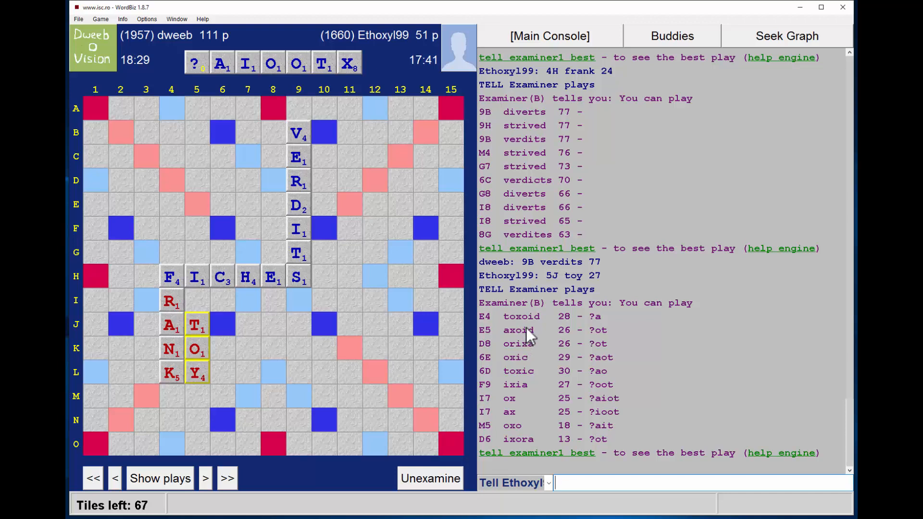
mouse_move(580, 329)
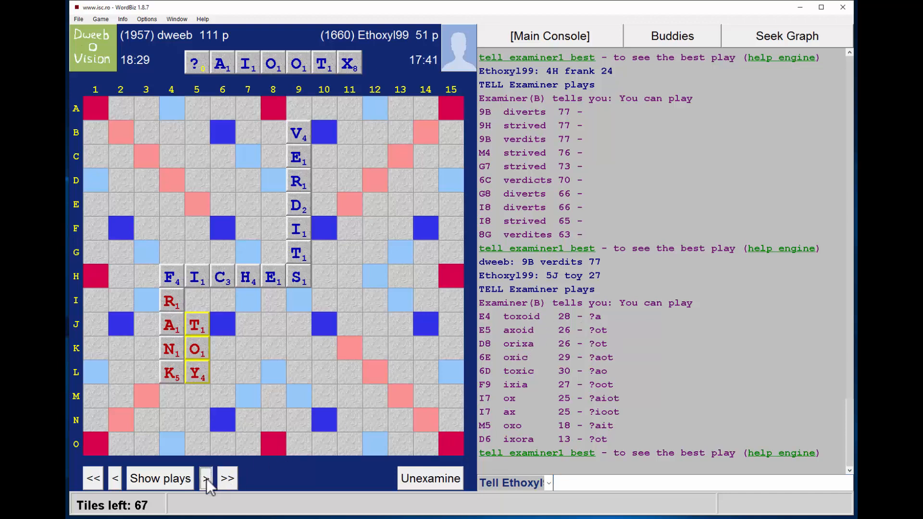
left_click(205, 477)
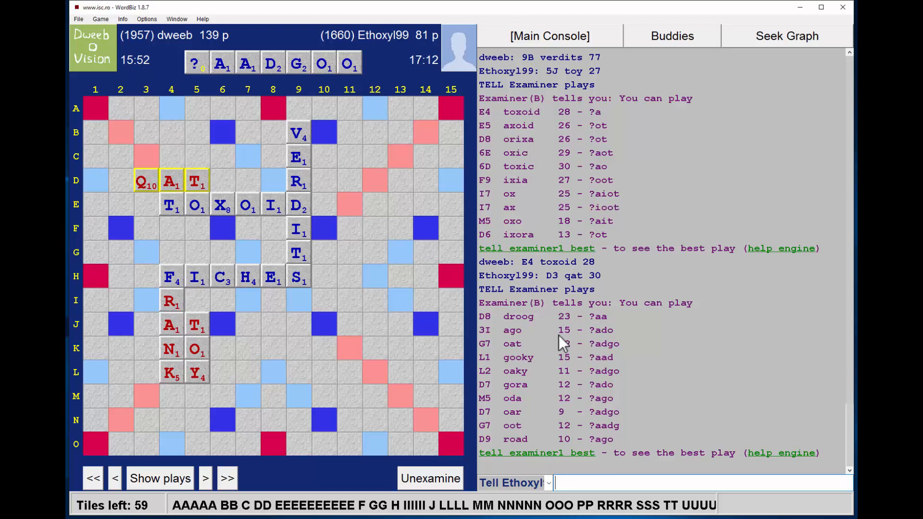
mouse_move(574, 341)
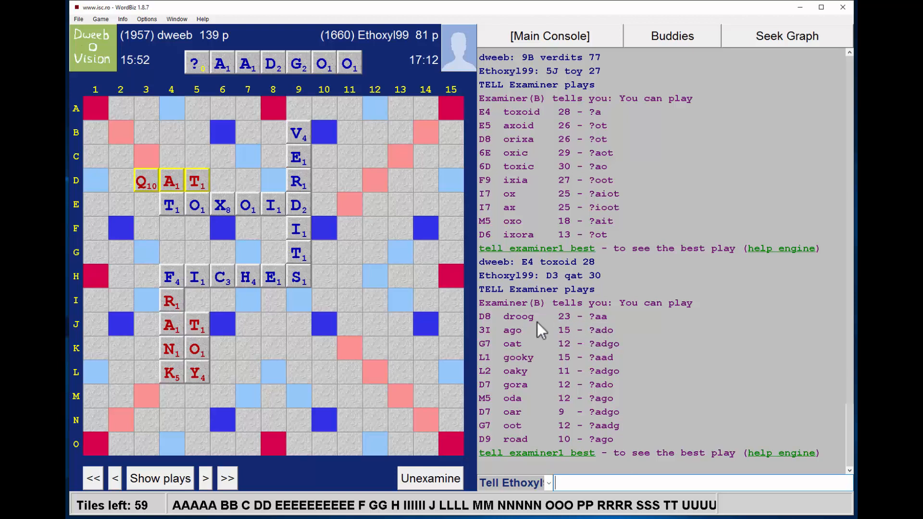
mouse_move(590, 323)
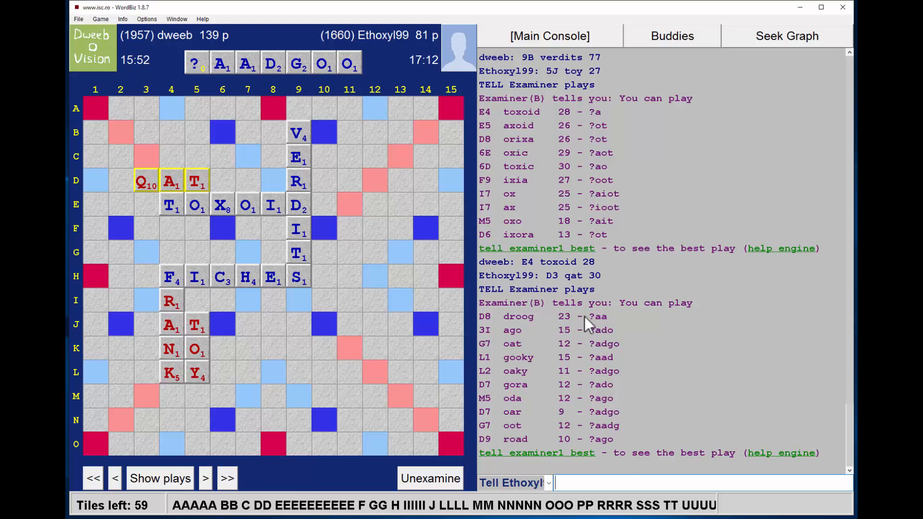
mouse_move(465, 272)
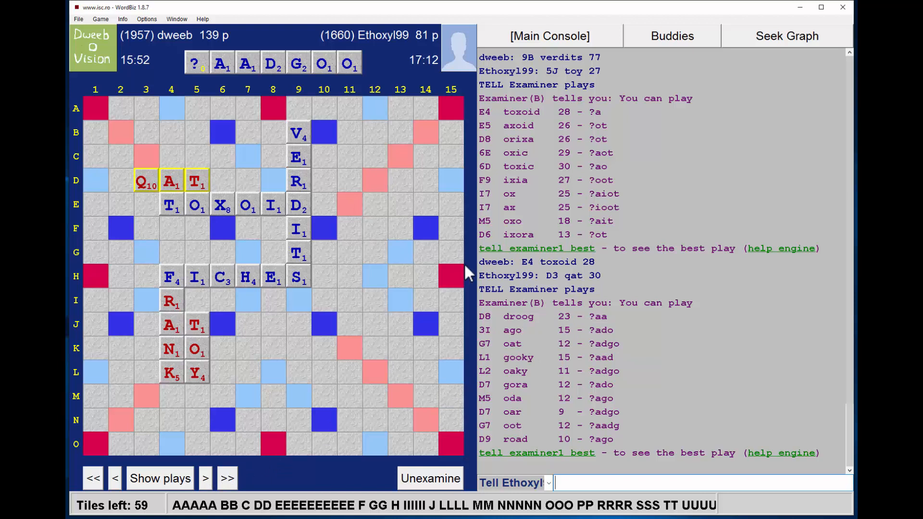
mouse_move(205, 478)
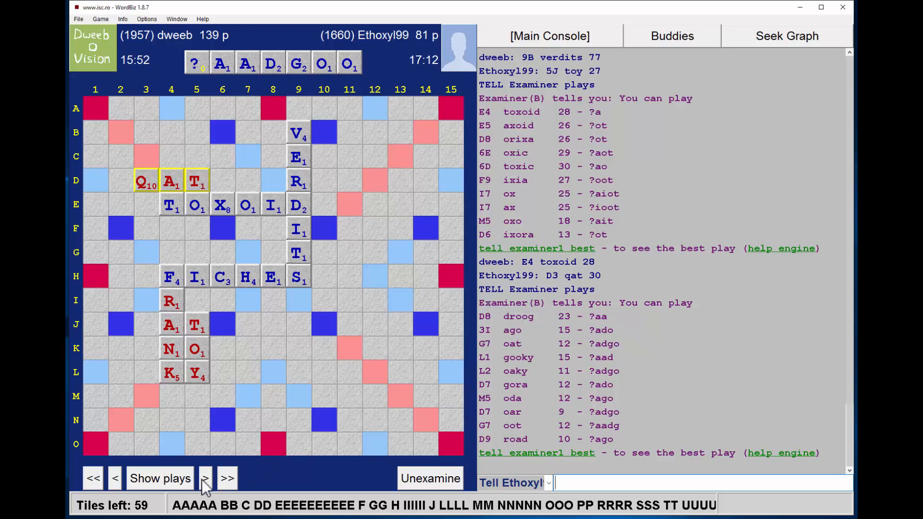
left_click(205, 477)
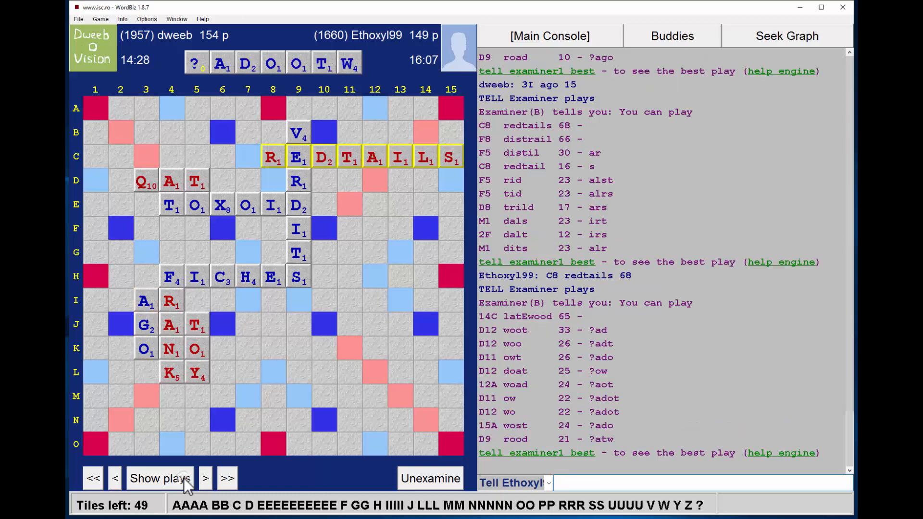
mouse_move(541, 335)
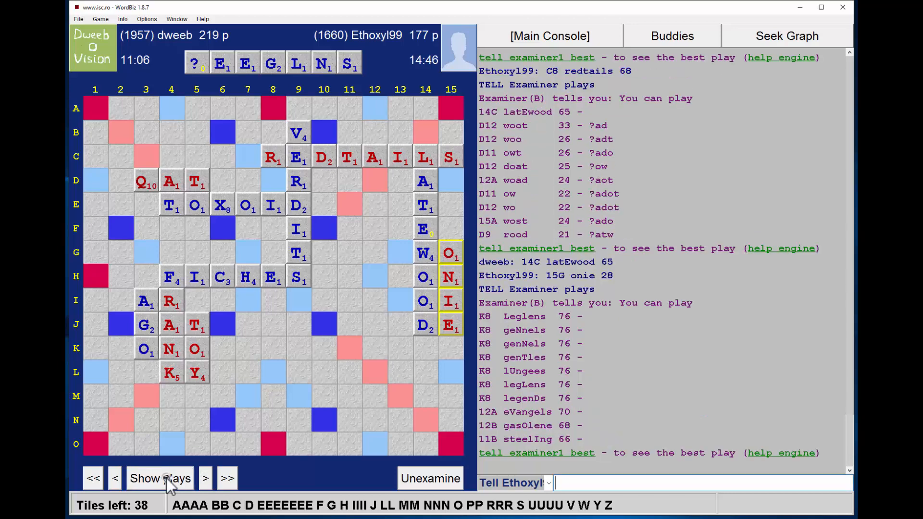
mouse_move(534, 330)
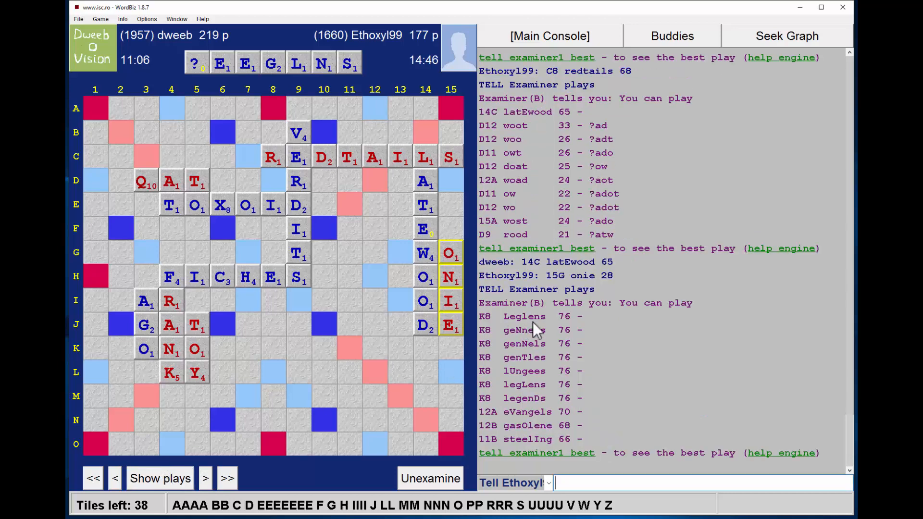
mouse_move(570, 372)
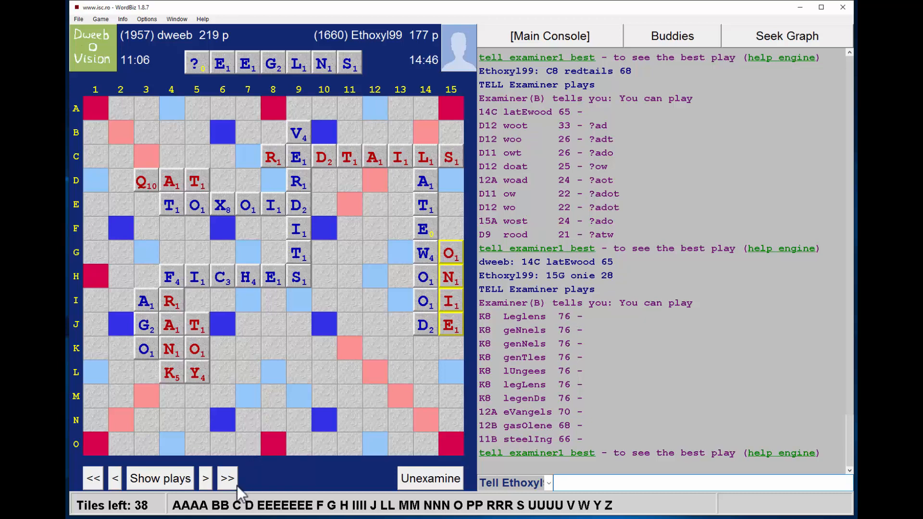
Advance the review to dweeb's K8 GENTLES for 76, making it 295–177
left_click(204, 477)
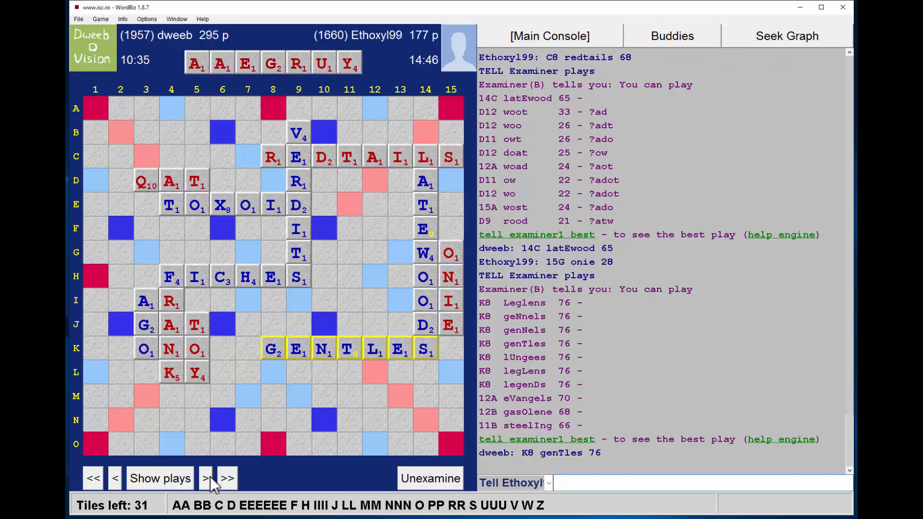
Step past 15A EASY and 12B LAUNCH to the opponent's F5 GUR at 317–242
left_click(205, 477)
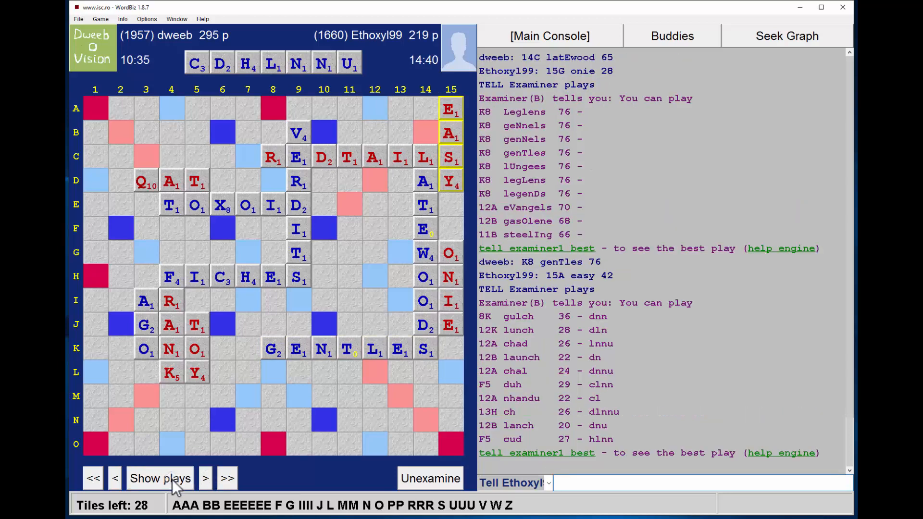
mouse_move(557, 344)
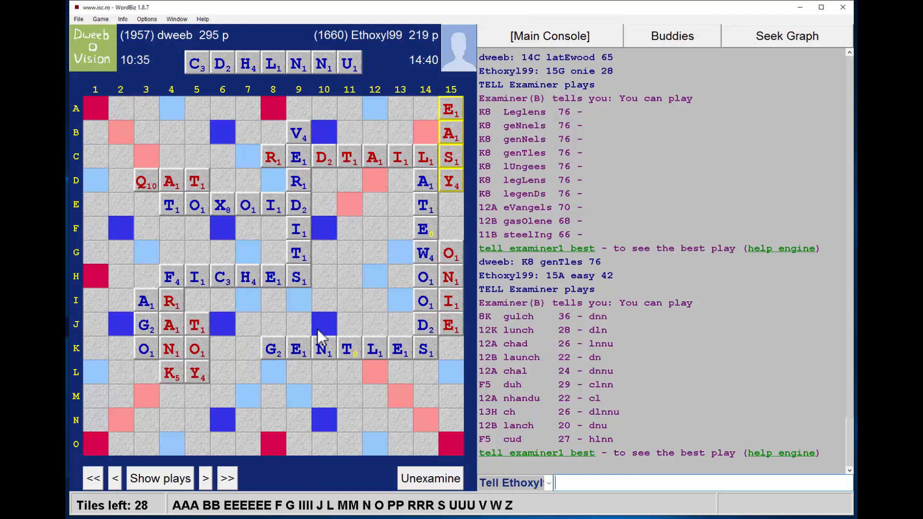
mouse_move(326, 370)
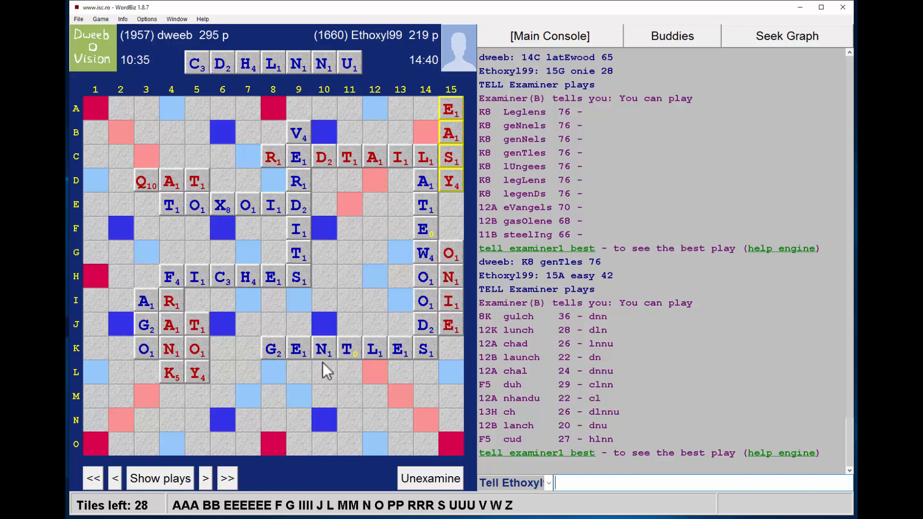
mouse_move(594, 333)
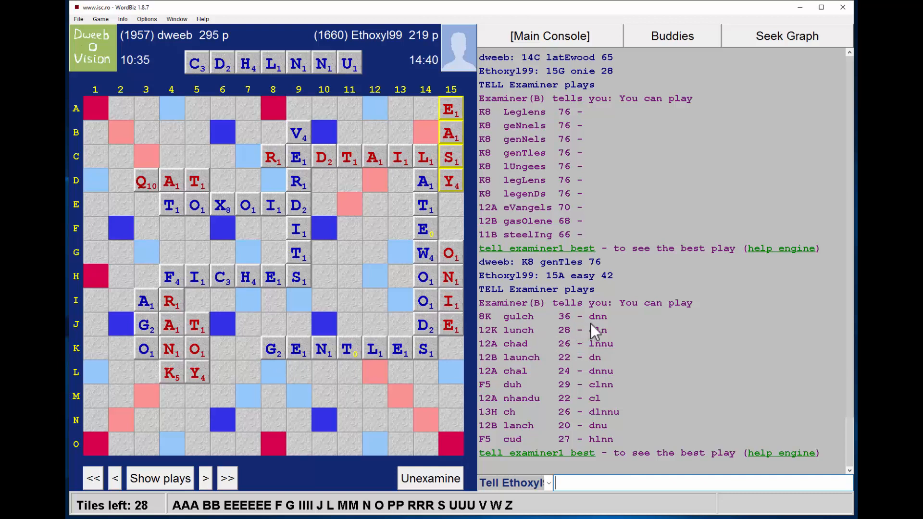
mouse_move(603, 330)
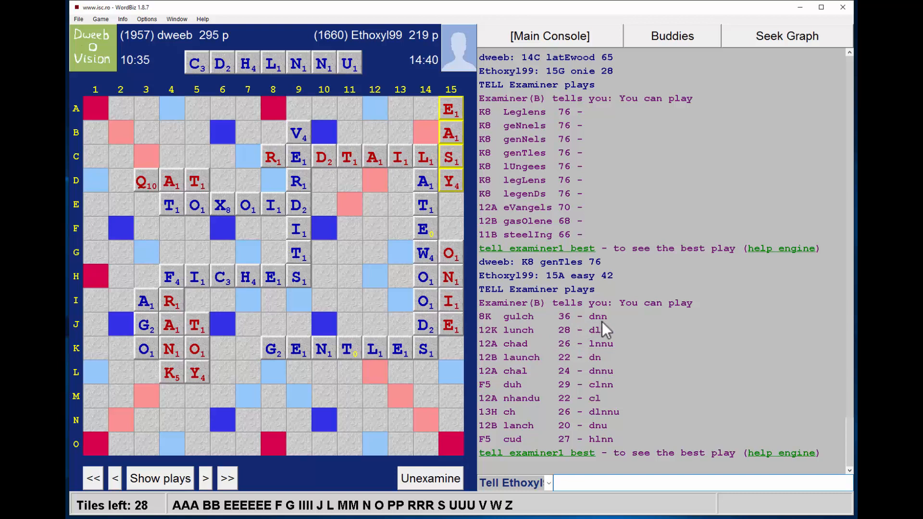
mouse_move(574, 336)
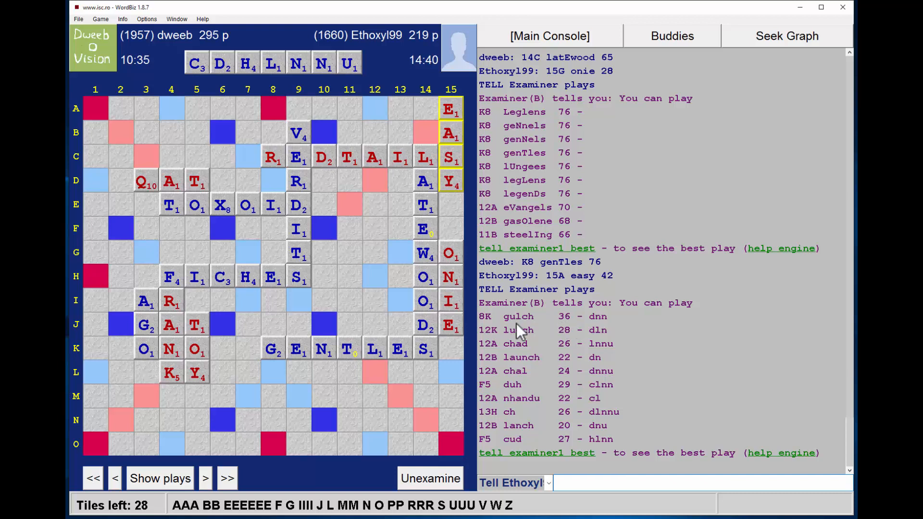
mouse_move(562, 340)
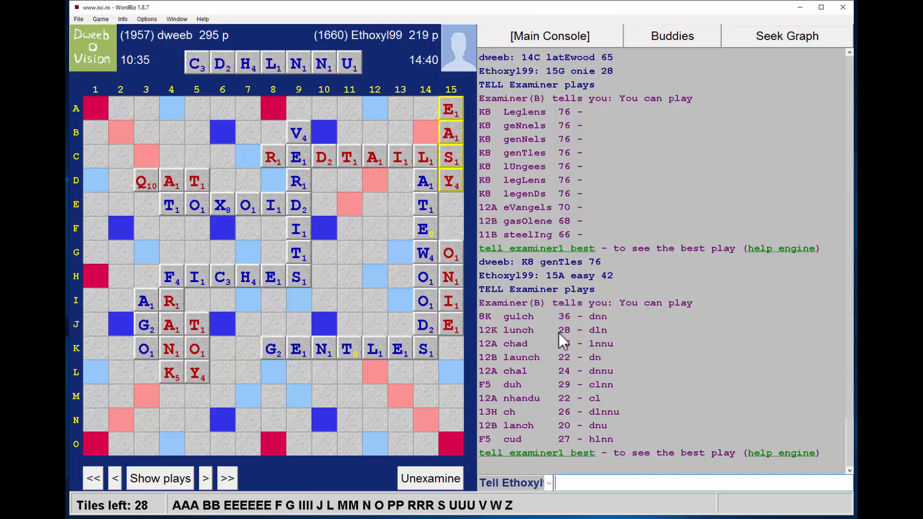
mouse_move(563, 332)
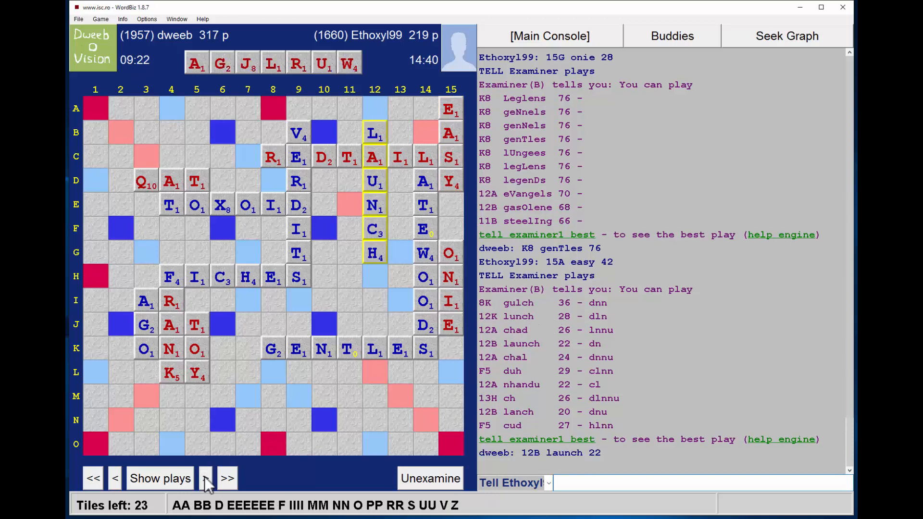
left_click(205, 477)
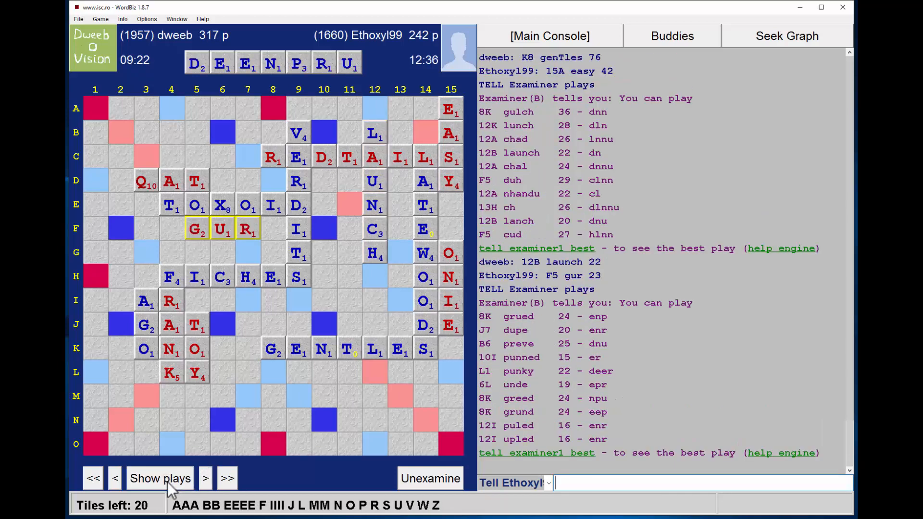
mouse_move(361, 365)
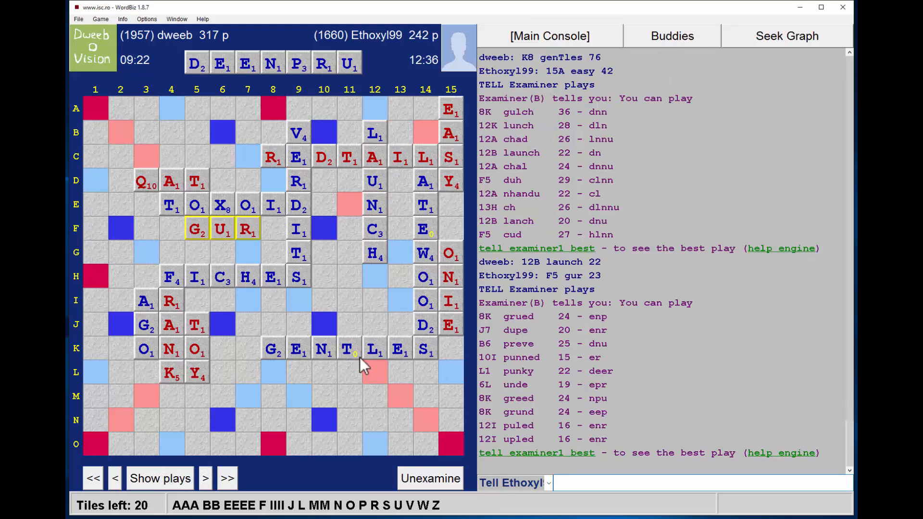
mouse_move(277, 422)
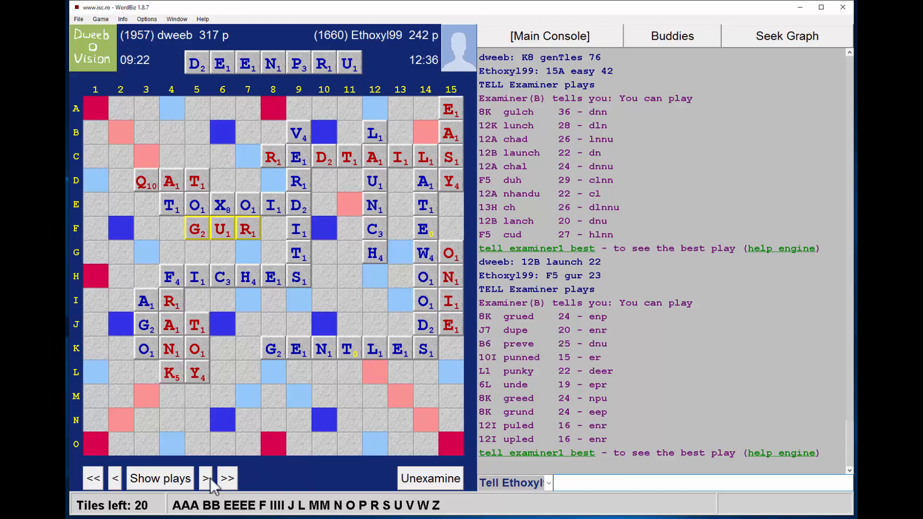
Step past J7 DUPE and WILJA to dweeb's M10 MEARE for 14, now 351–272
left_click(205, 477)
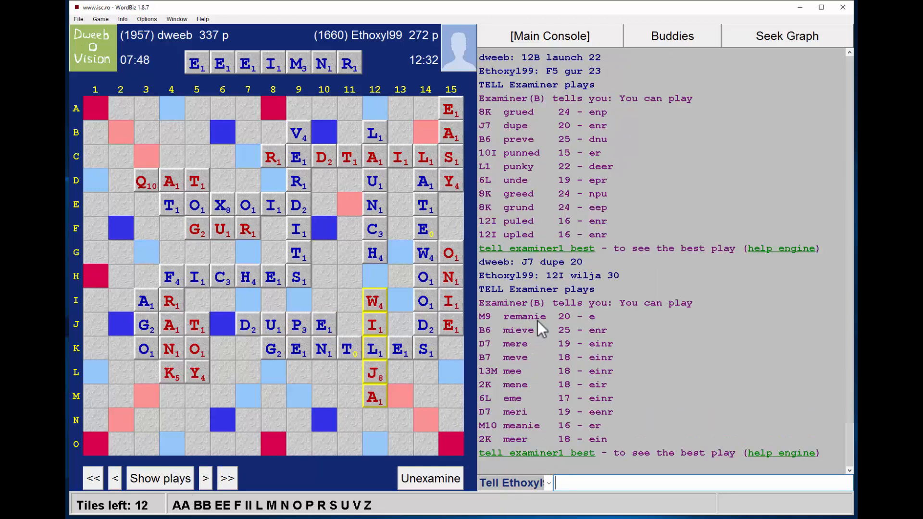
mouse_move(301, 406)
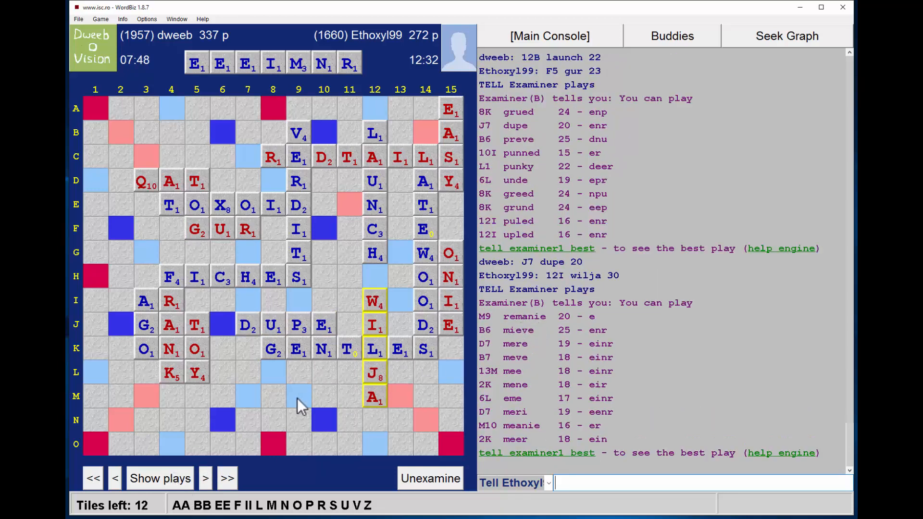
mouse_move(461, 403)
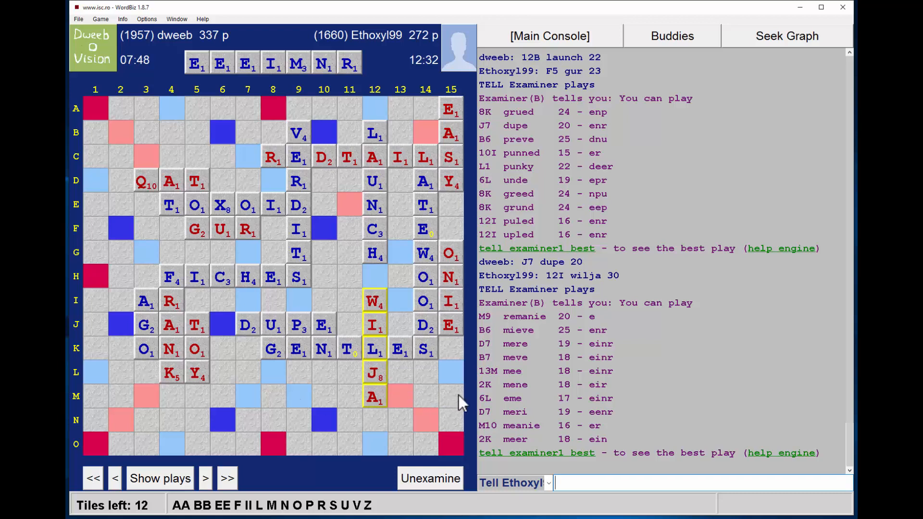
mouse_move(461, 383)
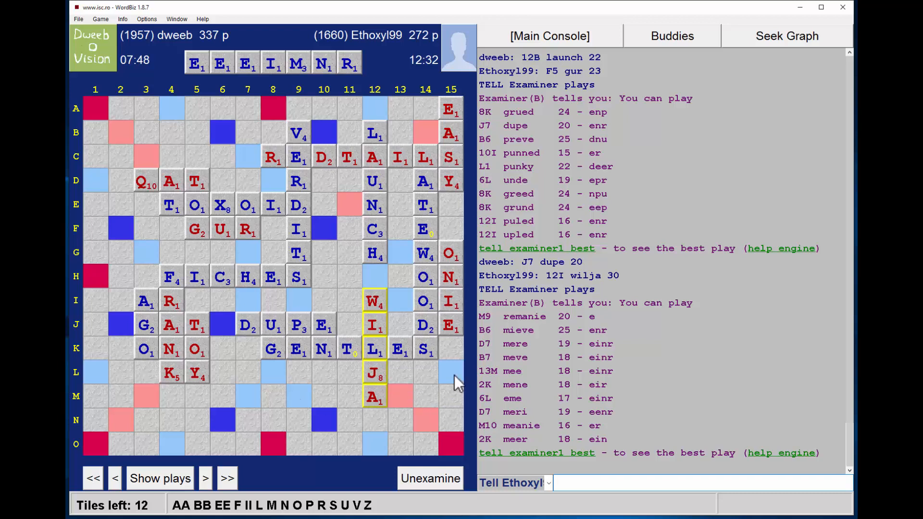
mouse_move(385, 488)
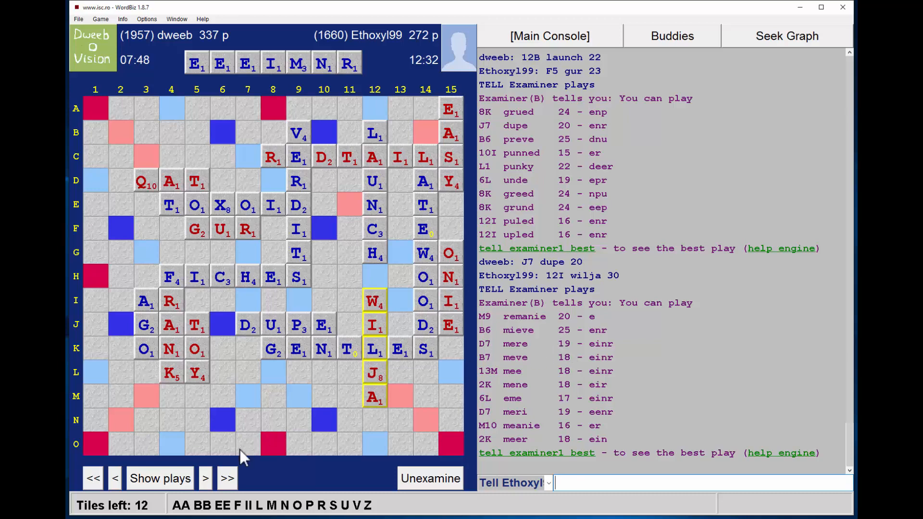
left_click(204, 477)
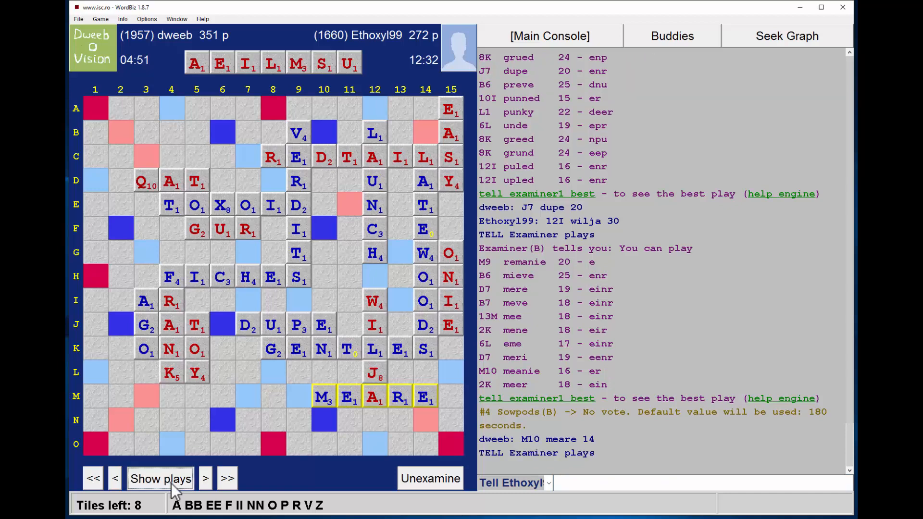
Step to the opponent's UH at G11 for 5 and list plays for dweeb's rack
left_click(160, 478)
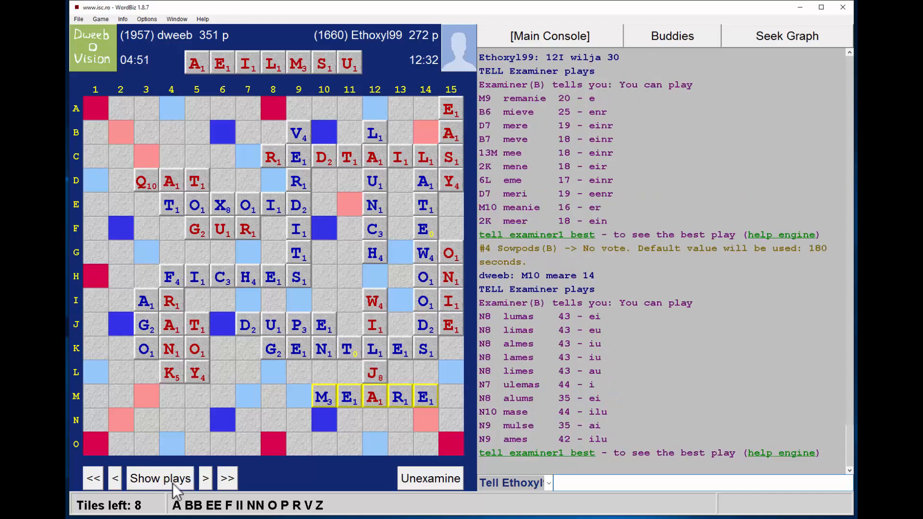
left_click(205, 477)
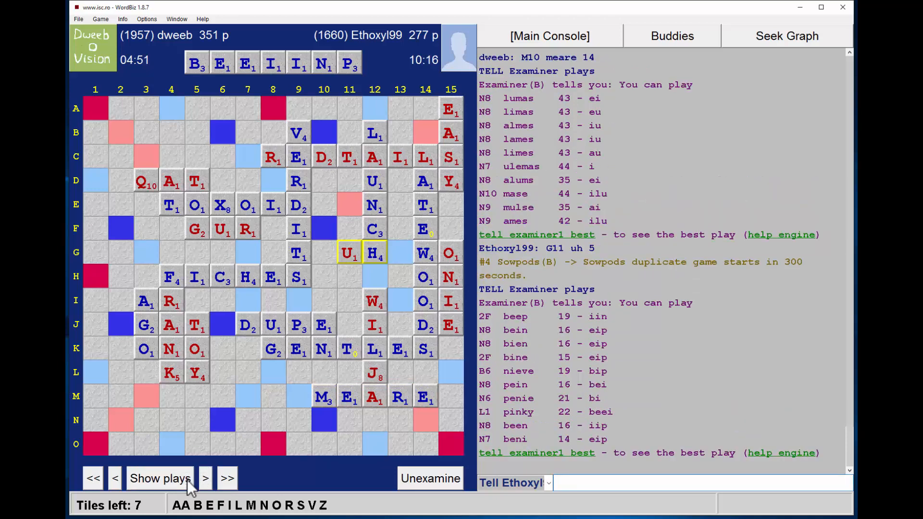
mouse_move(505, 351)
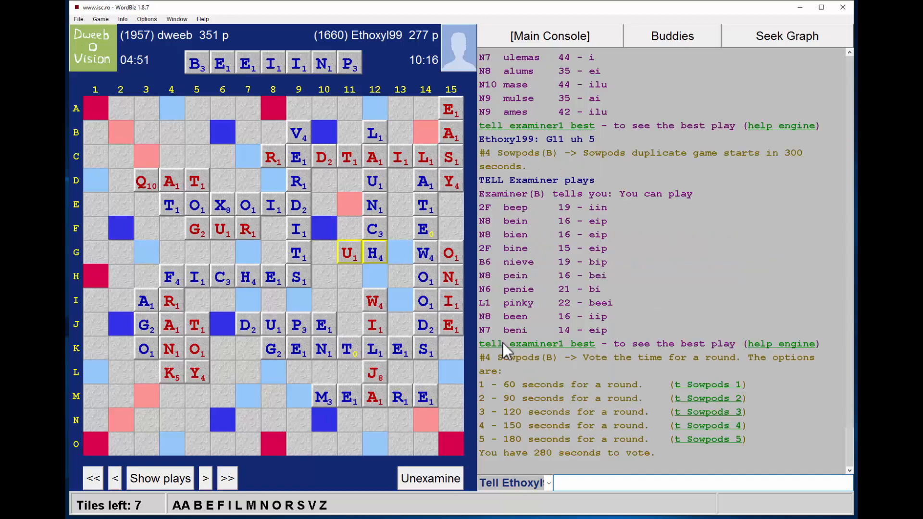
mouse_move(528, 322)
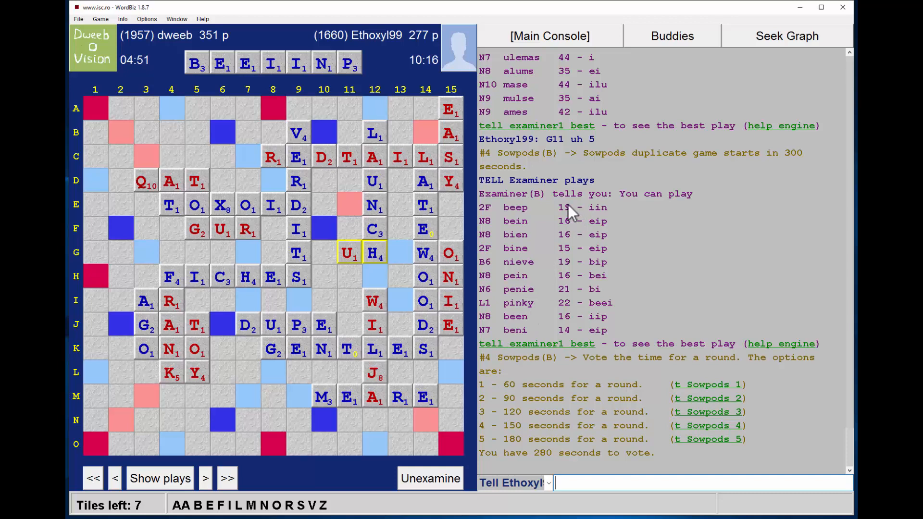
mouse_move(552, 216)
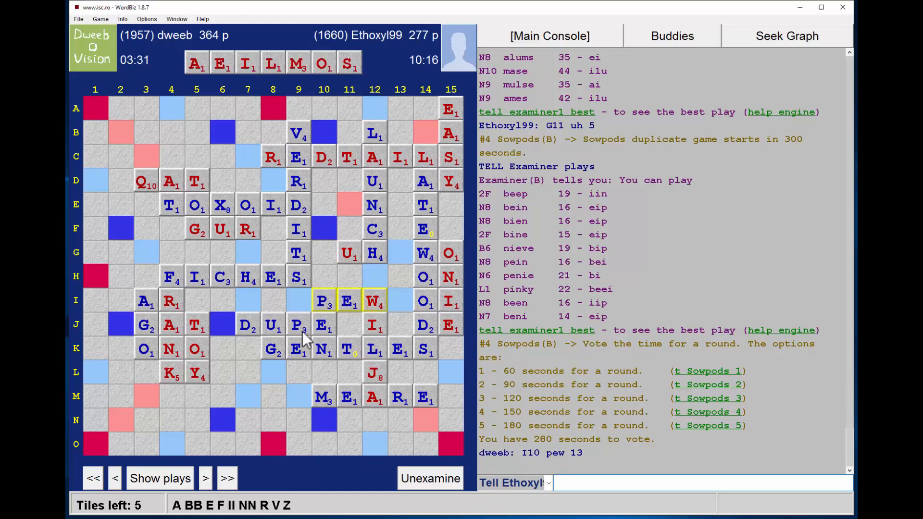
mouse_move(539, 233)
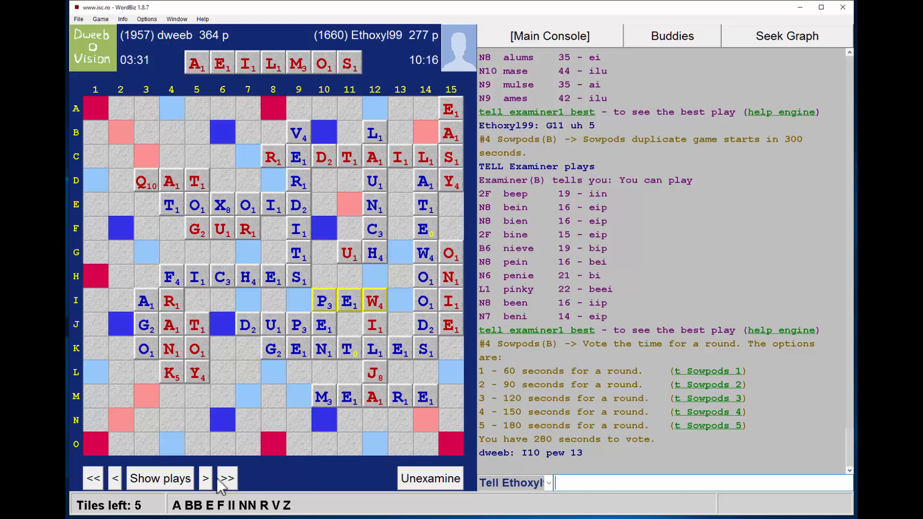
Advance past PEW to the opponent's 13K EAR for 12, with alternatives led by ZINE
left_click(160, 478)
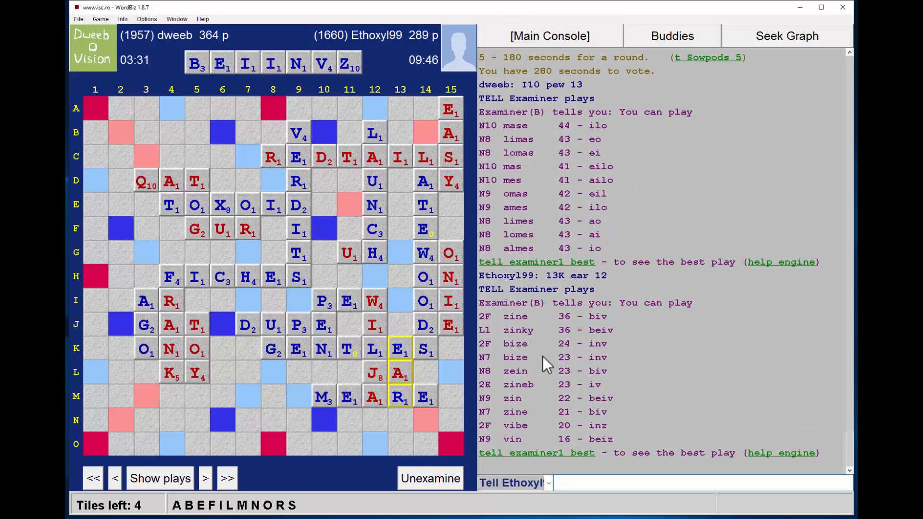
mouse_move(558, 322)
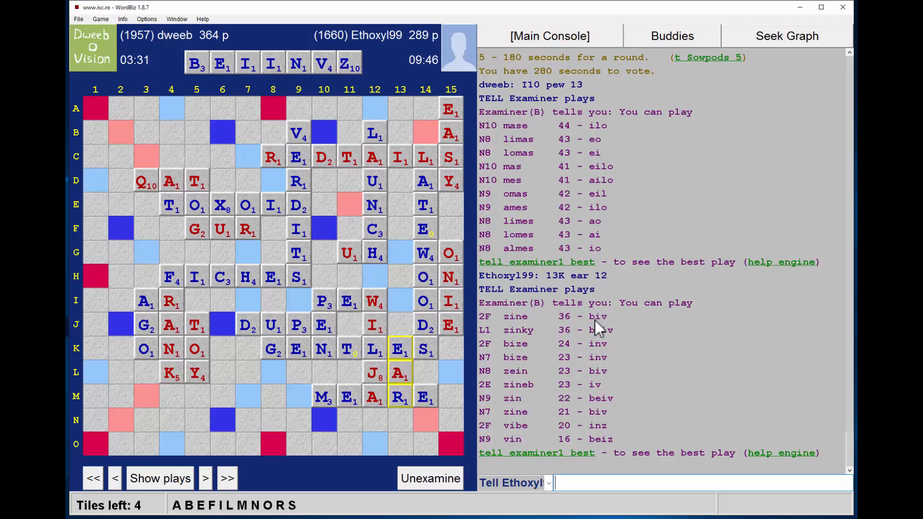
mouse_move(606, 328)
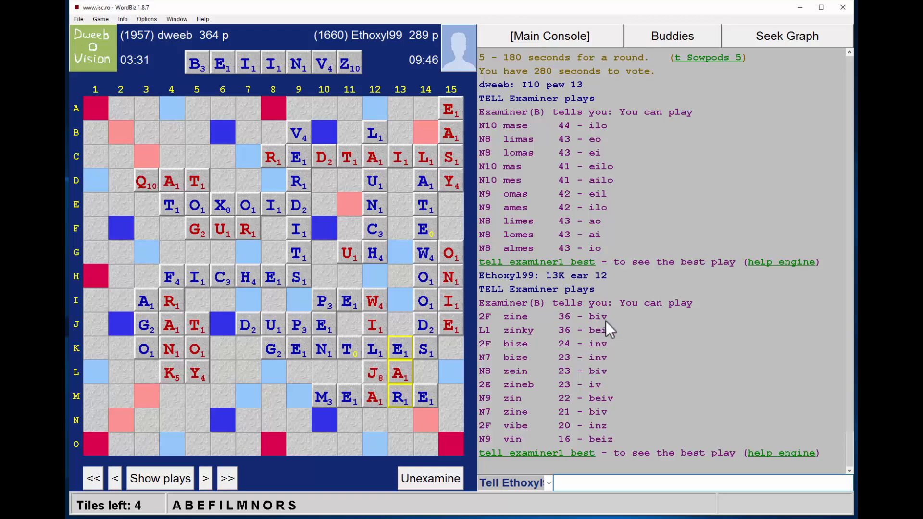
mouse_move(203, 303)
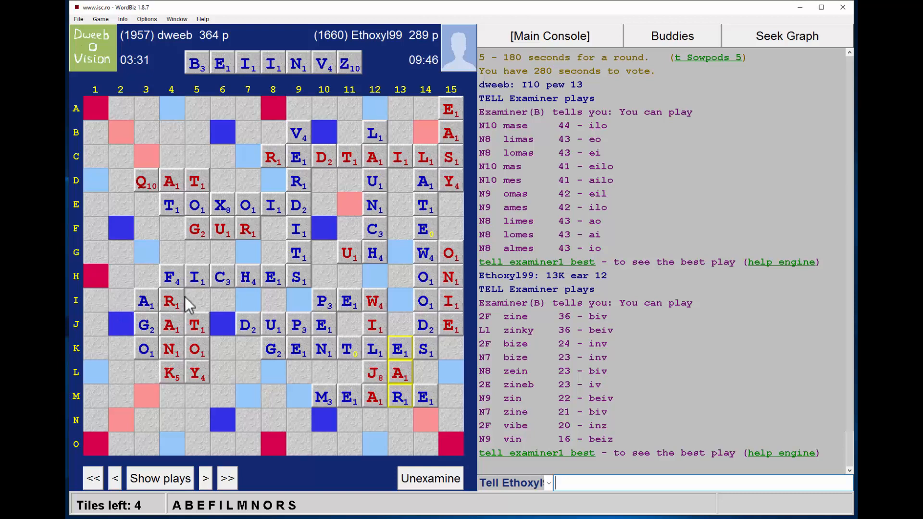
mouse_move(309, 512)
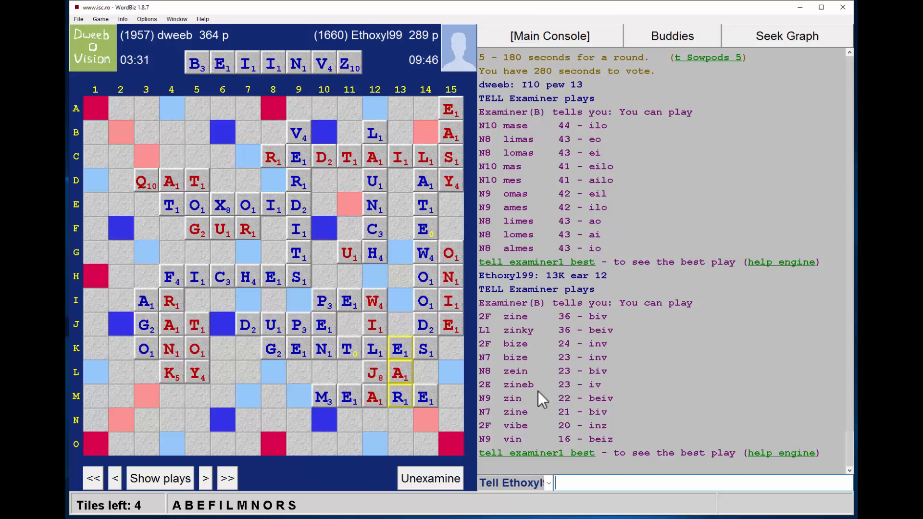
mouse_move(552, 409)
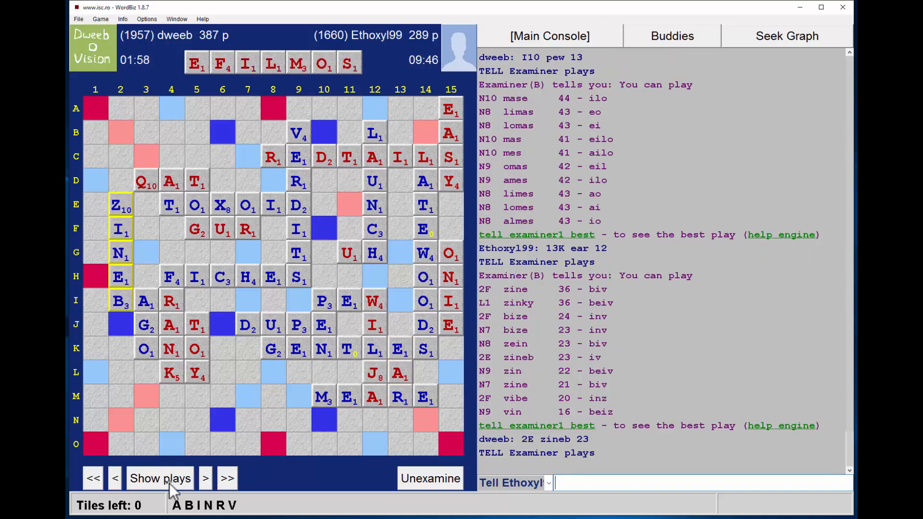
Show the suggested plays for the position after the opponent's OF at 1G, including BRAVI alternatives
left_click(204, 478)
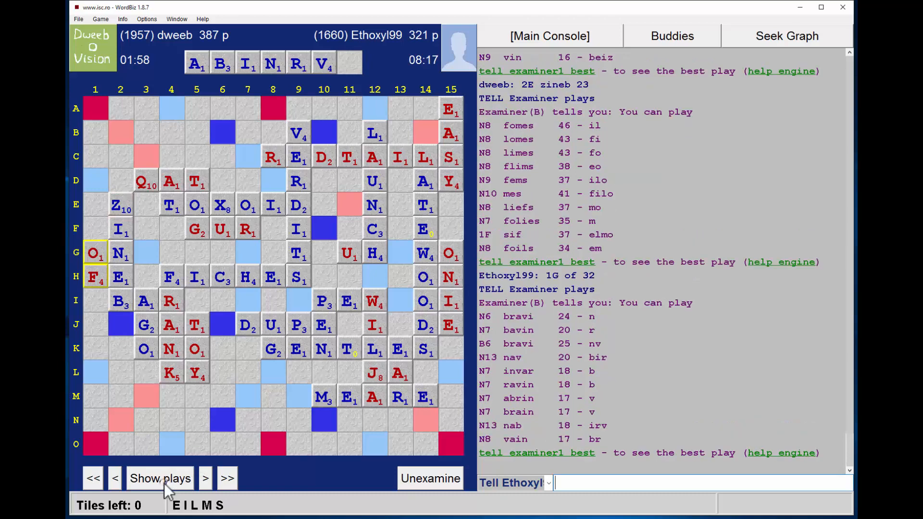
mouse_move(204, 477)
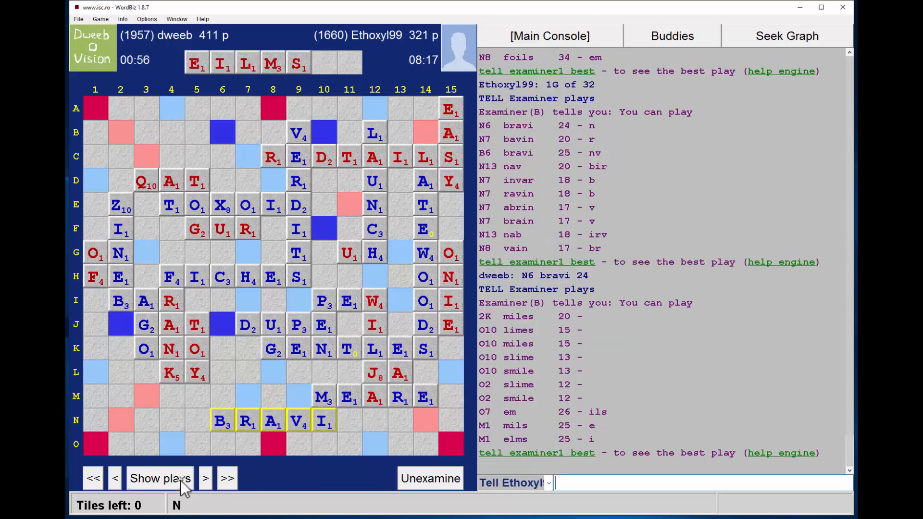
mouse_move(453, 359)
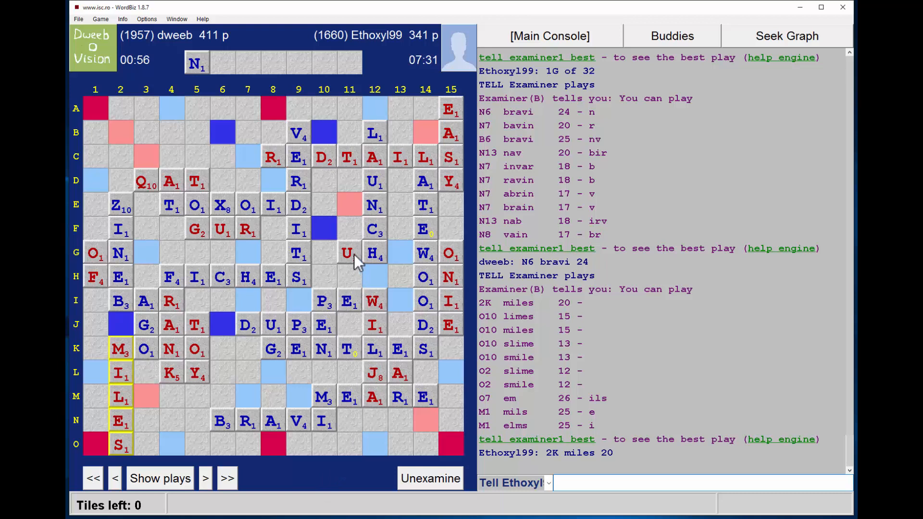
mouse_move(173, 376)
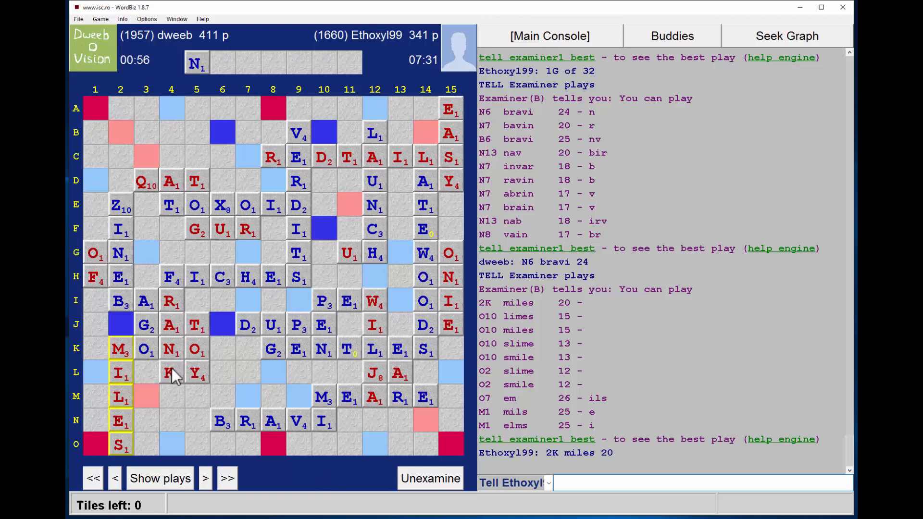